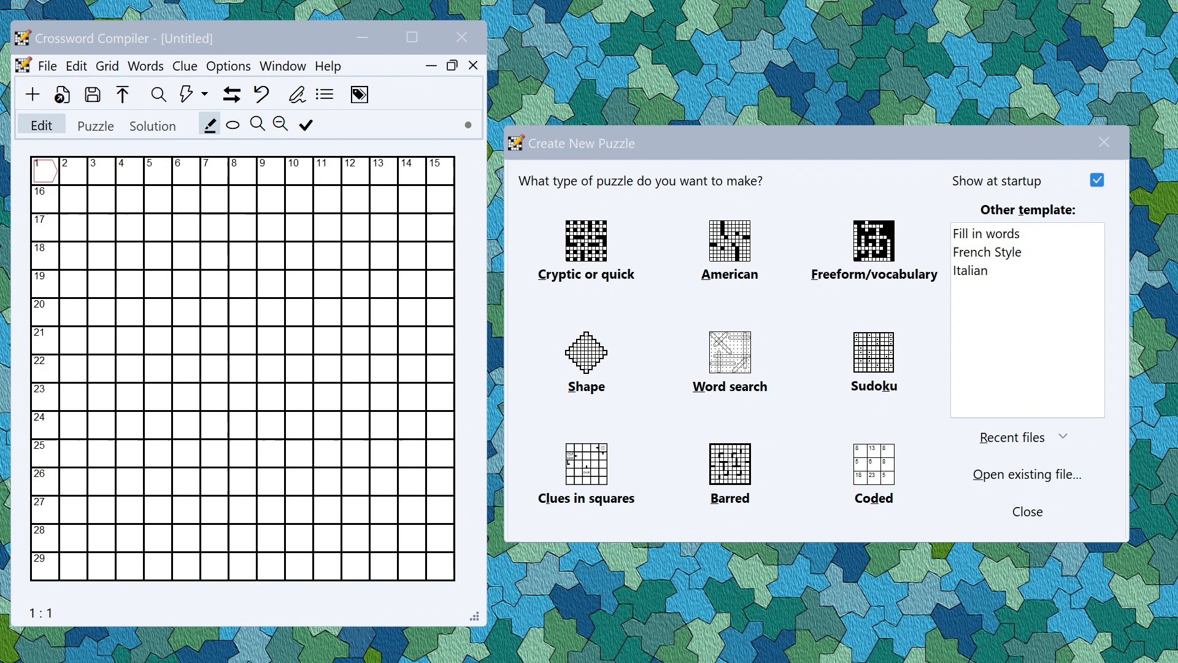
pyautogui.moveTo(1071, 464)
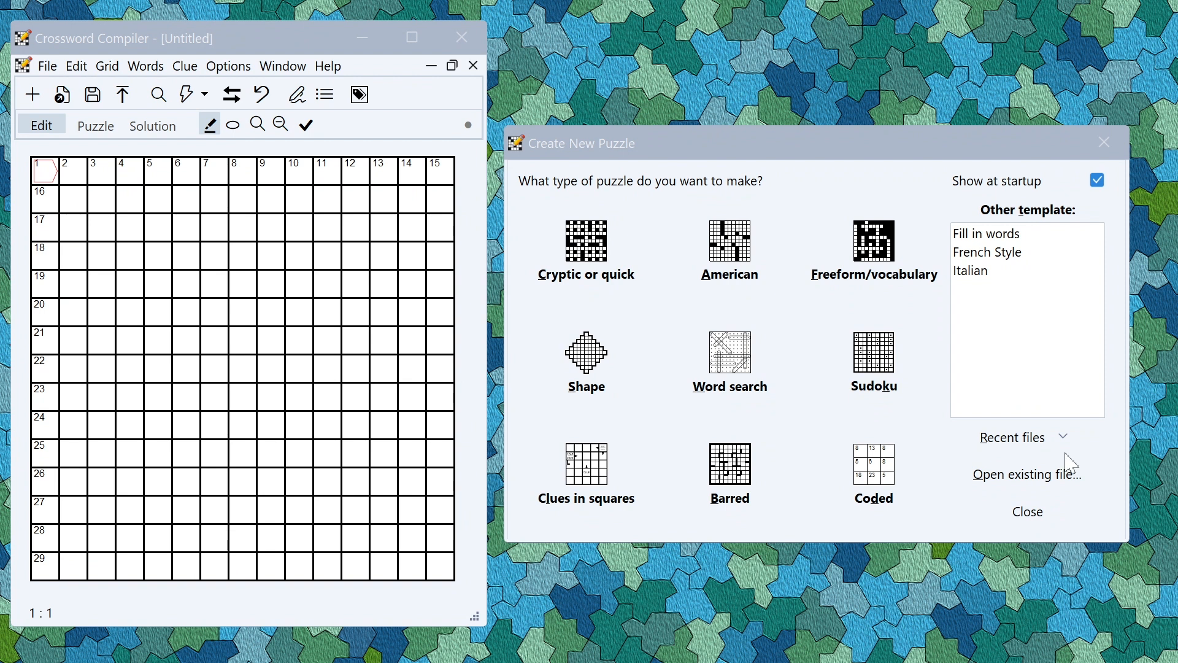
pyautogui.moveTo(890, 265)
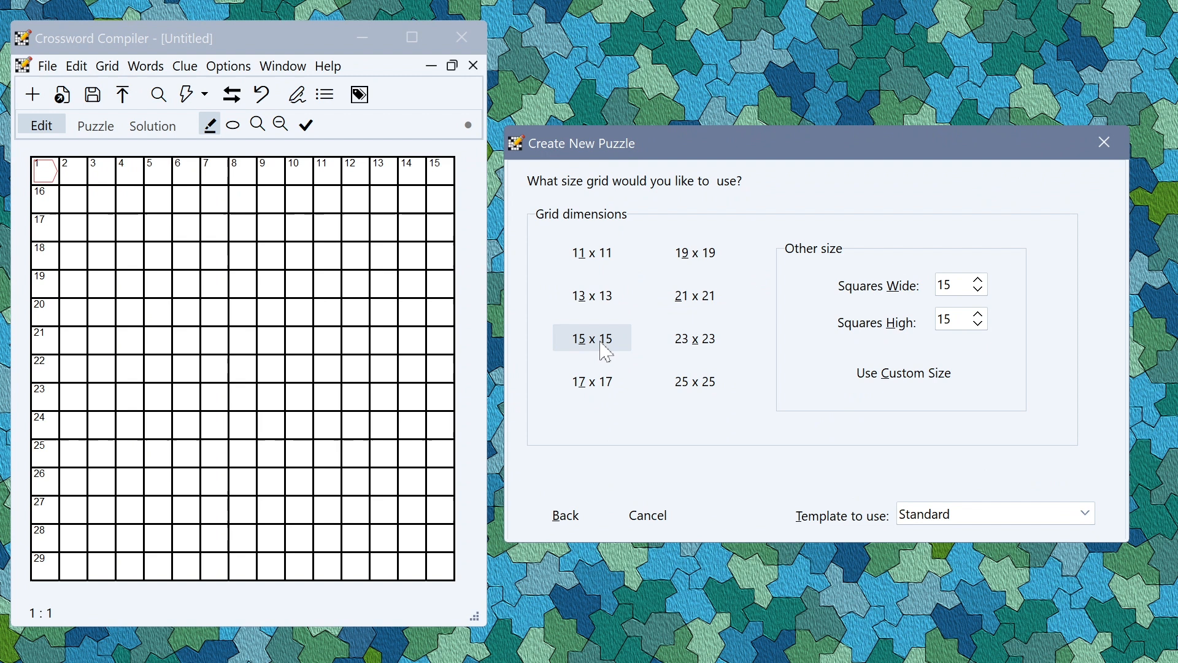
# Choose a 15 × 15 grid for the new vocabulary puzzle
pyautogui.click(591, 338)
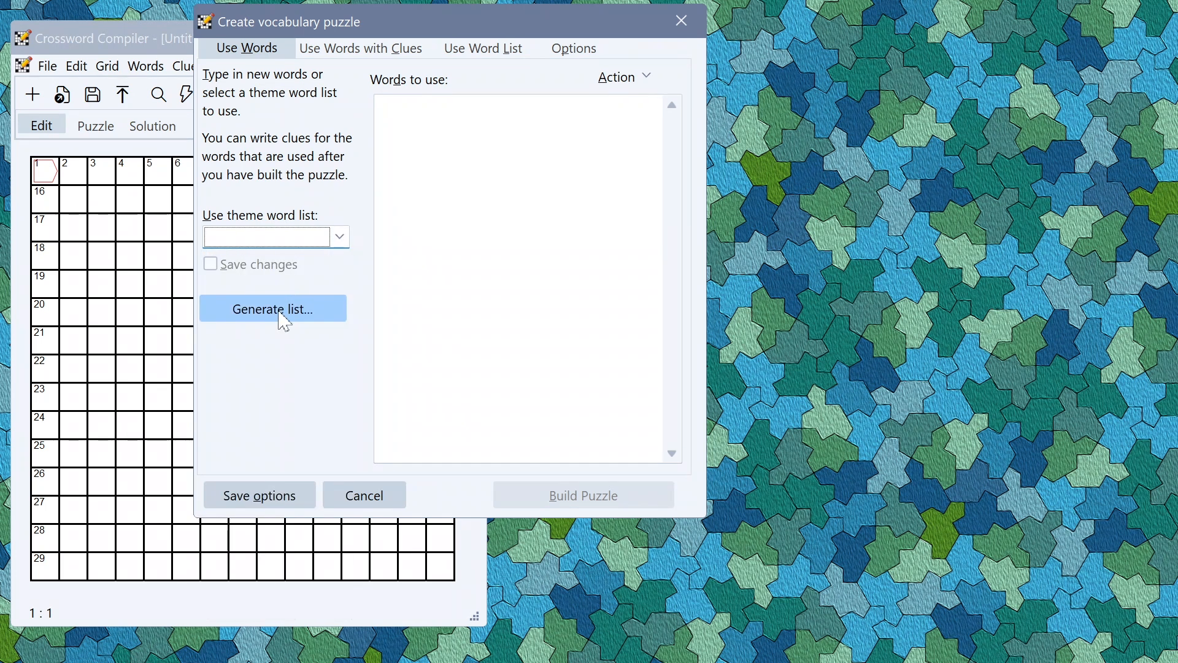
# Generate an AI word list from the theme 'Mountain plants'
pyautogui.click(272, 308)
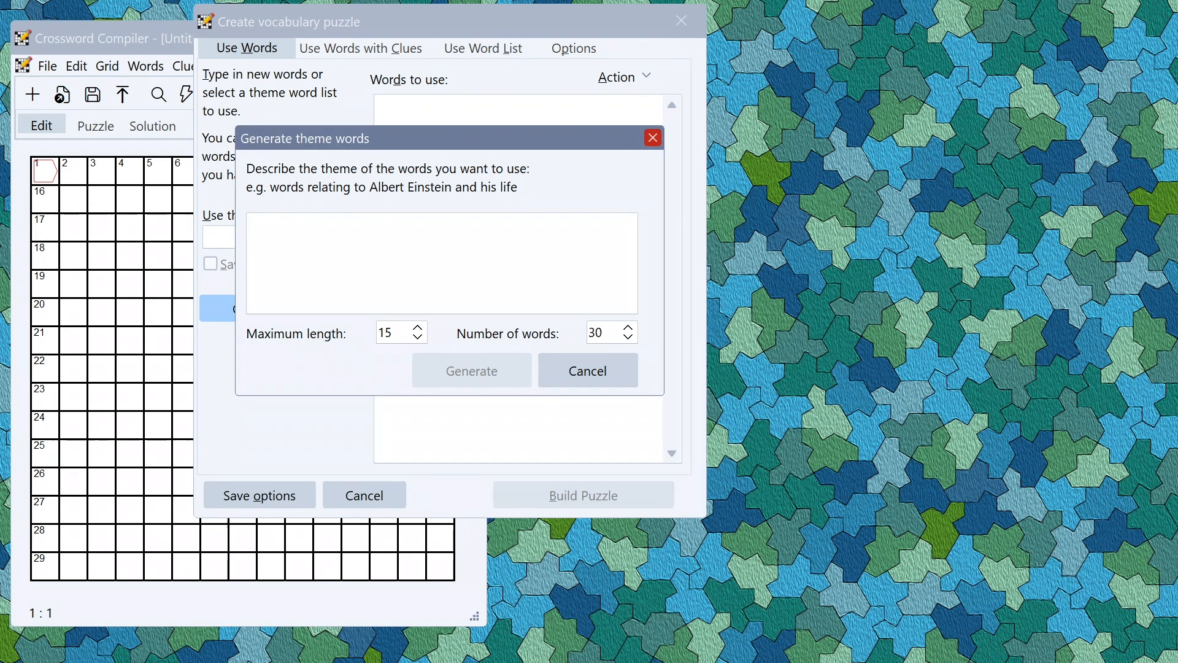
pyautogui.write('Mountain plants')
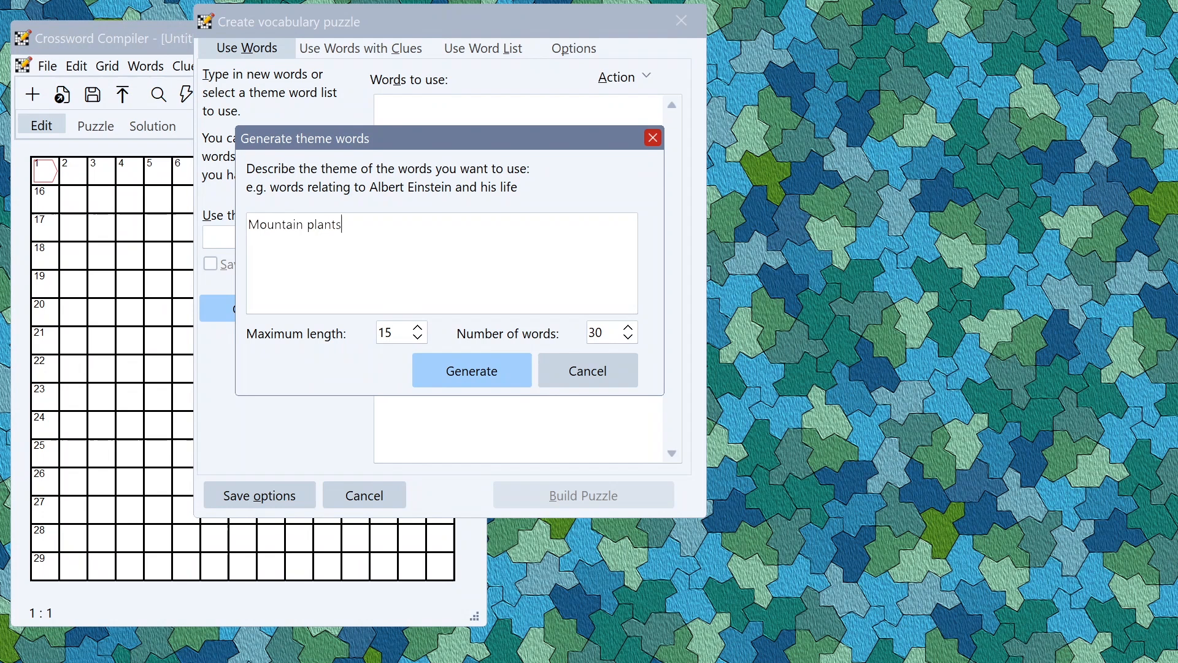
pyautogui.moveTo(492, 323)
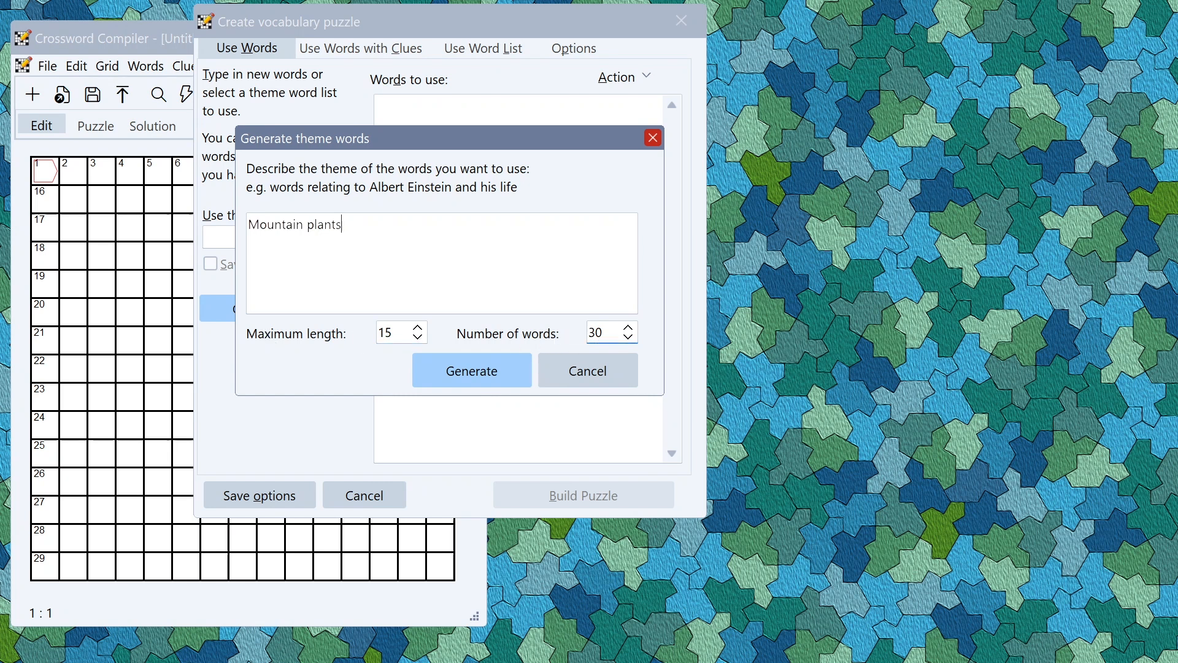
pyautogui.click(472, 371)
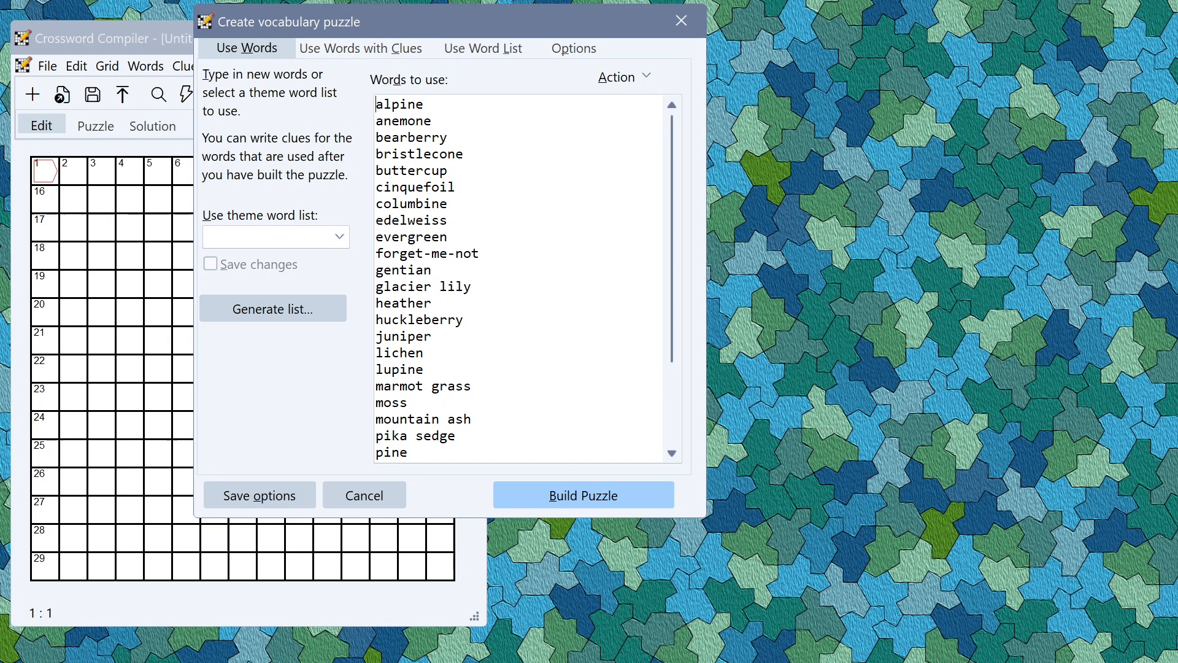
pyautogui.click(425, 352)
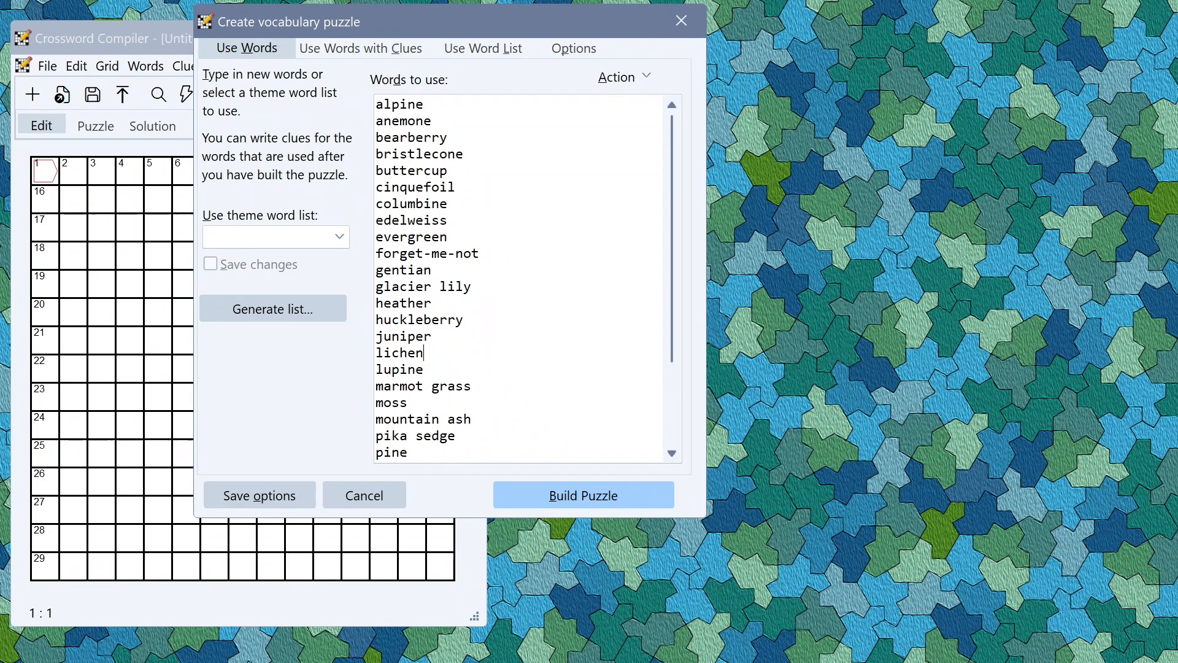
pyautogui.moveTo(690, 311)
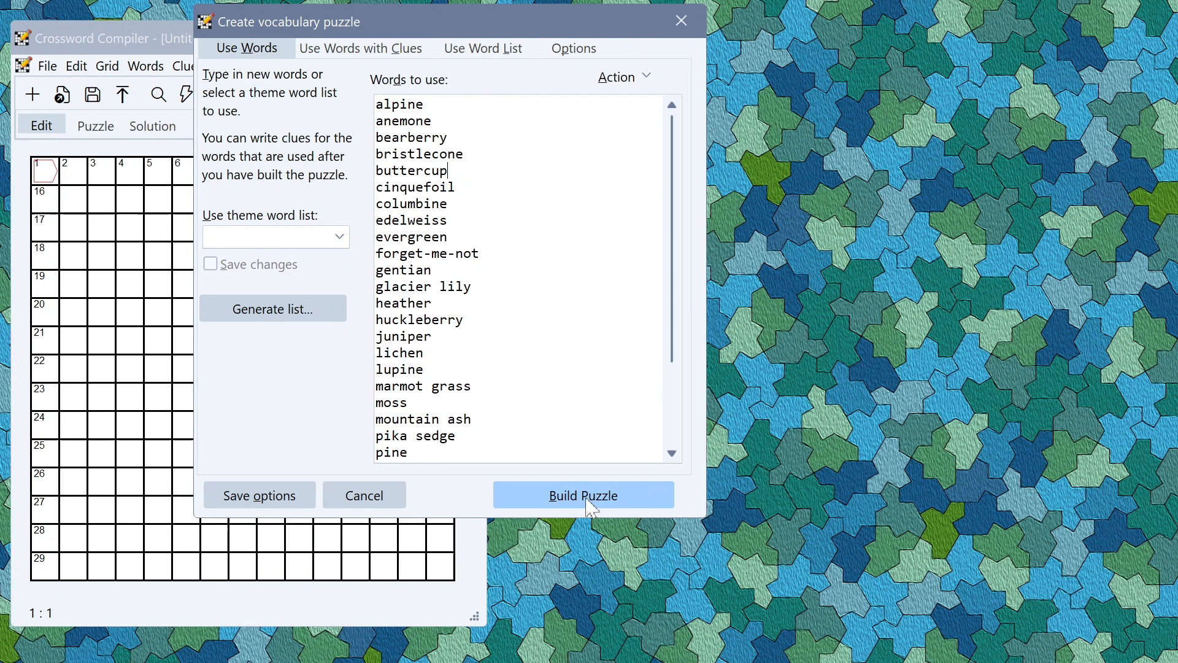
# Build the mountain plant grid, accept its 17-word fill, and bring up the Clue generator
pyautogui.click(583, 495)
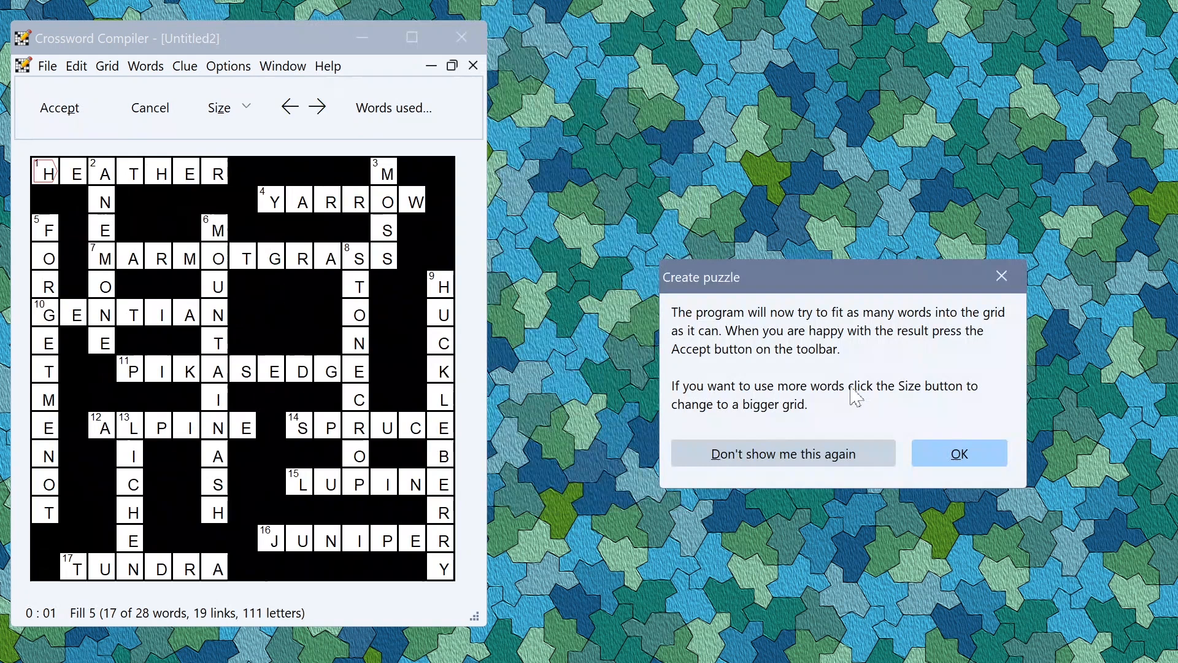
pyautogui.click(957, 453)
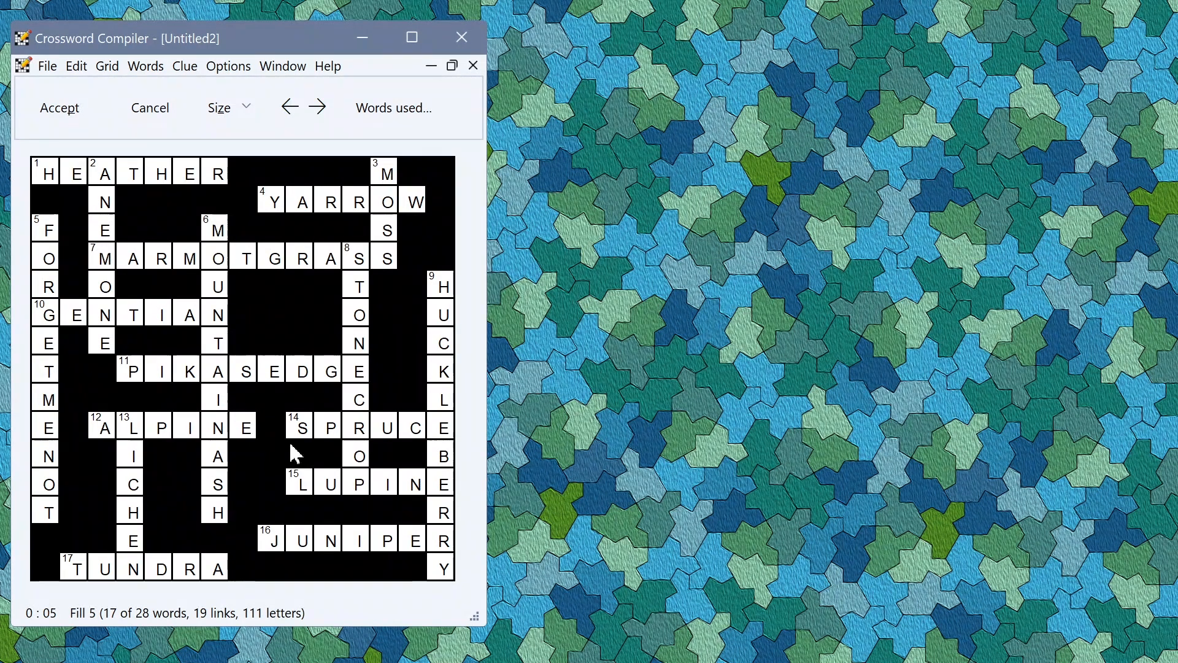
pyautogui.click(58, 107)
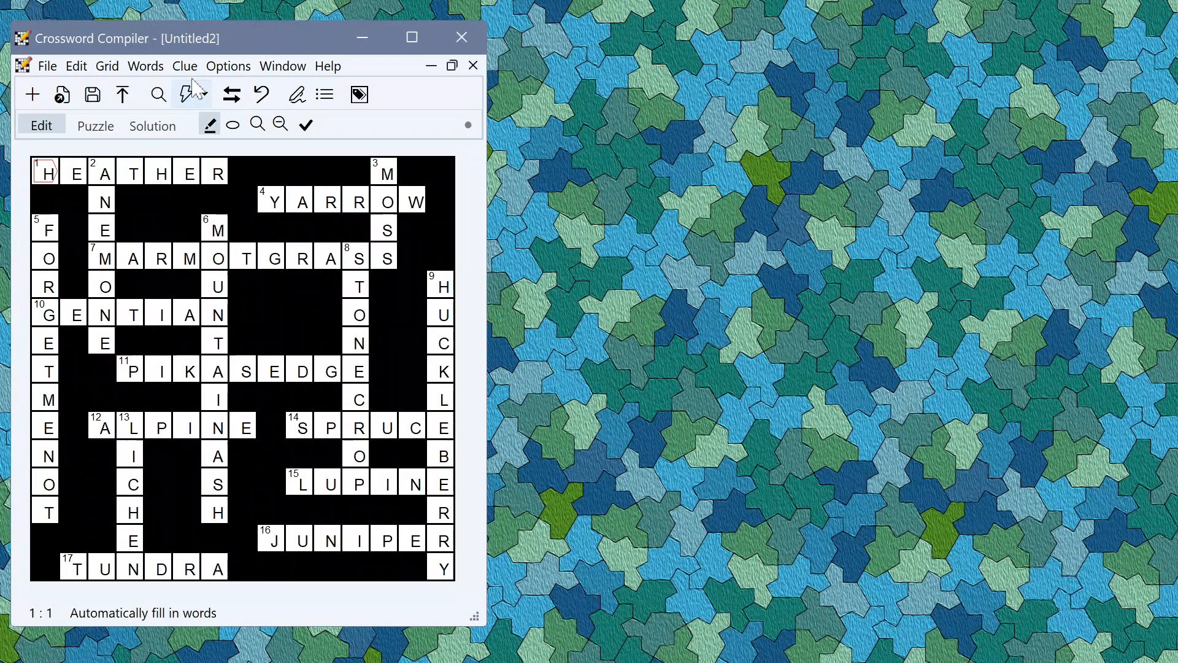
pyautogui.click(184, 67)
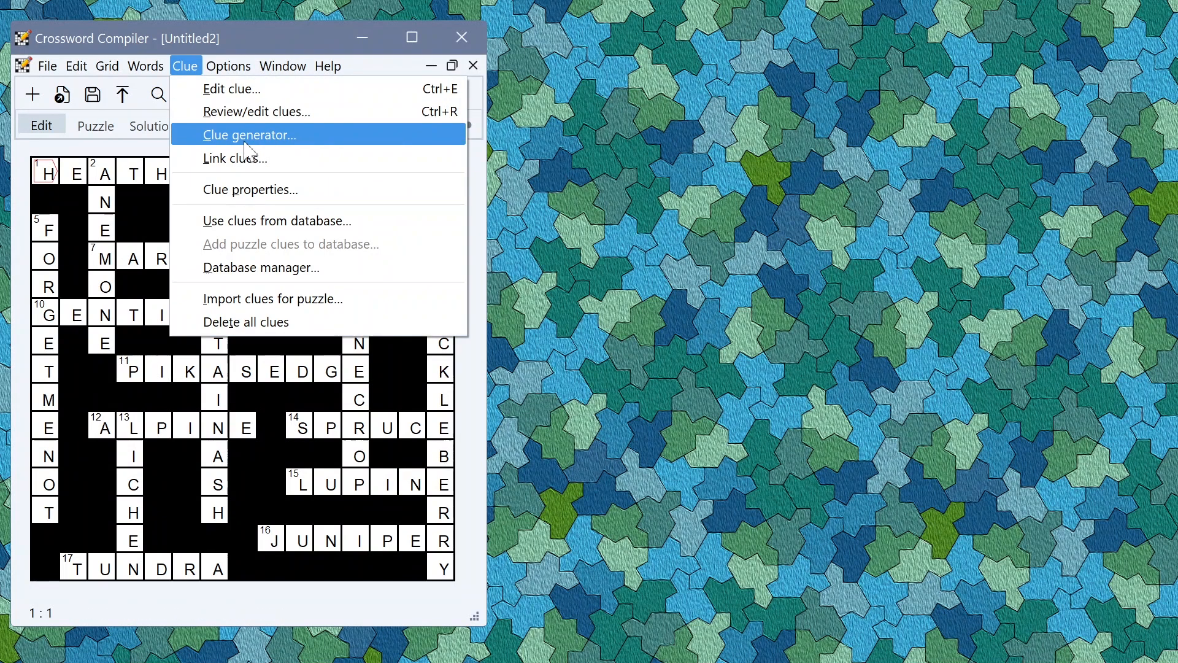
pyautogui.click(249, 135)
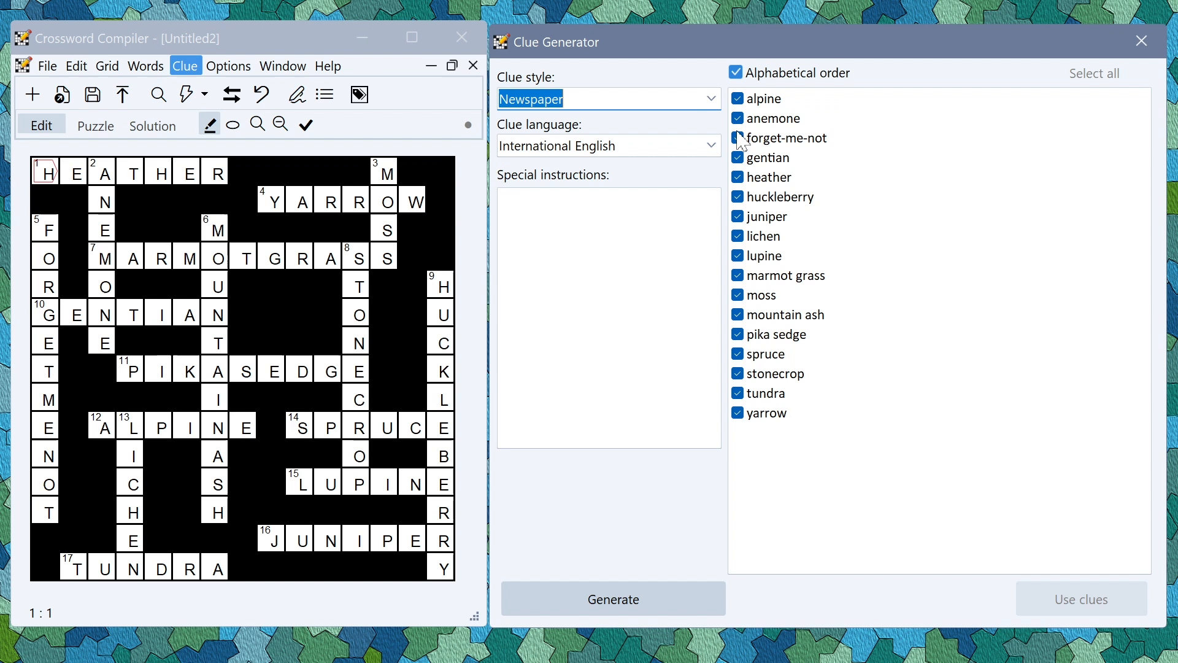
# Generate Newspaper-style clues for all words, redo gentian's clue, and show heather's alternatives
pyautogui.click(736, 138)
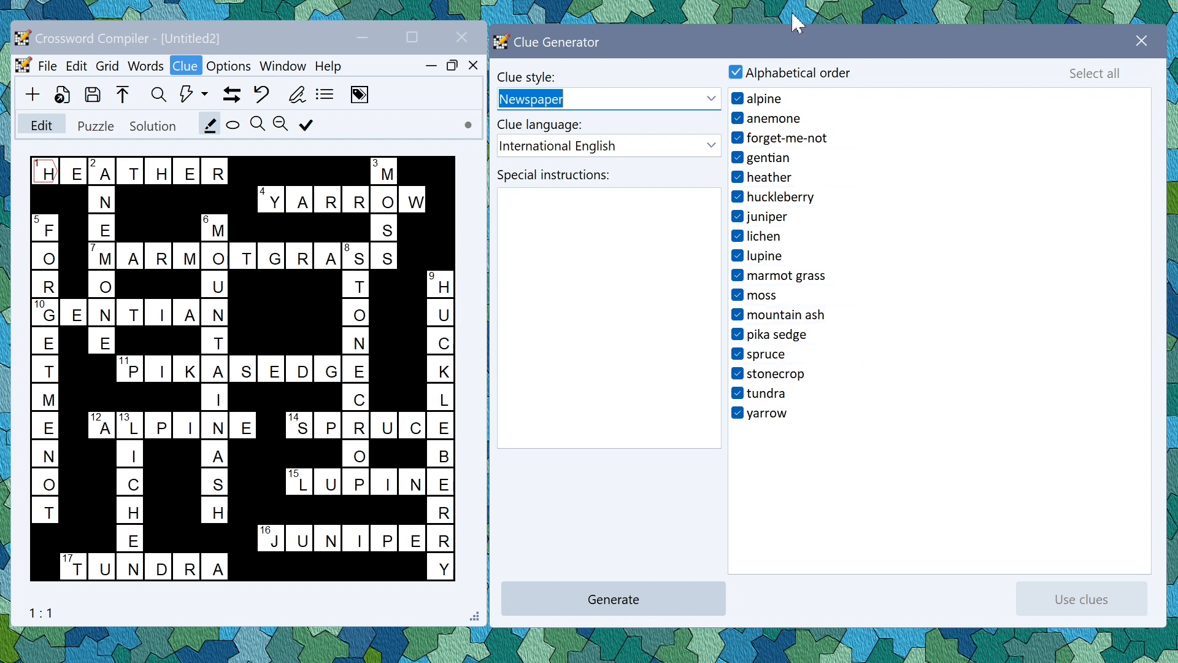
pyautogui.click(708, 99)
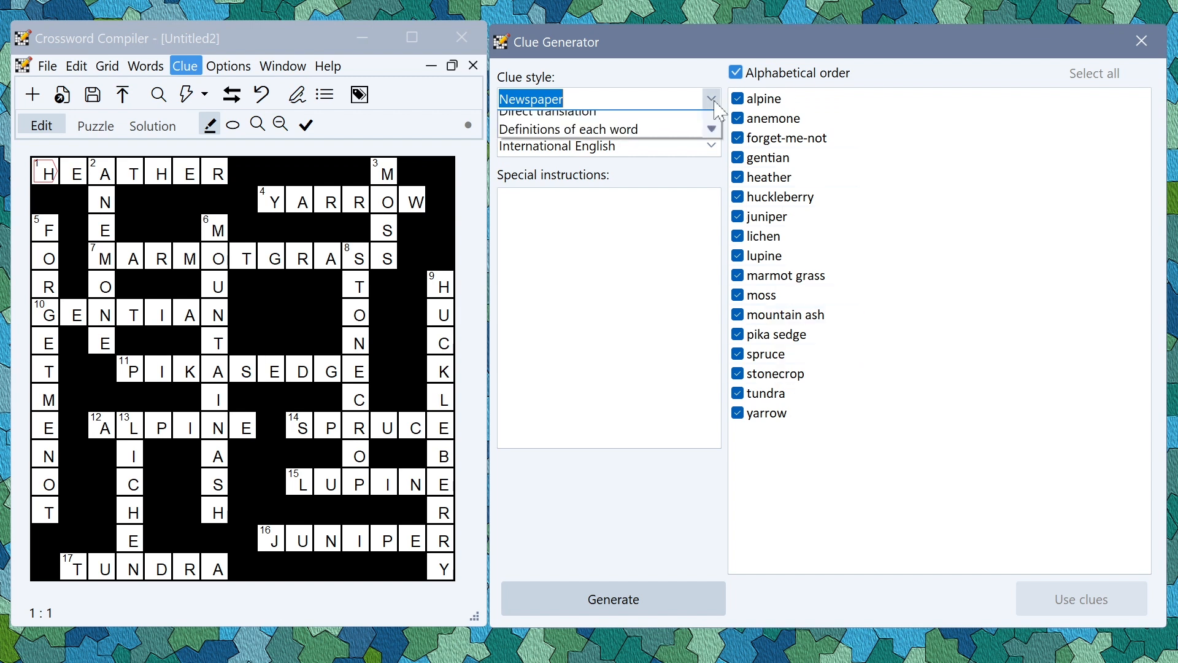
pyautogui.click(709, 98)
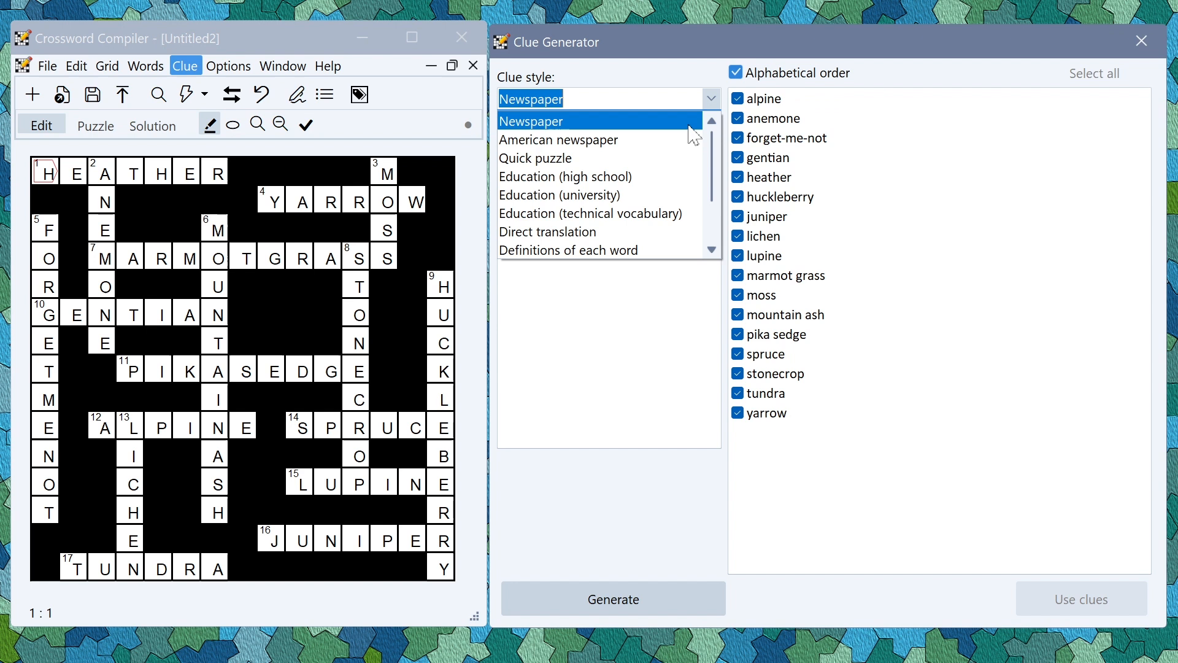
pyautogui.click(530, 120)
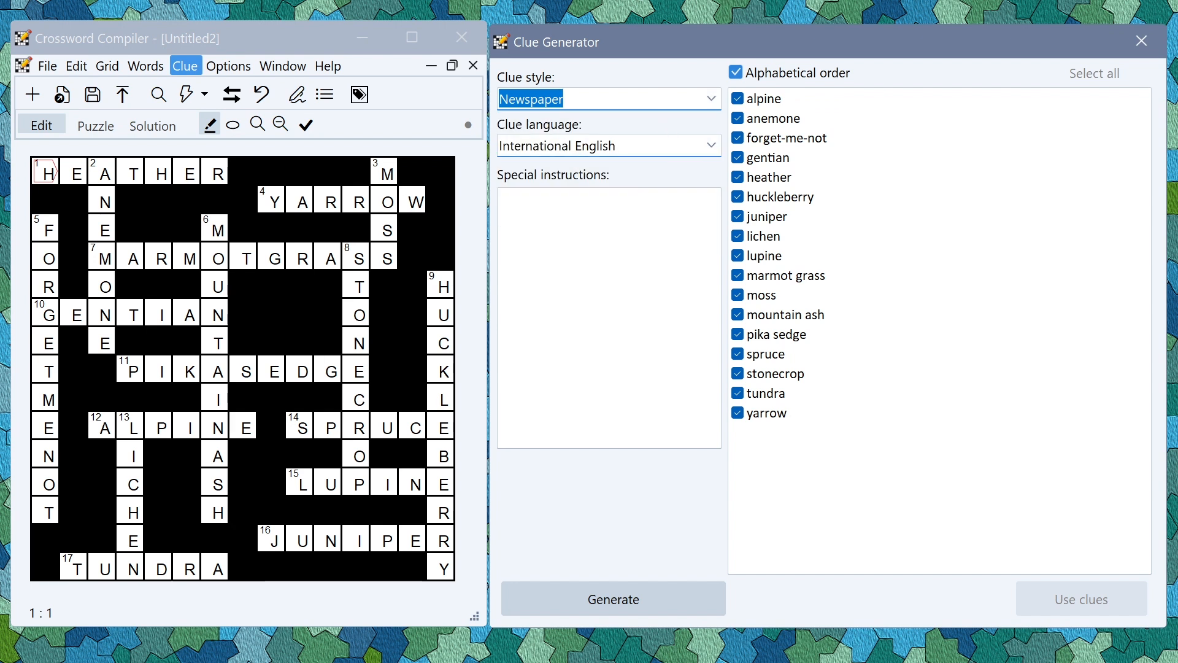
pyautogui.click(609, 199)
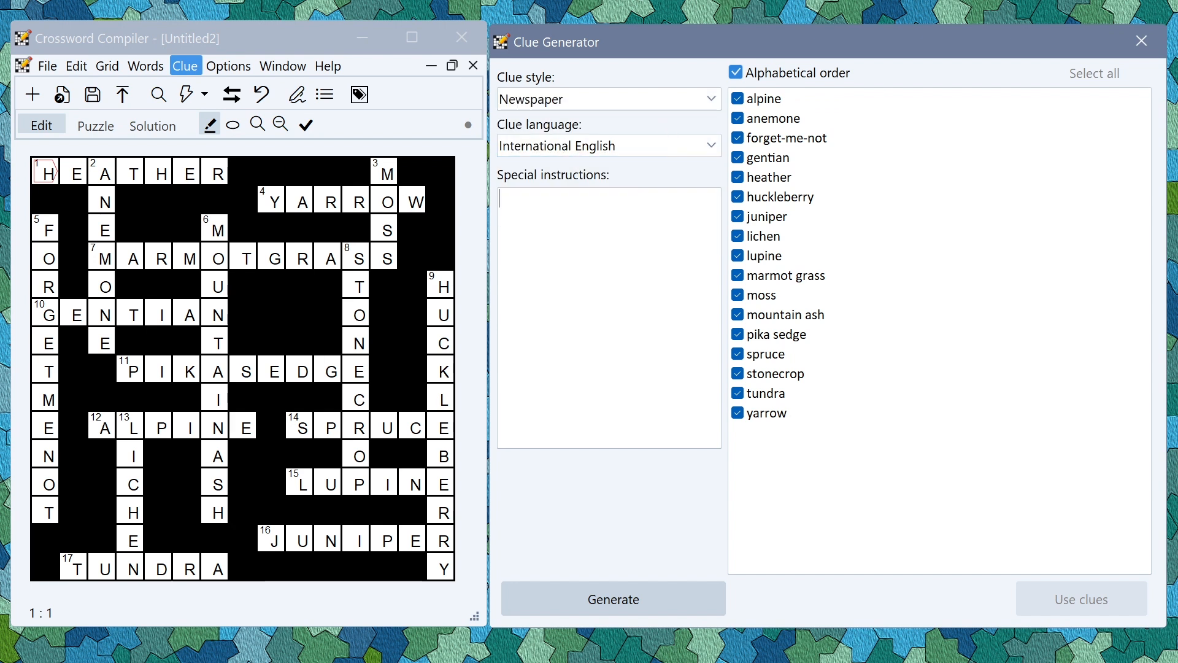
pyautogui.click(613, 598)
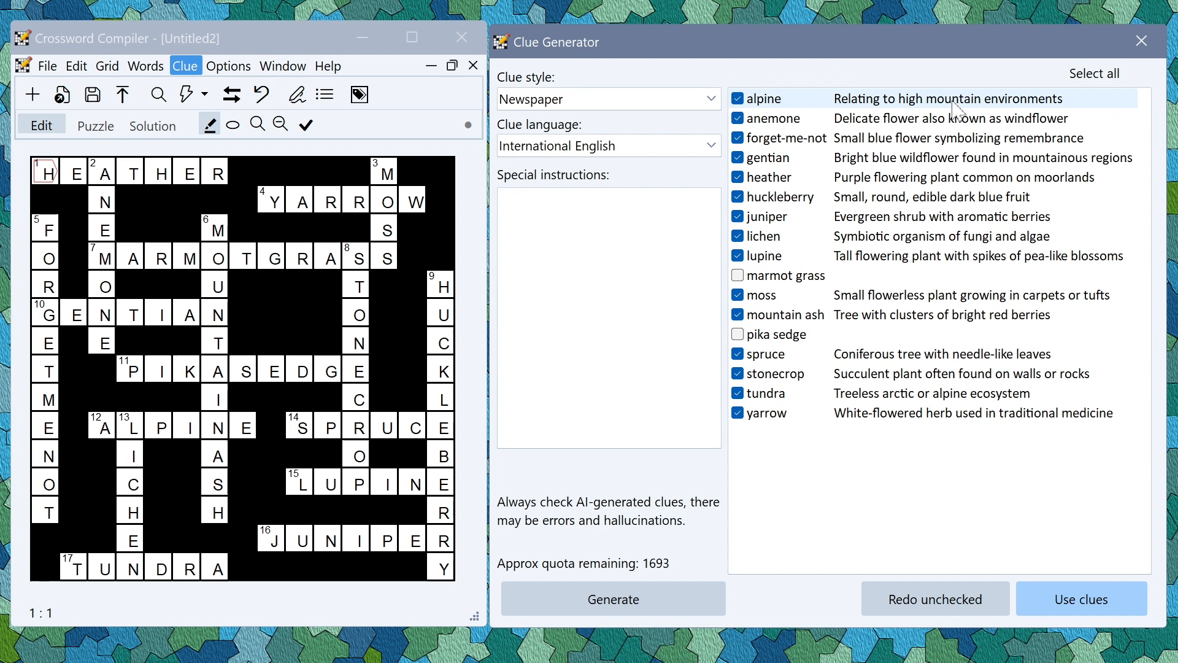
pyautogui.moveTo(783, 314)
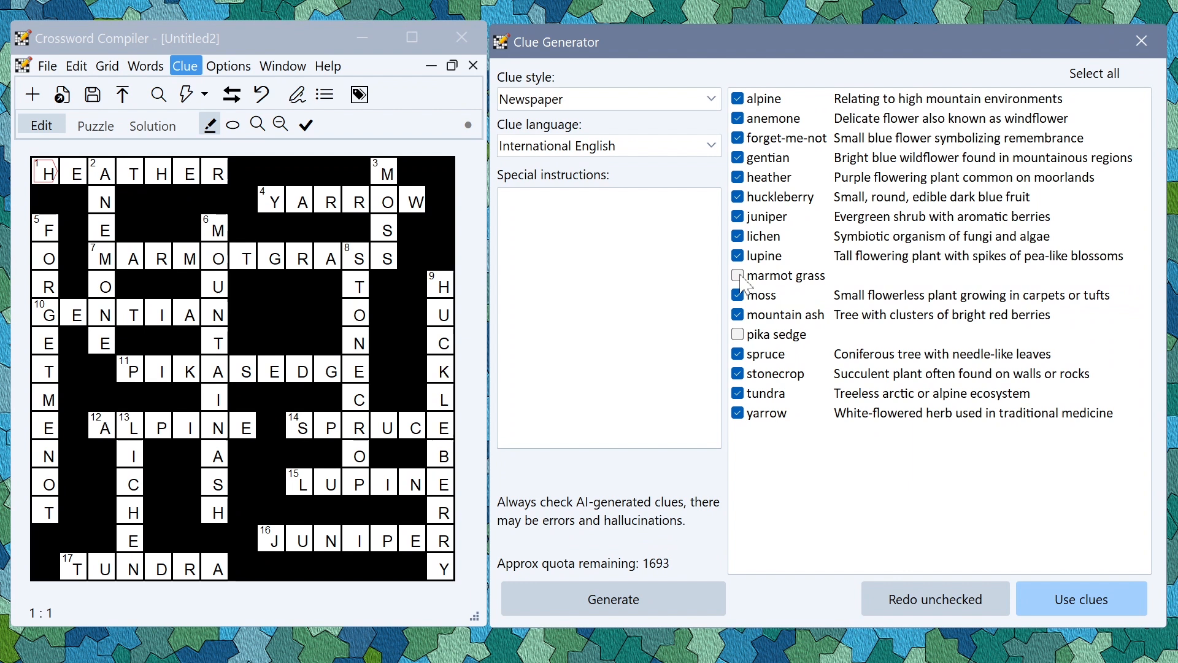
pyautogui.moveTo(774, 335)
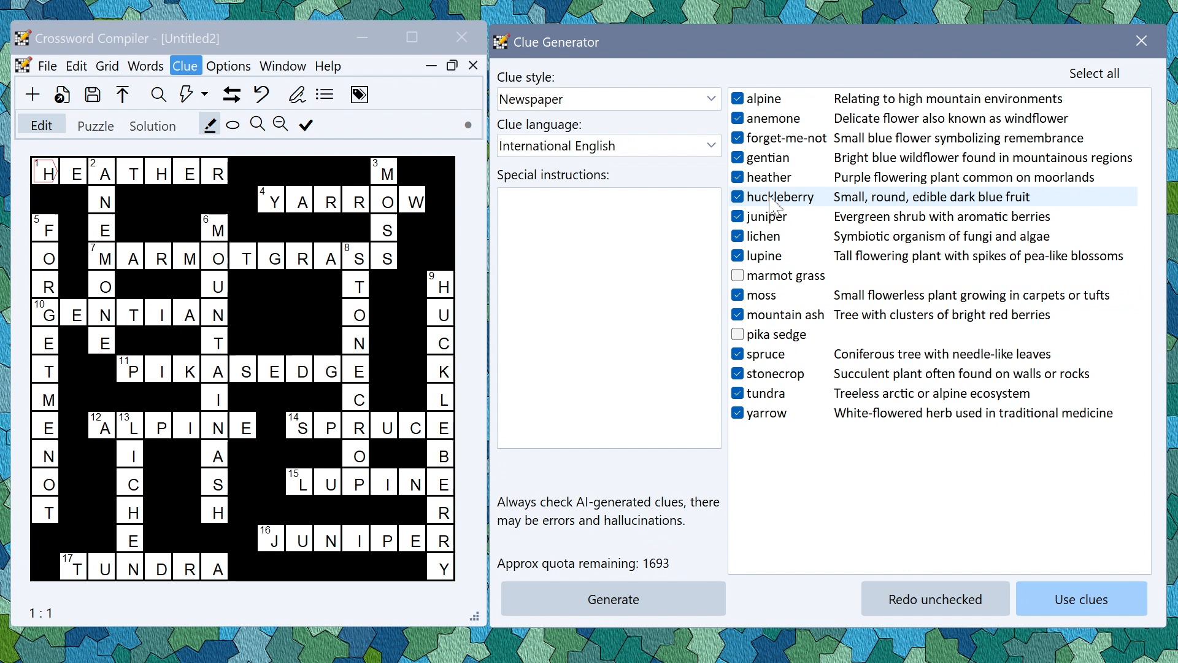
pyautogui.moveTo(789, 158)
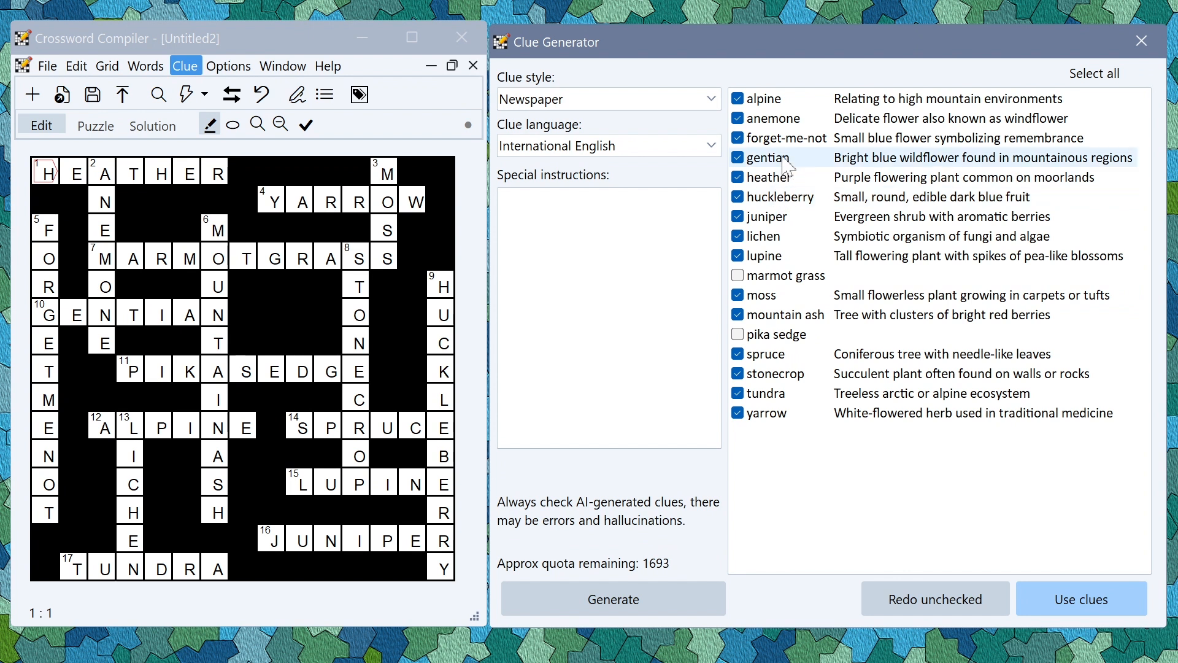
pyautogui.click(738, 157)
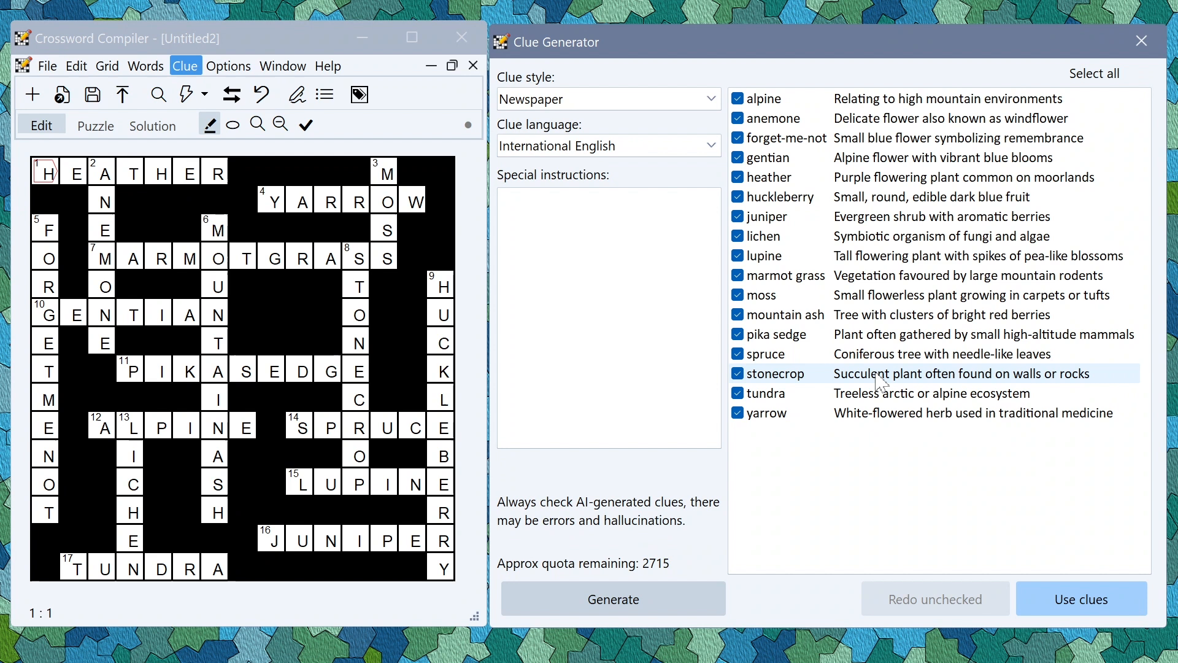
pyautogui.moveTo(868, 184)
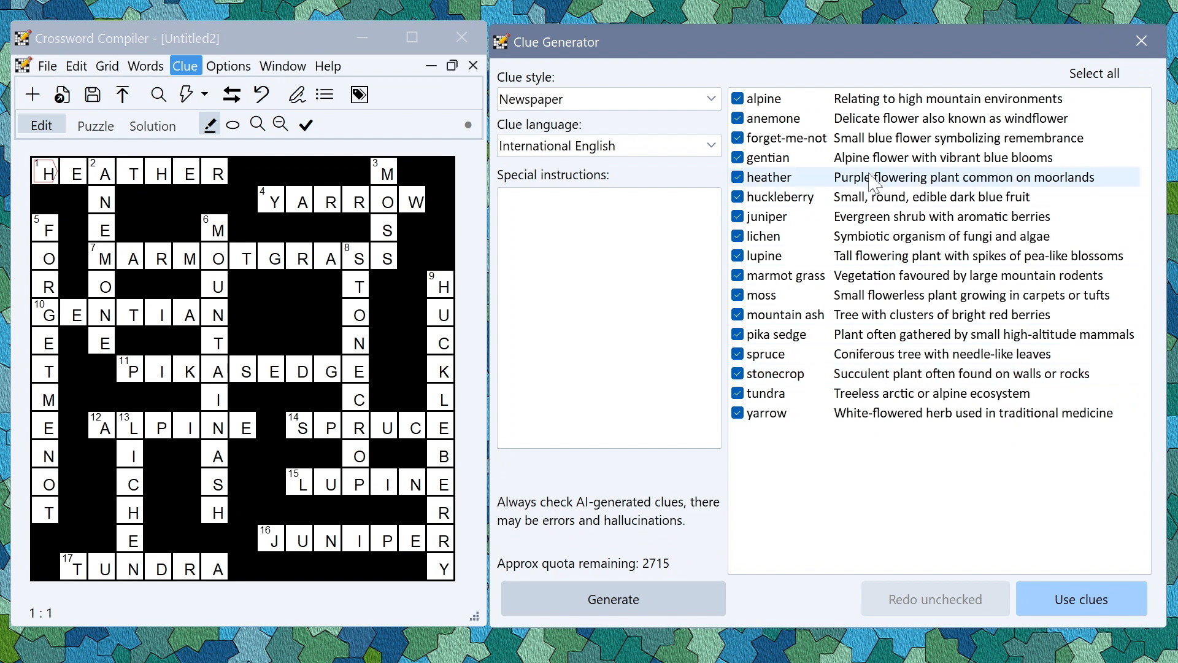
pyautogui.click(931, 177)
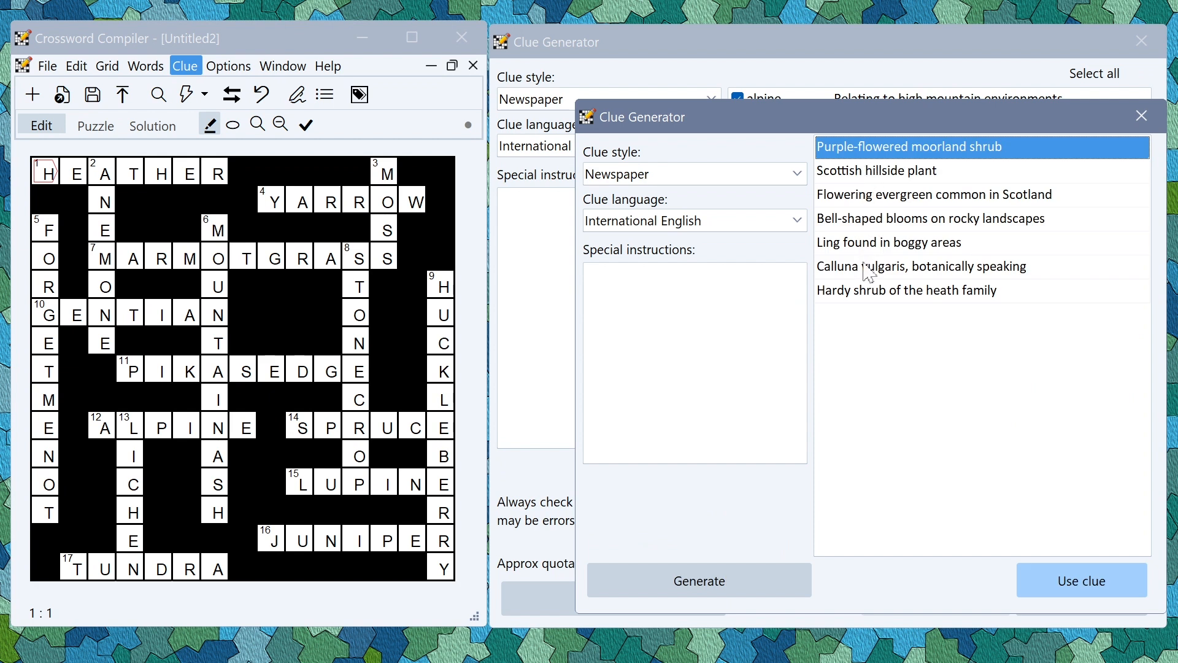
# Use an alternative clue for heather, regenerate spruce's clues, and begin a new puzzle
pyautogui.click(932, 218)
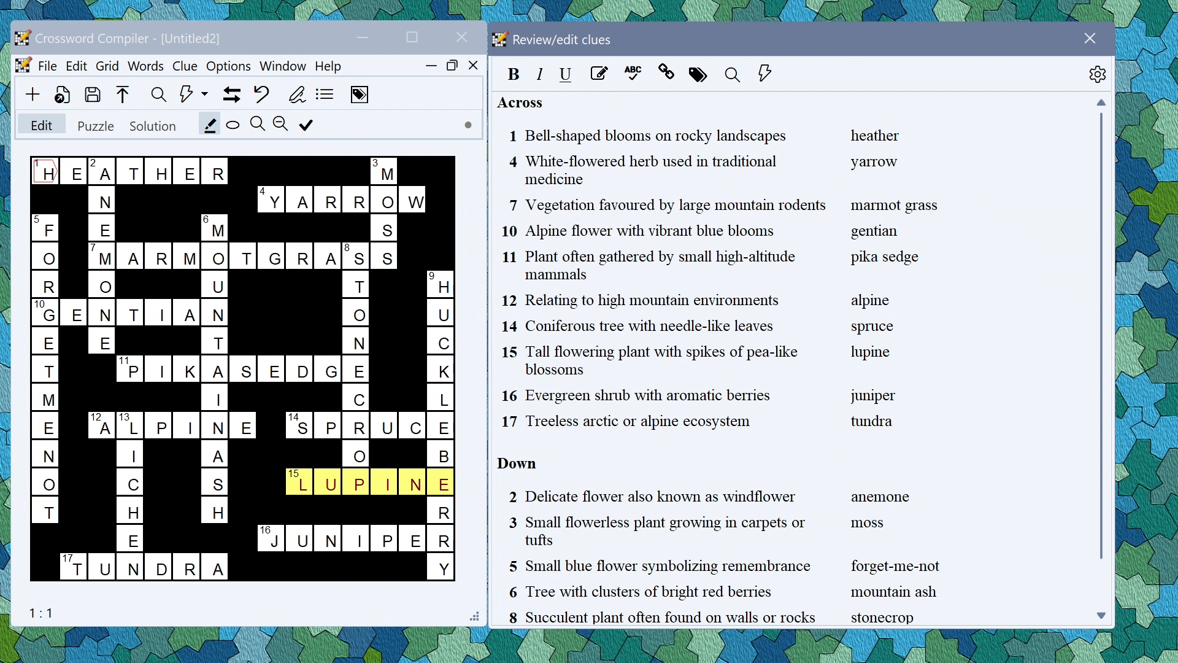
pyautogui.rightClick(649, 326)
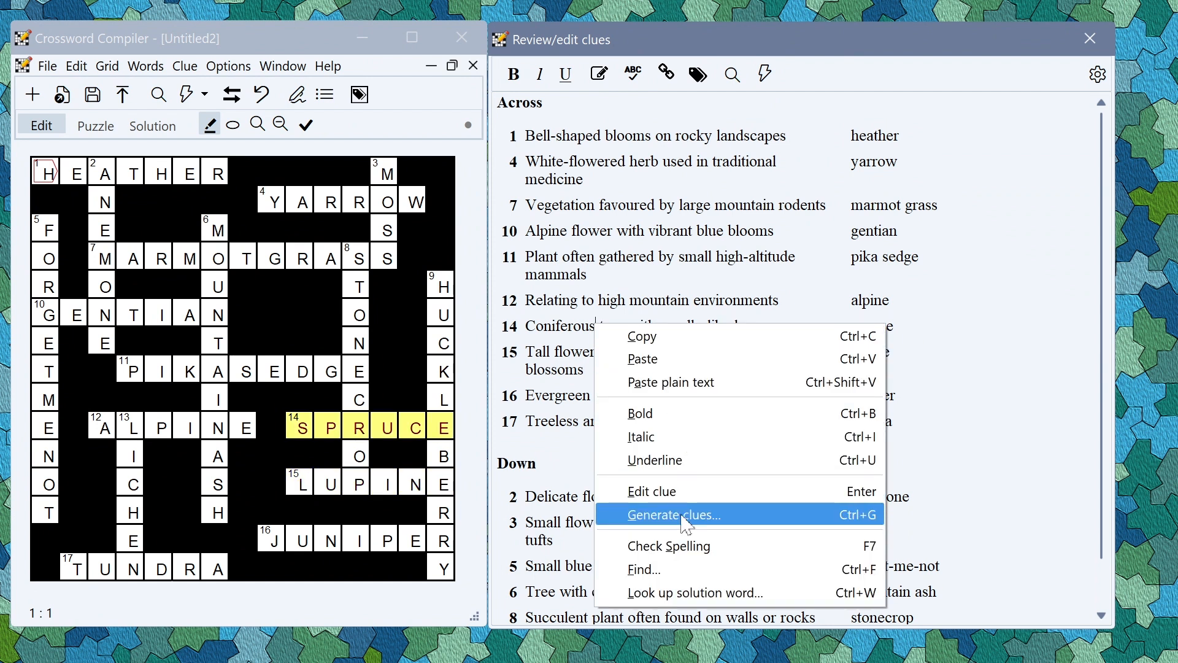
pyautogui.click(674, 515)
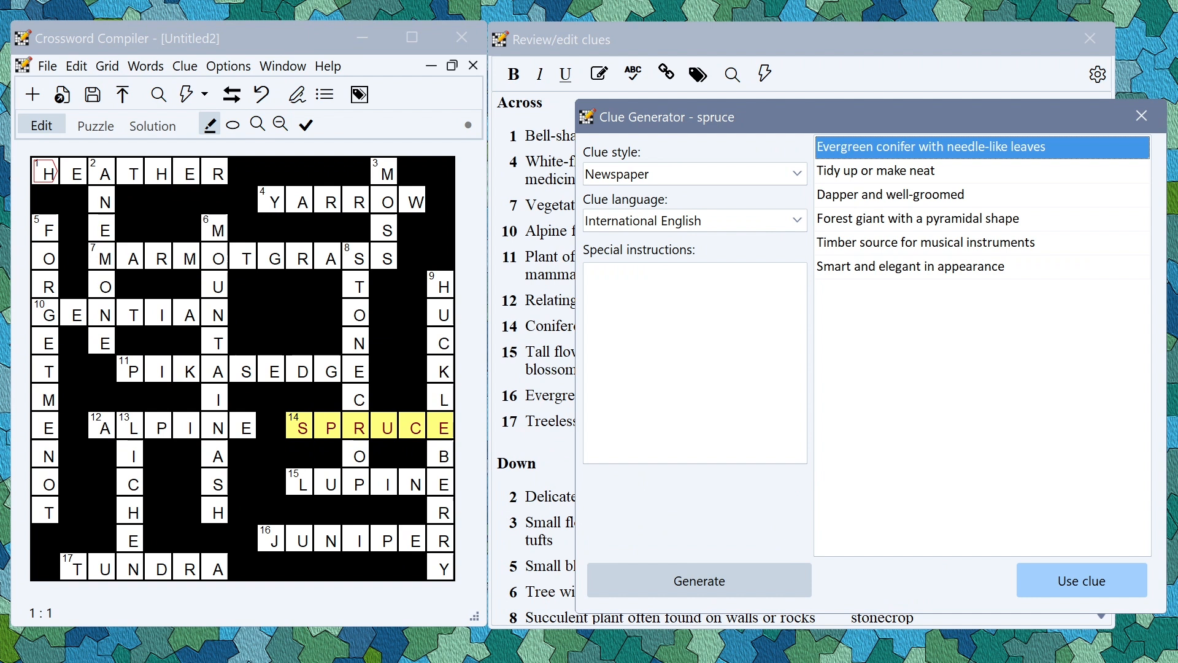
pyautogui.click(1082, 580)
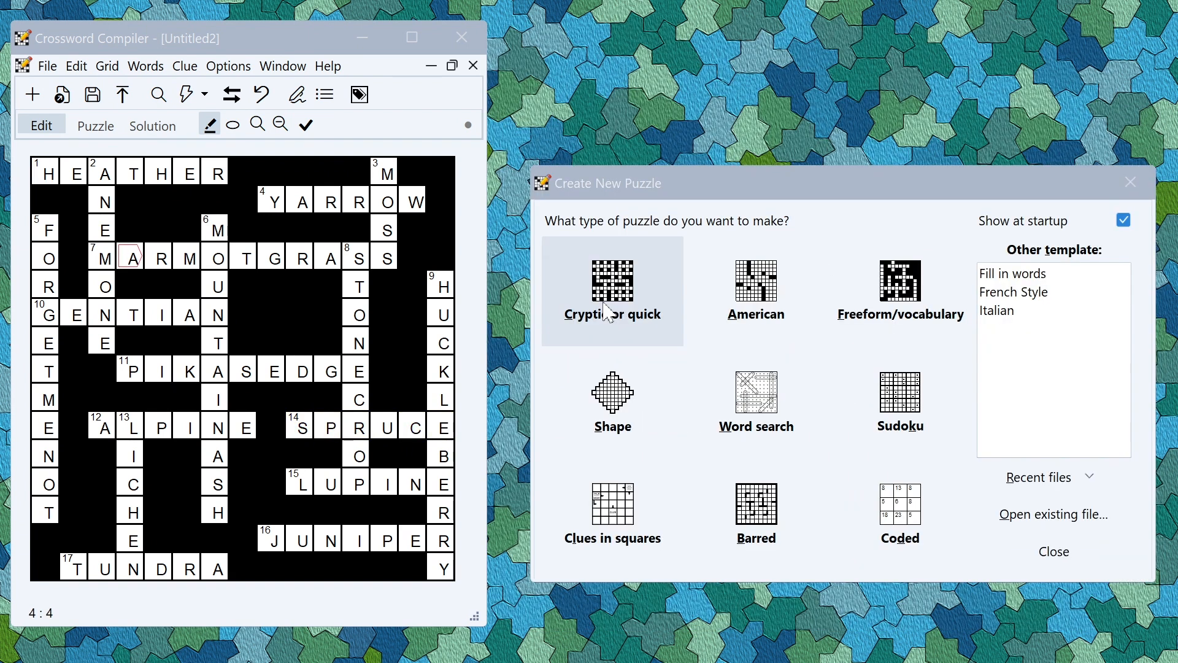
# Create a Cryptic or quick 15 × 15 grid AutoFilled with default options and accept it
pyautogui.click(612, 291)
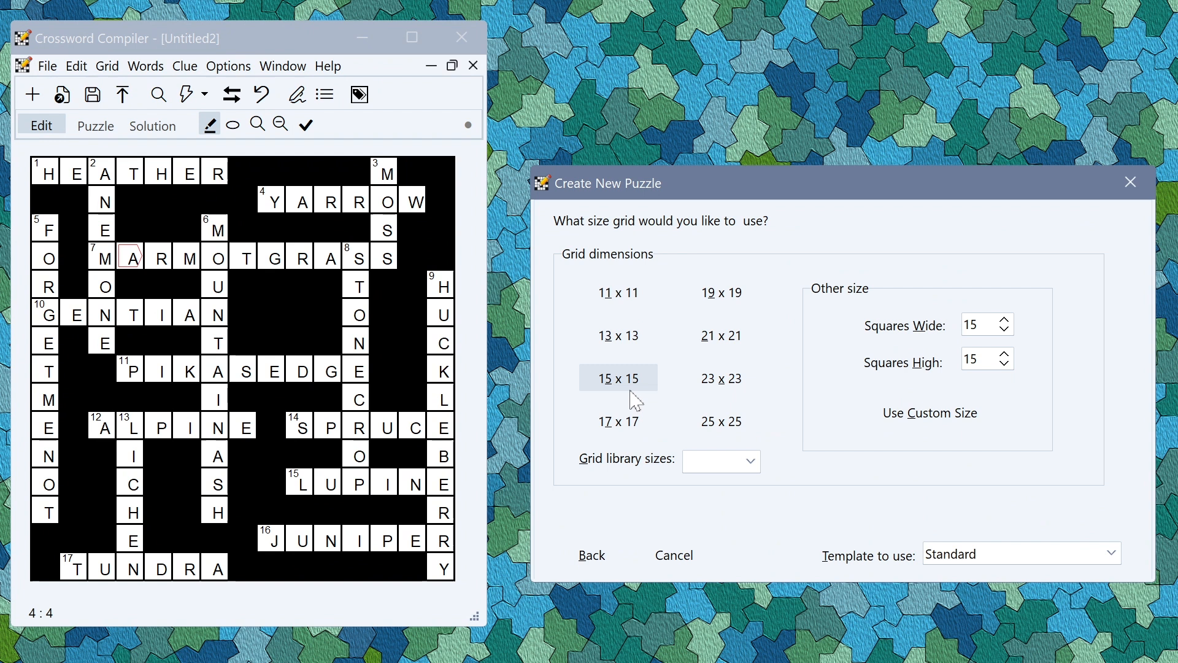
pyautogui.click(618, 378)
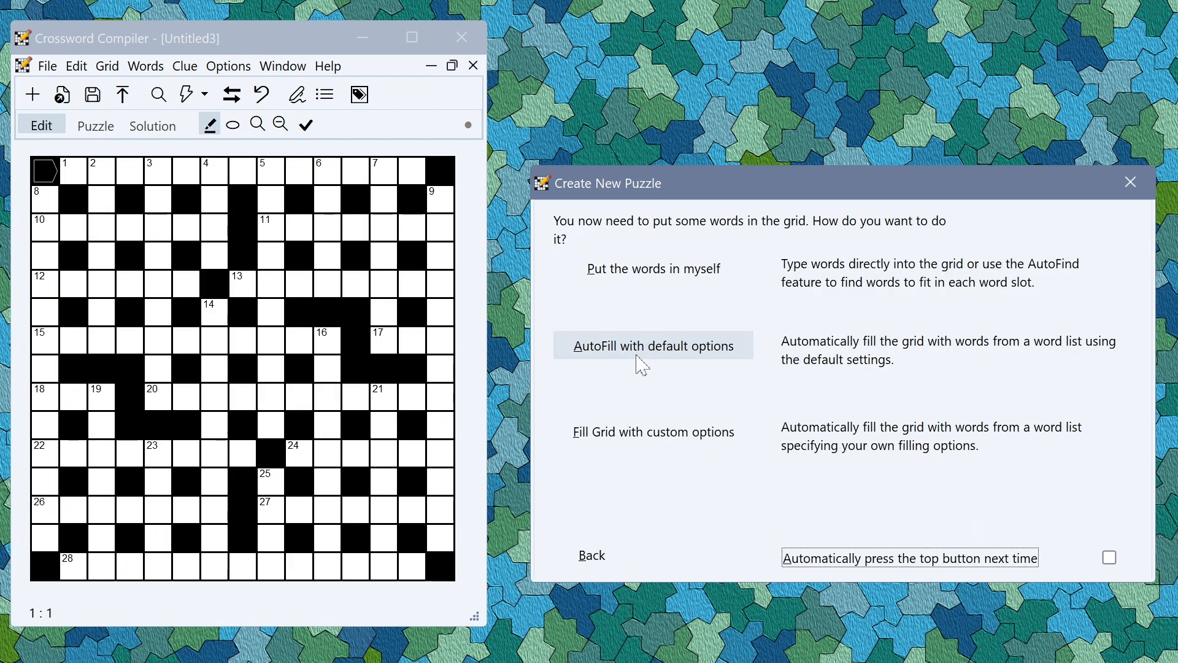
pyautogui.click(652, 345)
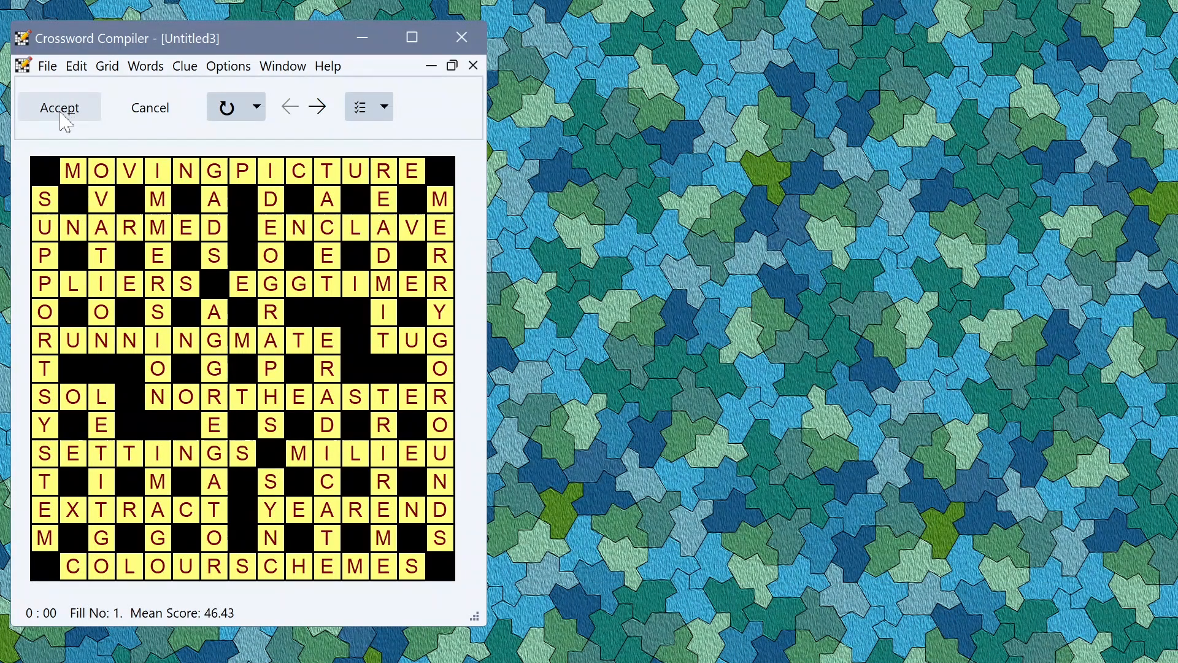
pyautogui.click(59, 107)
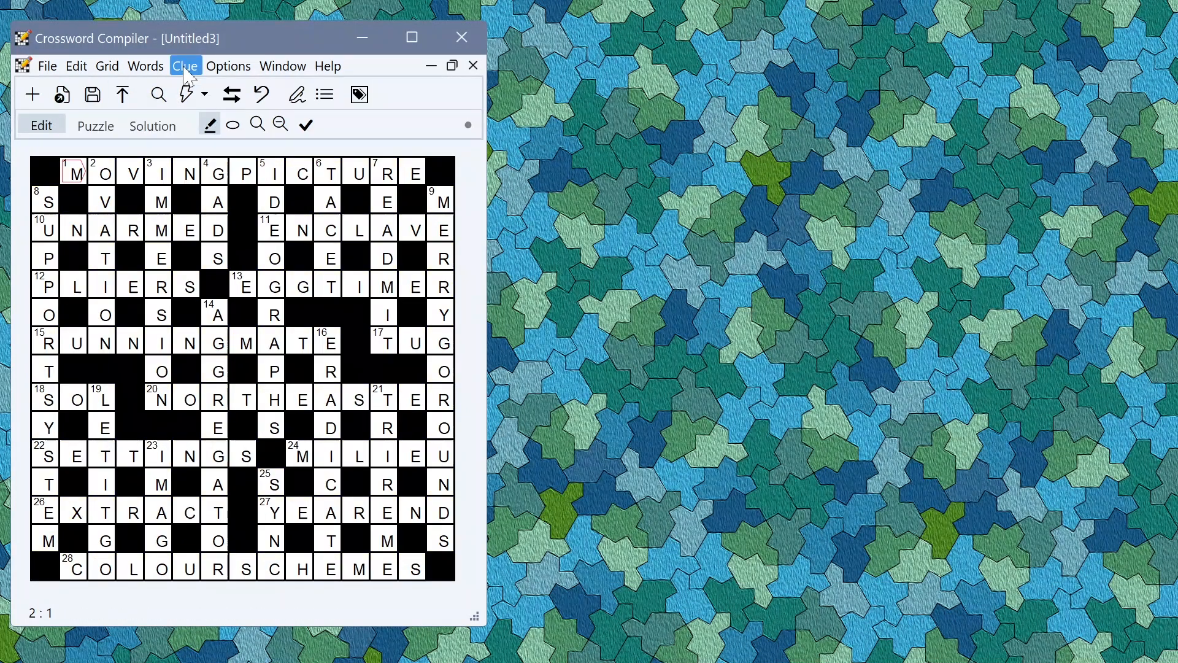
pyautogui.click(185, 66)
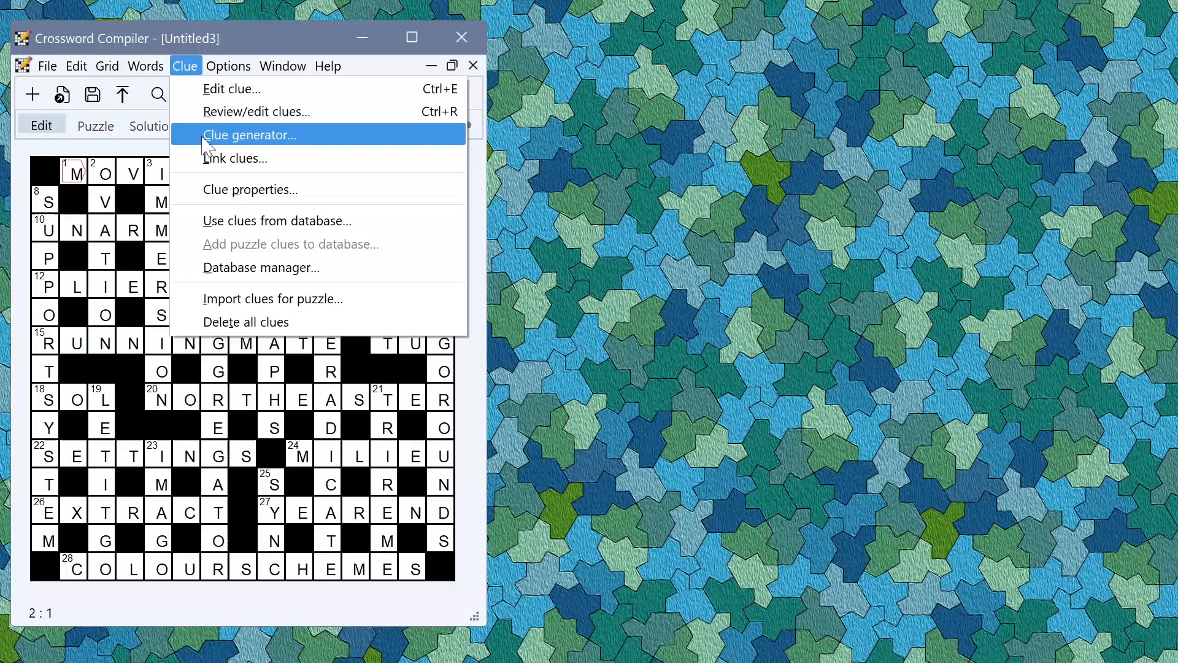
# Generate clues for all words, then regenerate with 'Clues should be literature-themed'
pyautogui.click(249, 135)
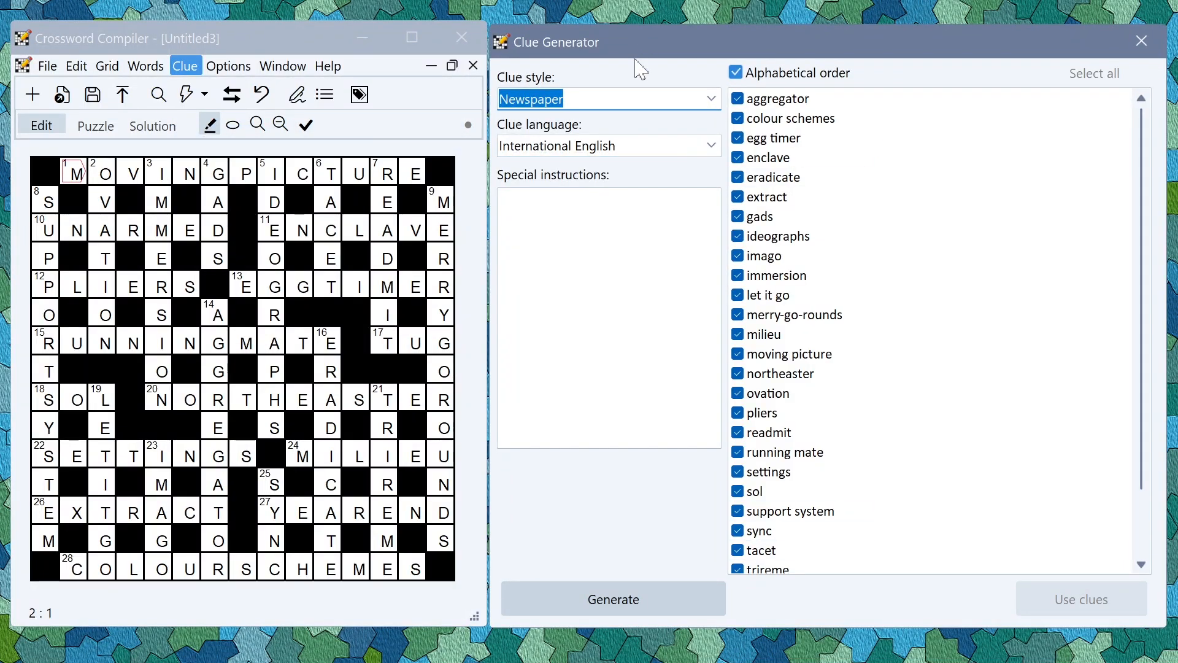
pyautogui.click(612, 598)
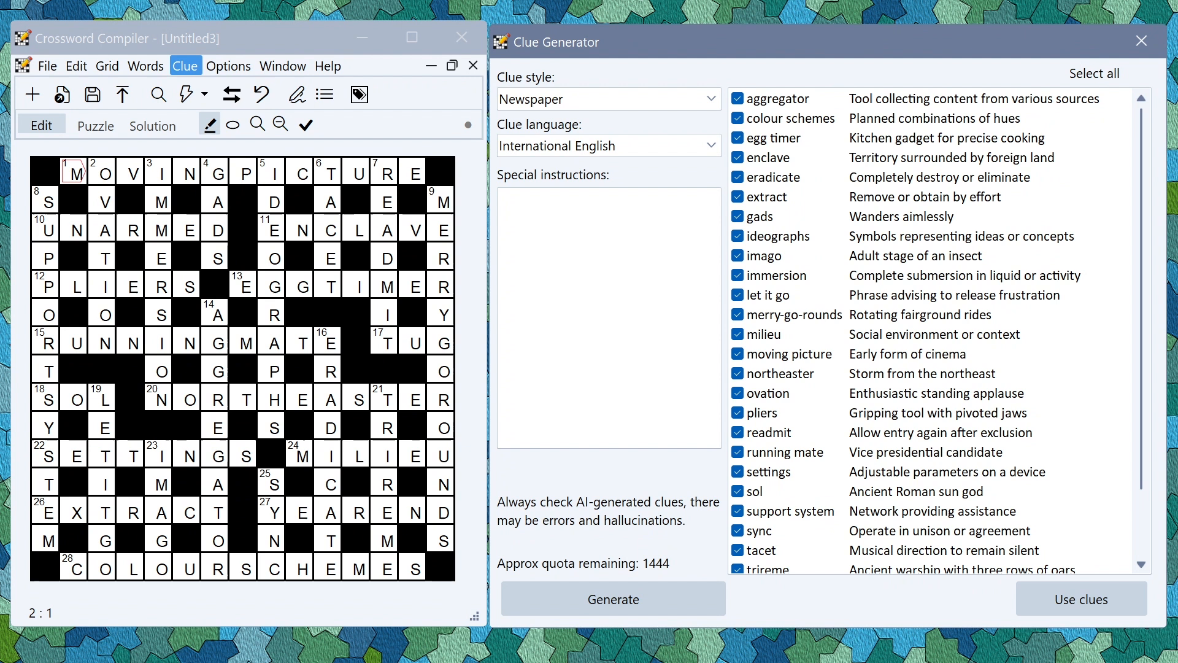
pyautogui.click(609, 197)
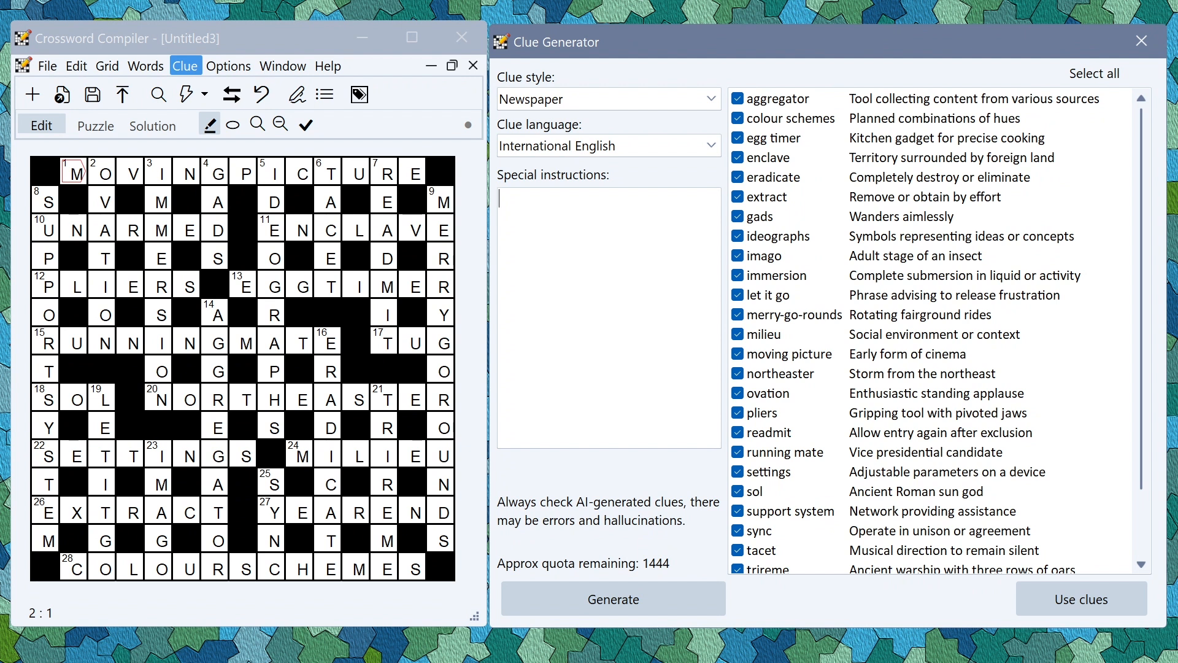
pyautogui.write('Clues should be literature-themed')
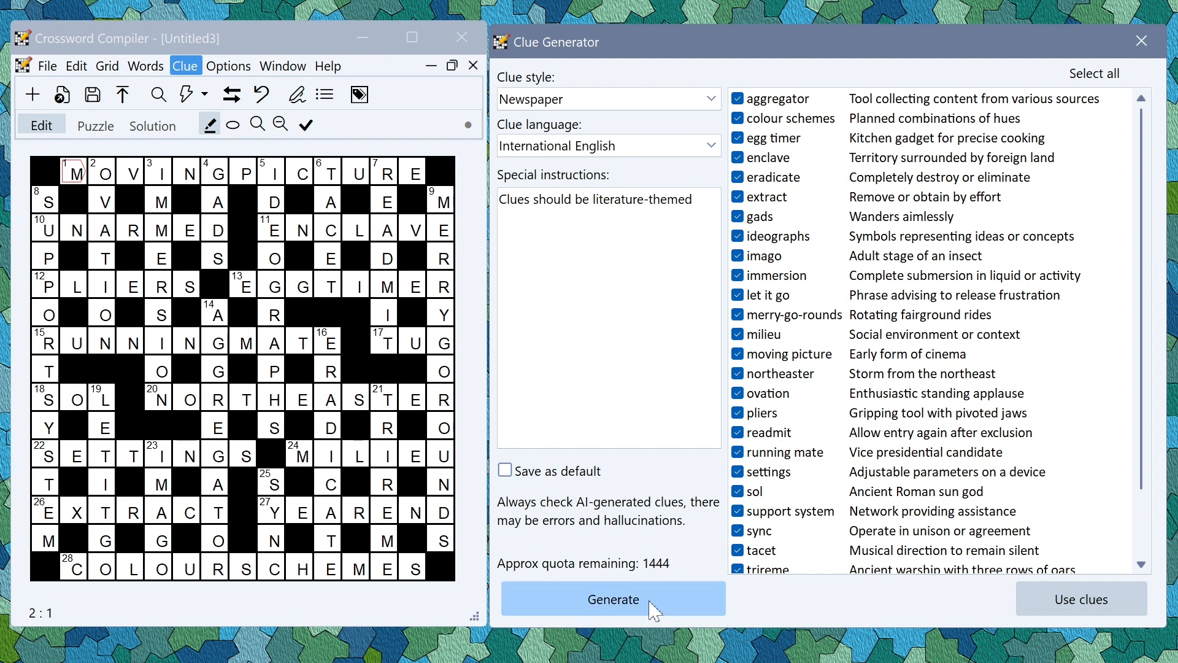
pyautogui.click(612, 599)
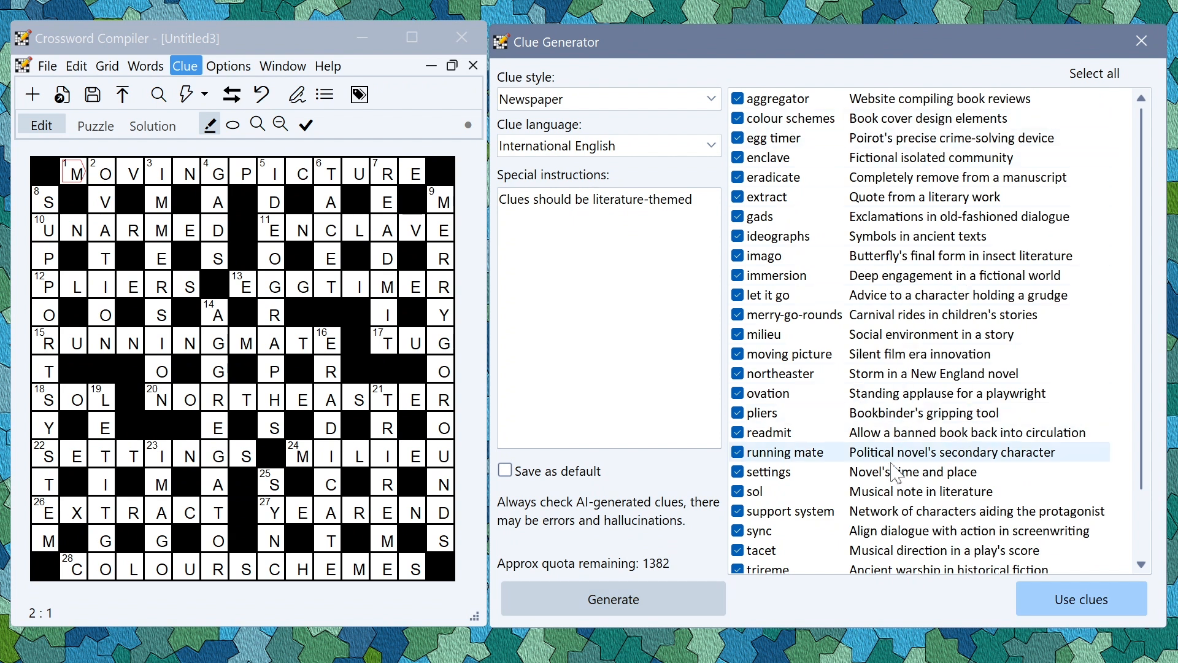
pyautogui.moveTo(924, 197)
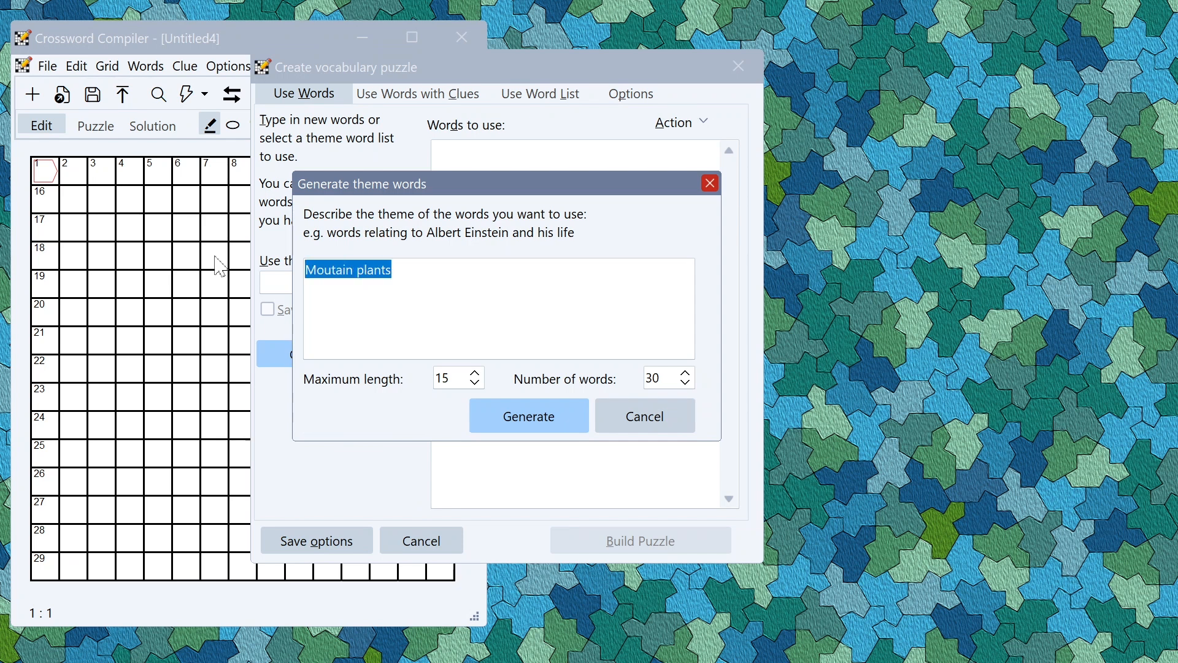
# Generate Spanish food words for 15-16-year-old learners, build the grid, and keep the PLÁTANO fill
pyautogui.write('Common food words in Spanish, for 15-16 yr old schoolchildren learning Spanish')
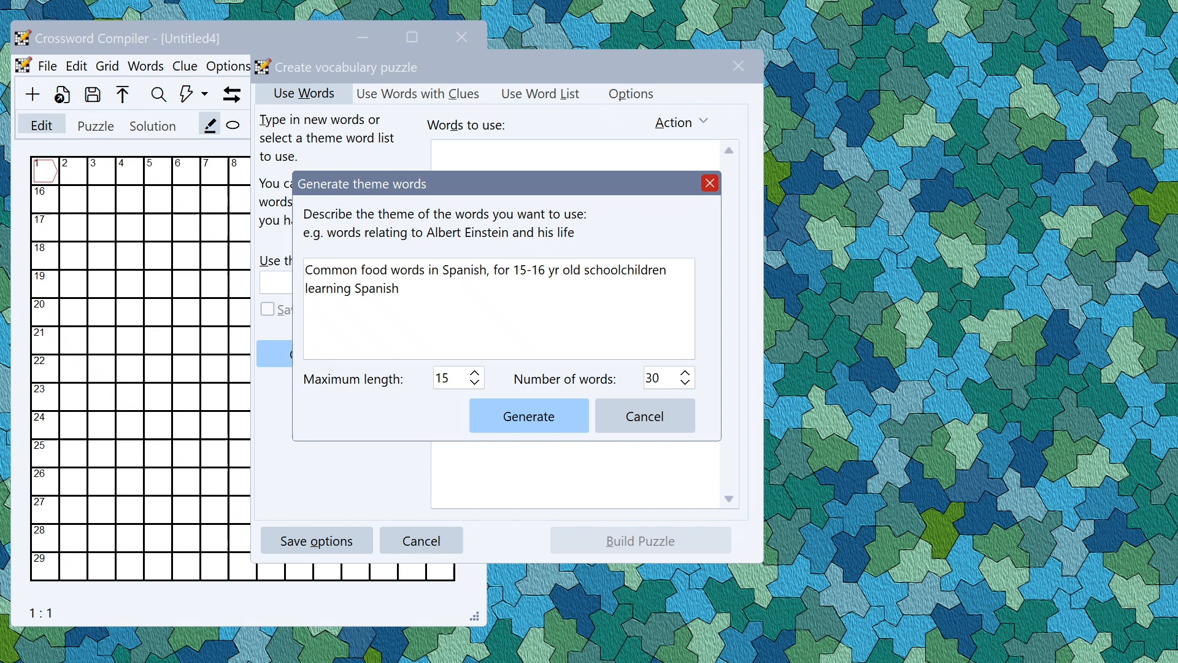
pyautogui.click(528, 416)
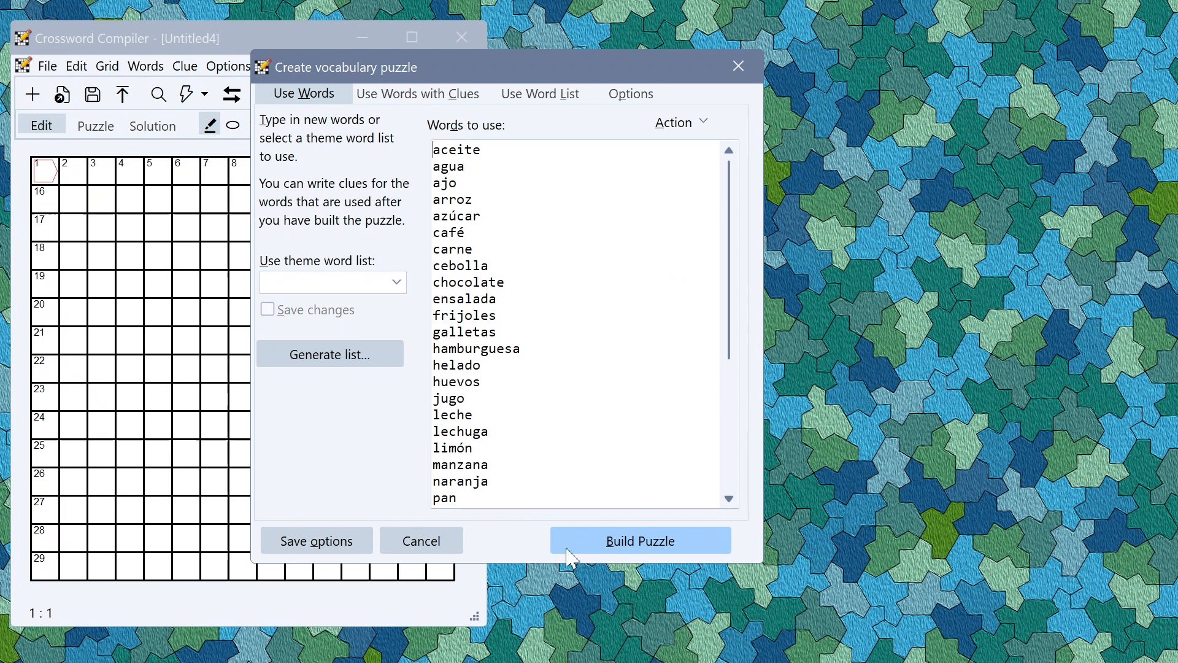
pyautogui.moveTo(627, 548)
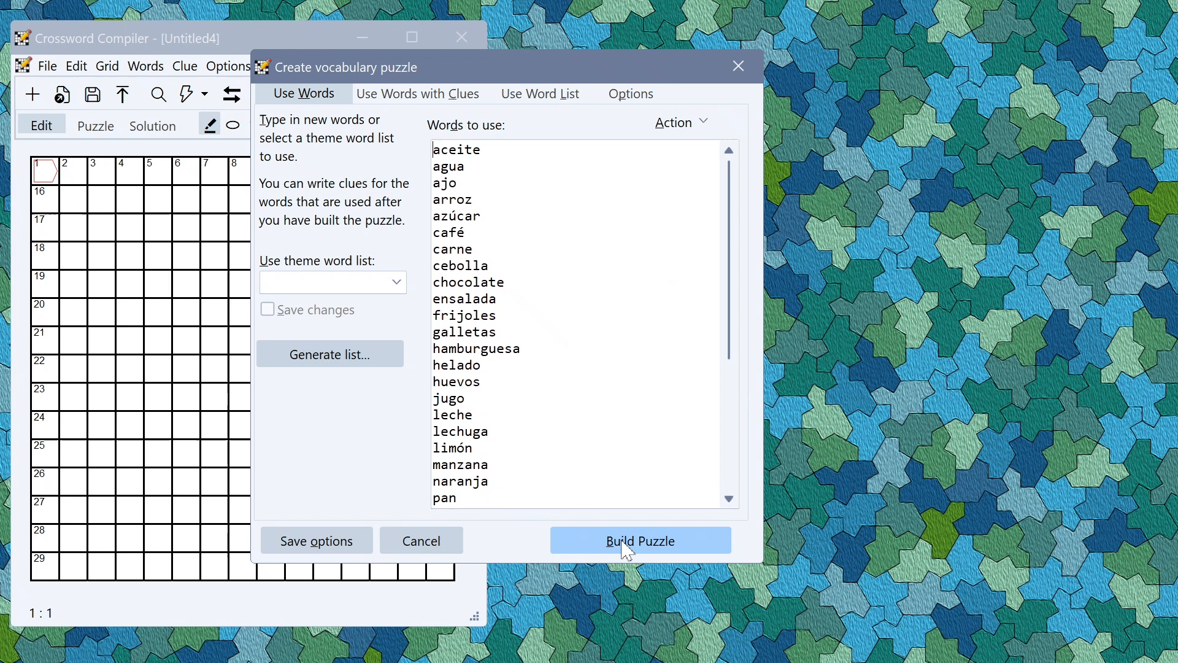
pyautogui.click(640, 540)
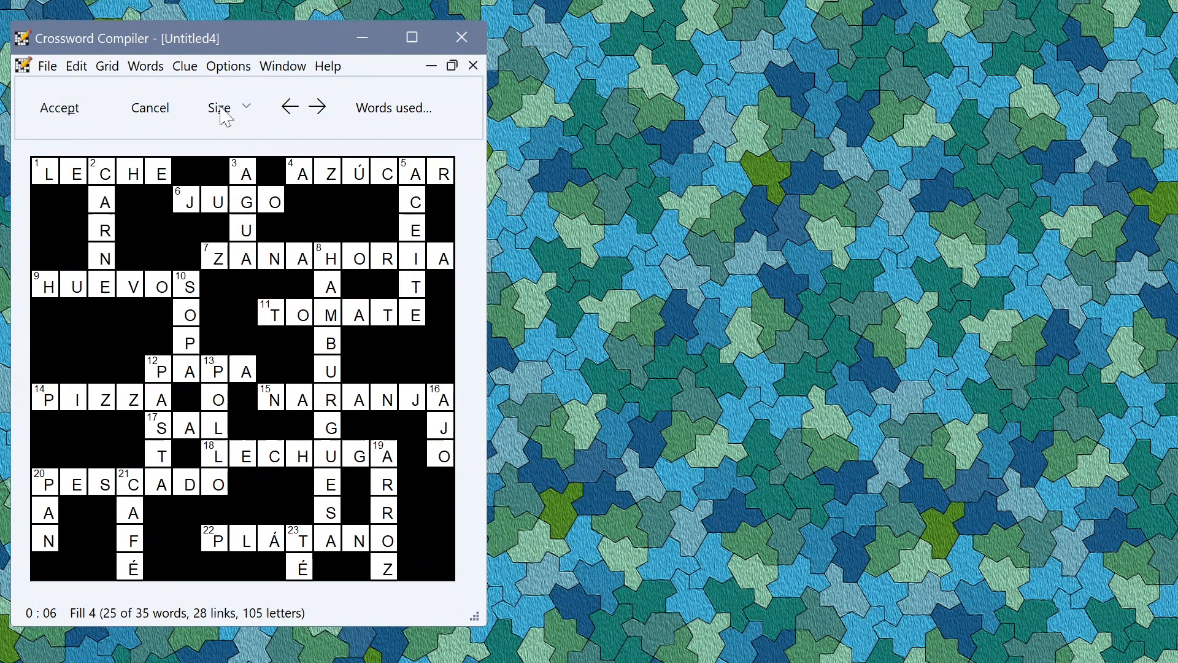
pyautogui.click(318, 106)
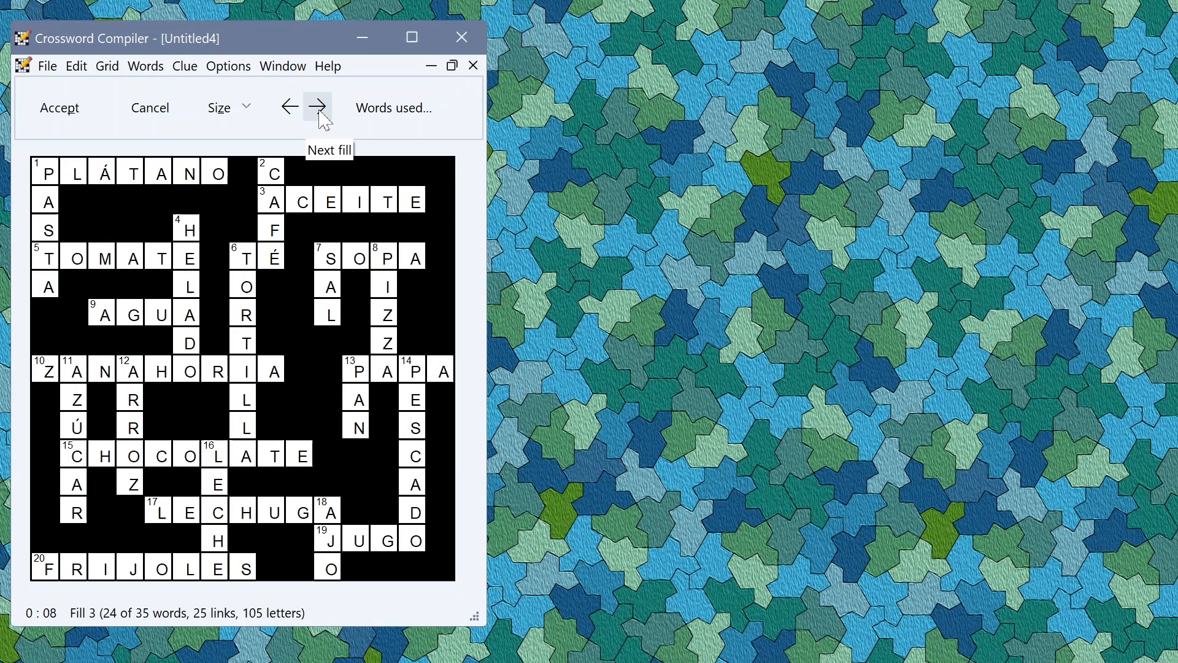
pyautogui.click(59, 107)
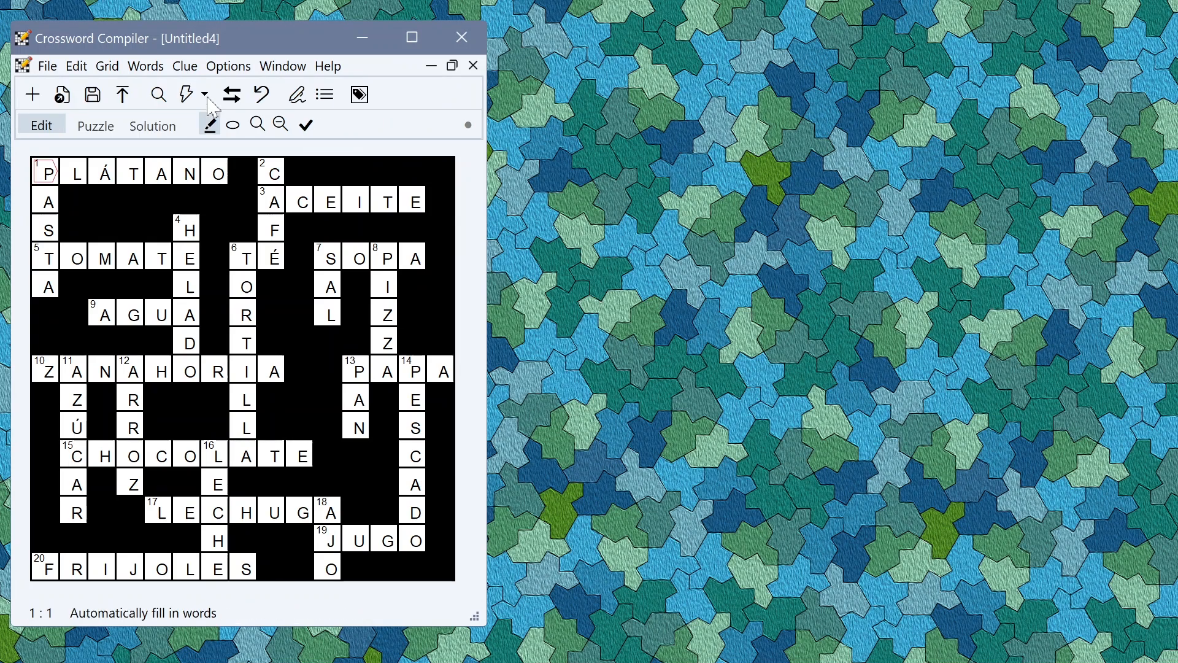
# Generate Direct translation clues in American English for every Spanish food word
pyautogui.click(184, 66)
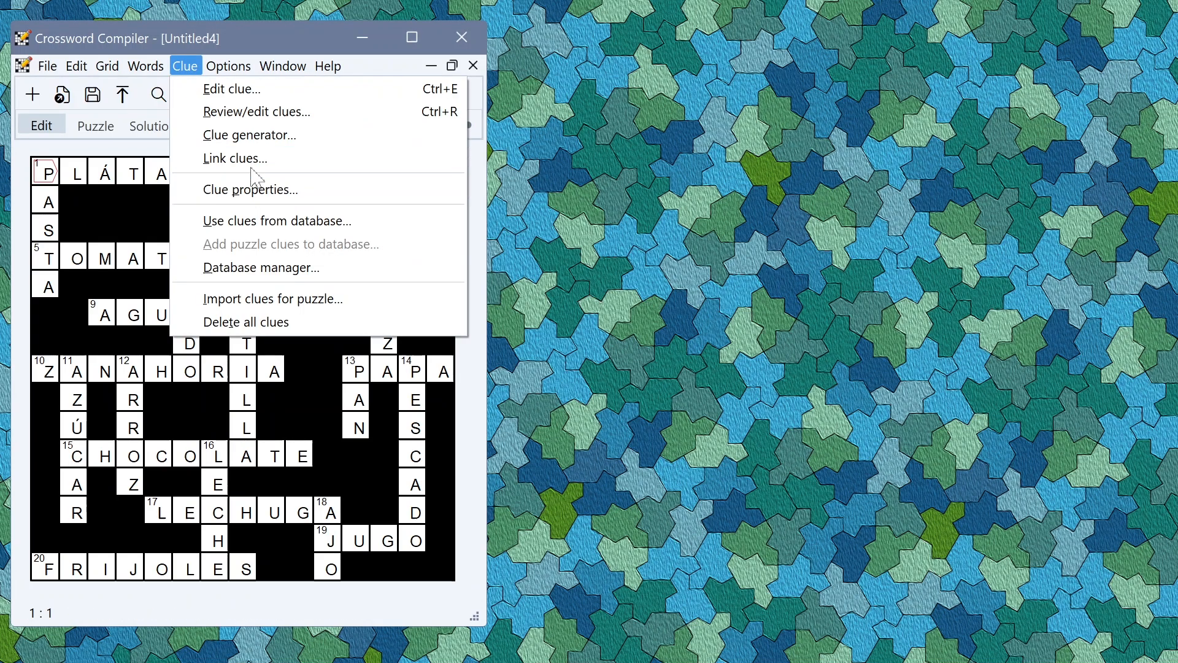
pyautogui.click(249, 134)
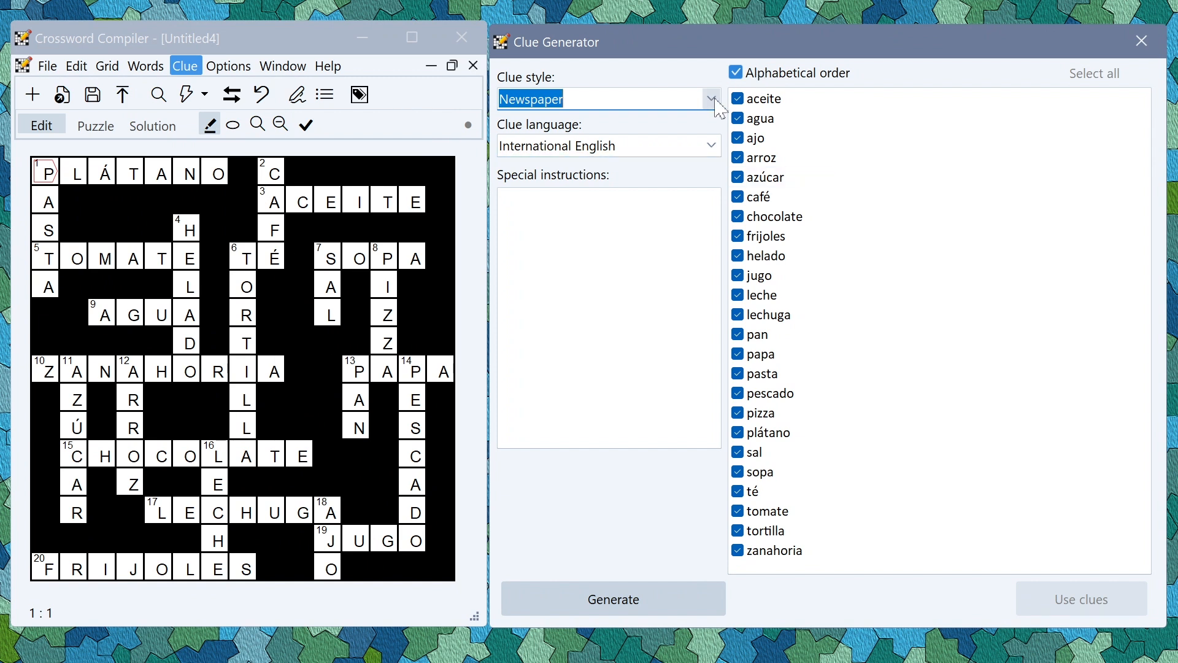
pyautogui.click(710, 98)
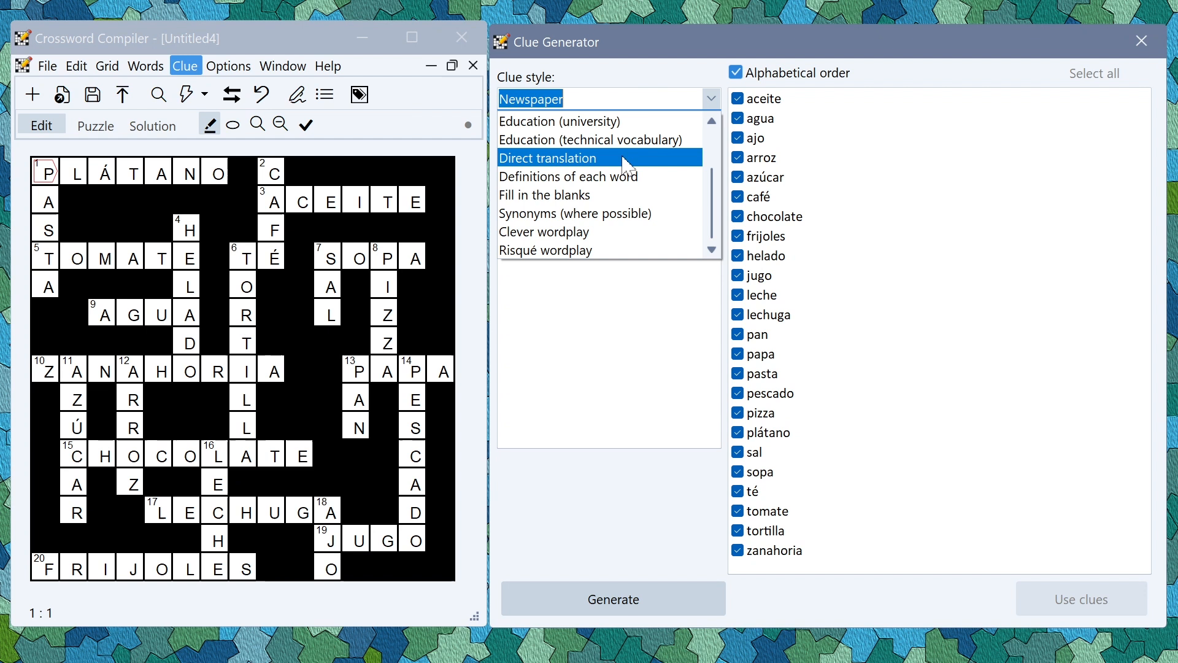
pyautogui.click(549, 158)
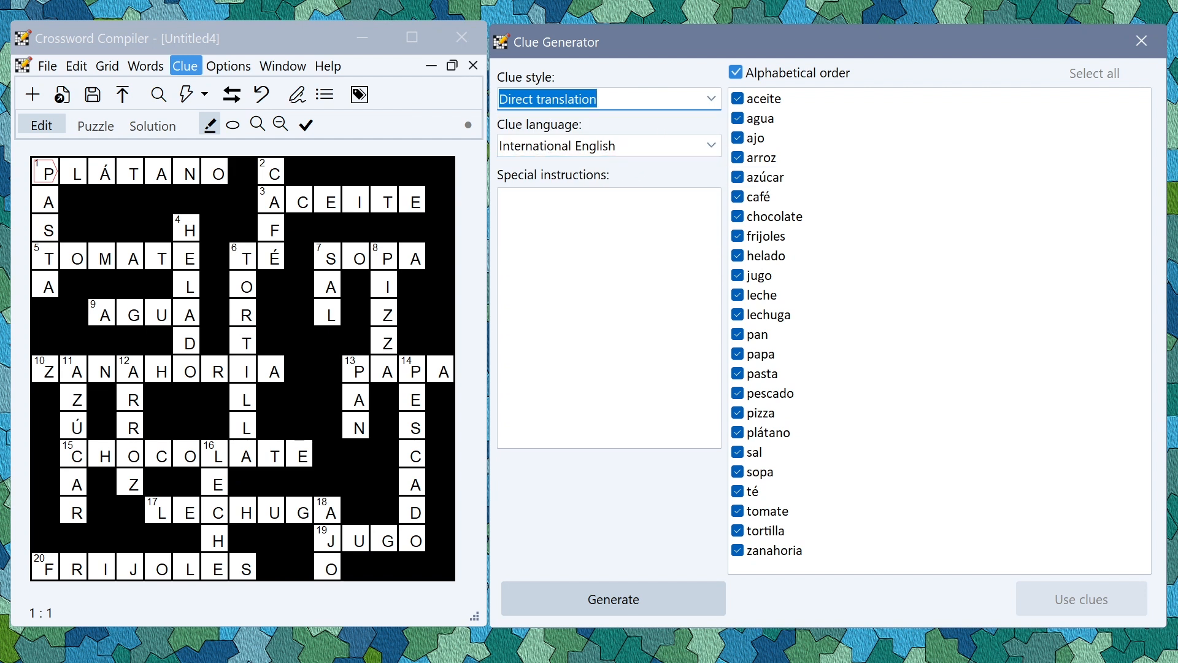
pyautogui.click(710, 145)
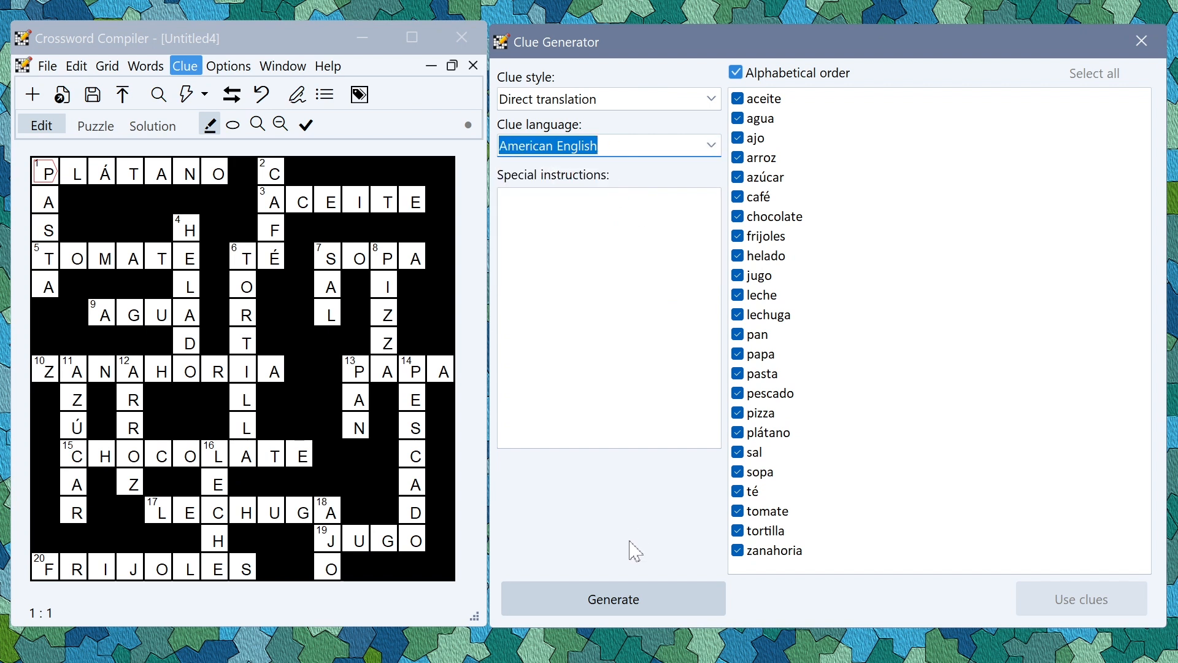
pyautogui.click(612, 599)
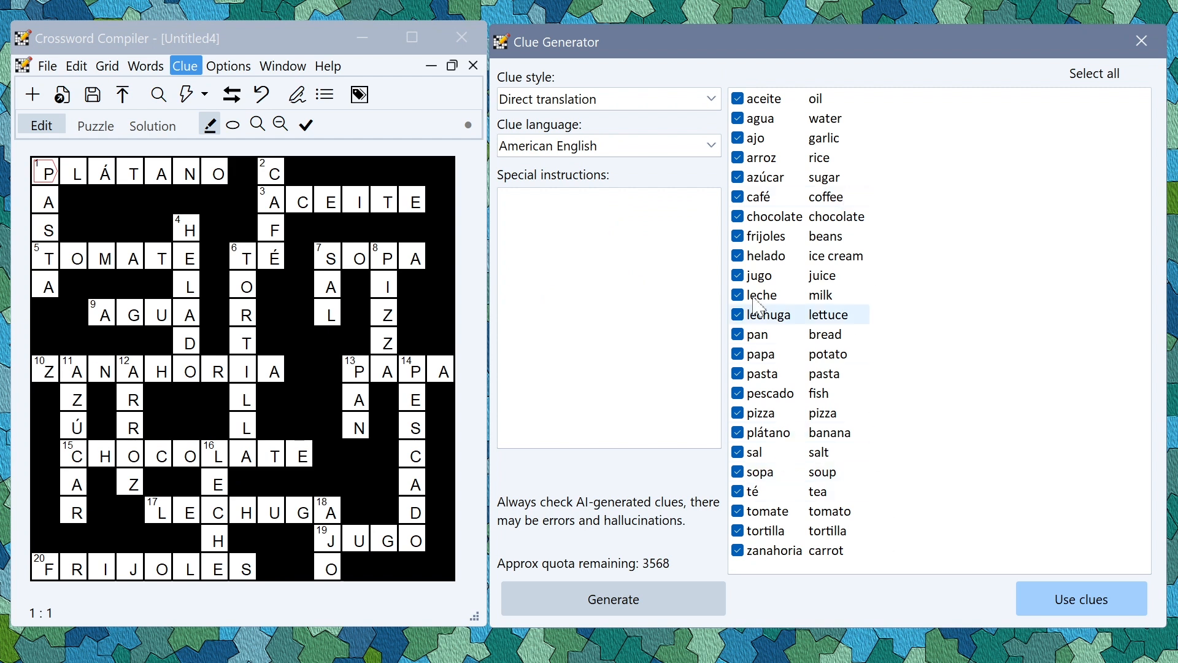
# Generate Hindi direct-translation clues for the Spanish food words
pyautogui.click(709, 145)
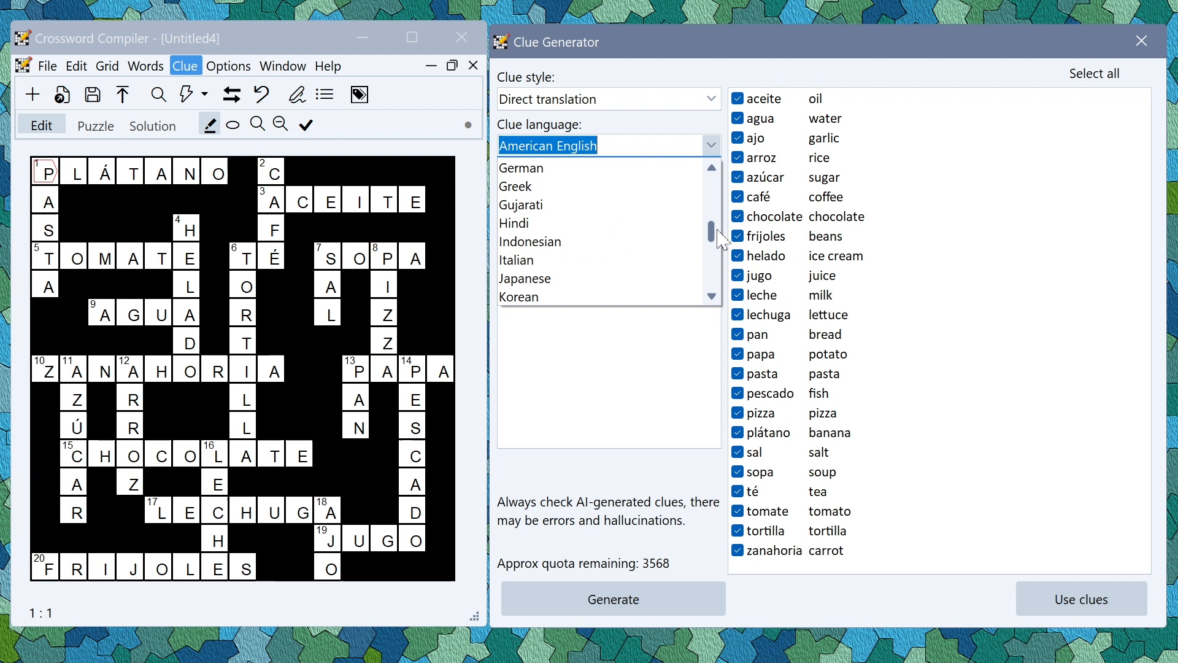
pyautogui.click(514, 222)
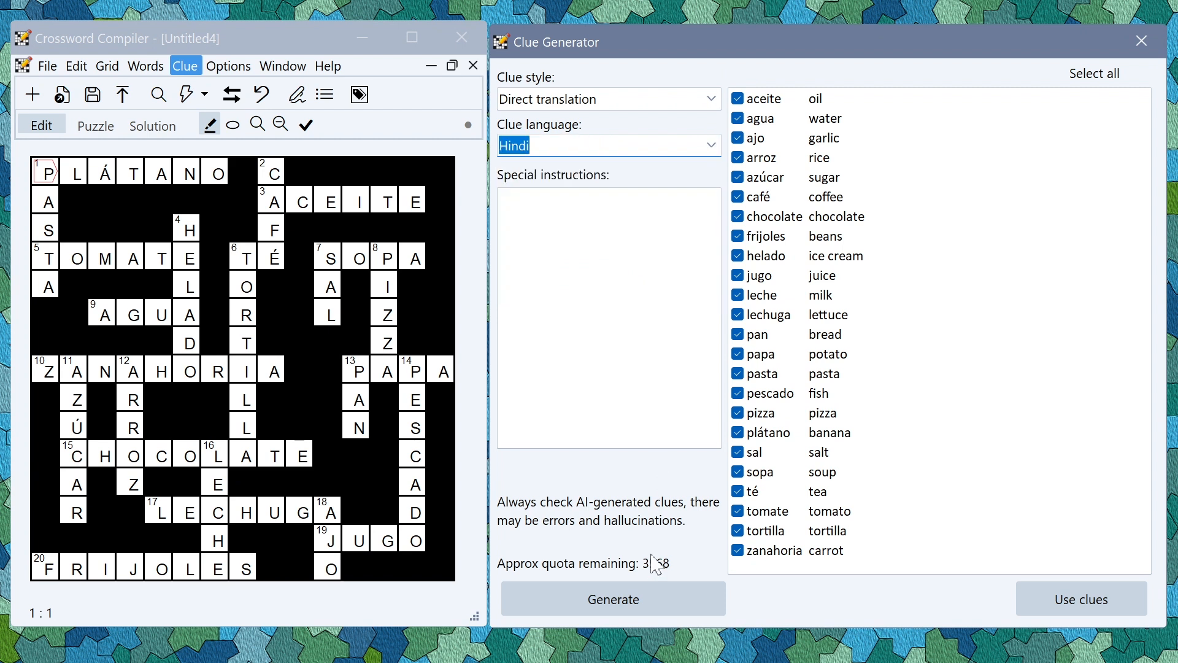
pyautogui.click(612, 599)
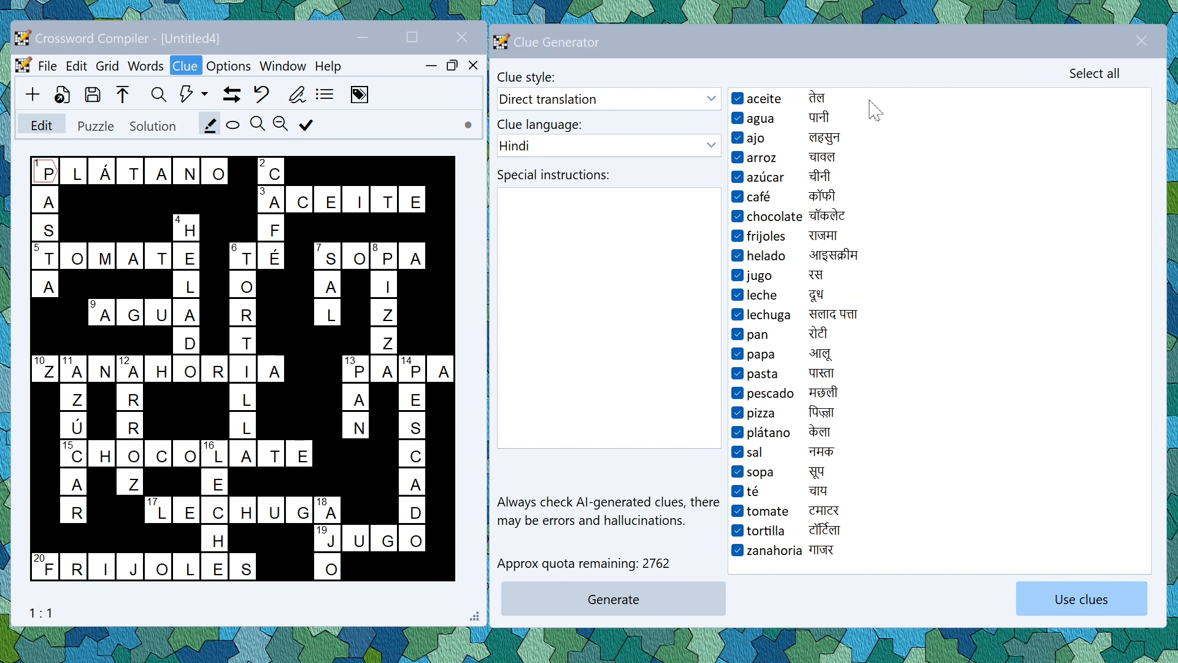
# Switch the clue language to Ukrainian and generate the translation clues again
pyautogui.click(707, 145)
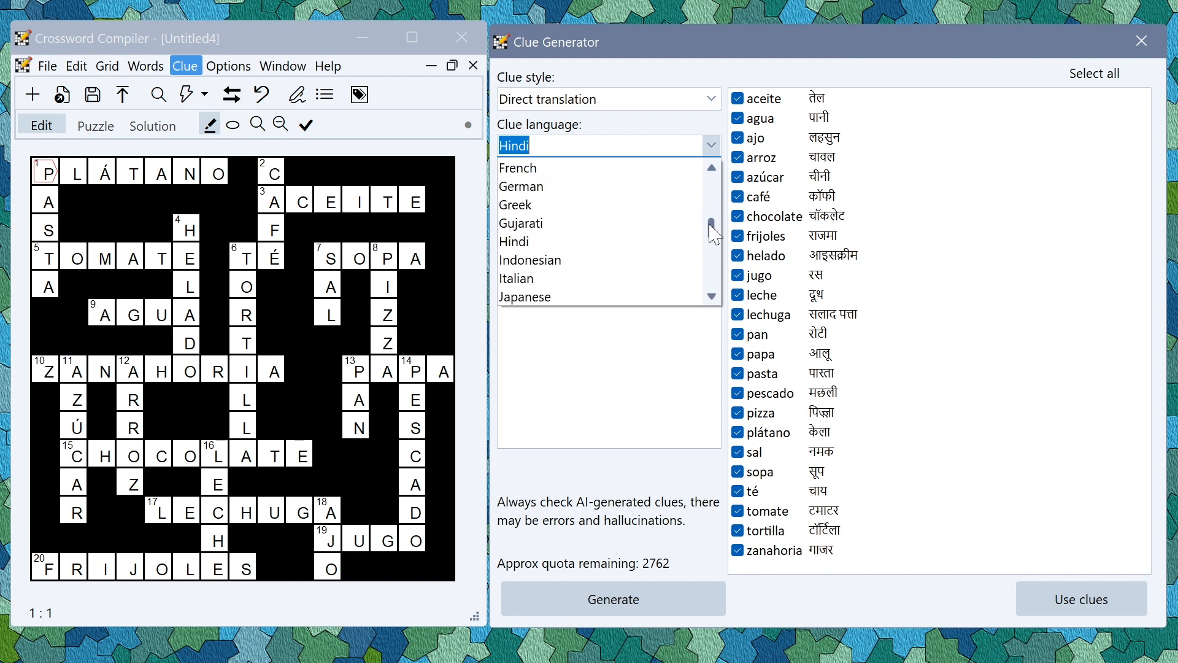
pyautogui.click(708, 144)
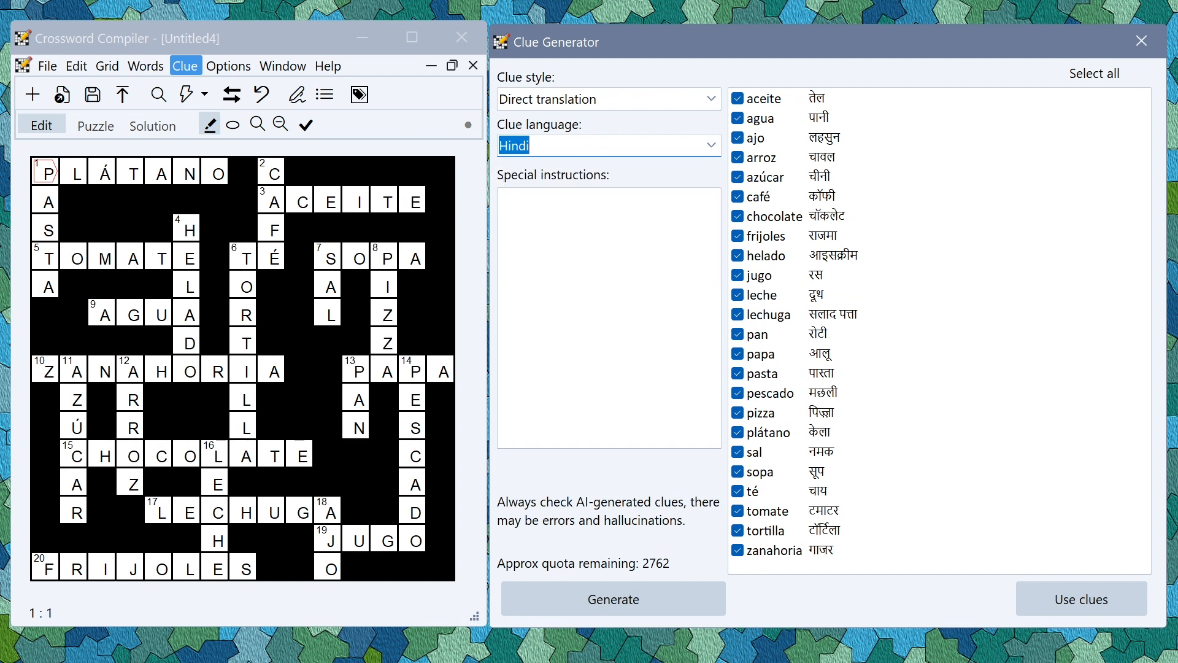
pyautogui.write('Ukrainian')
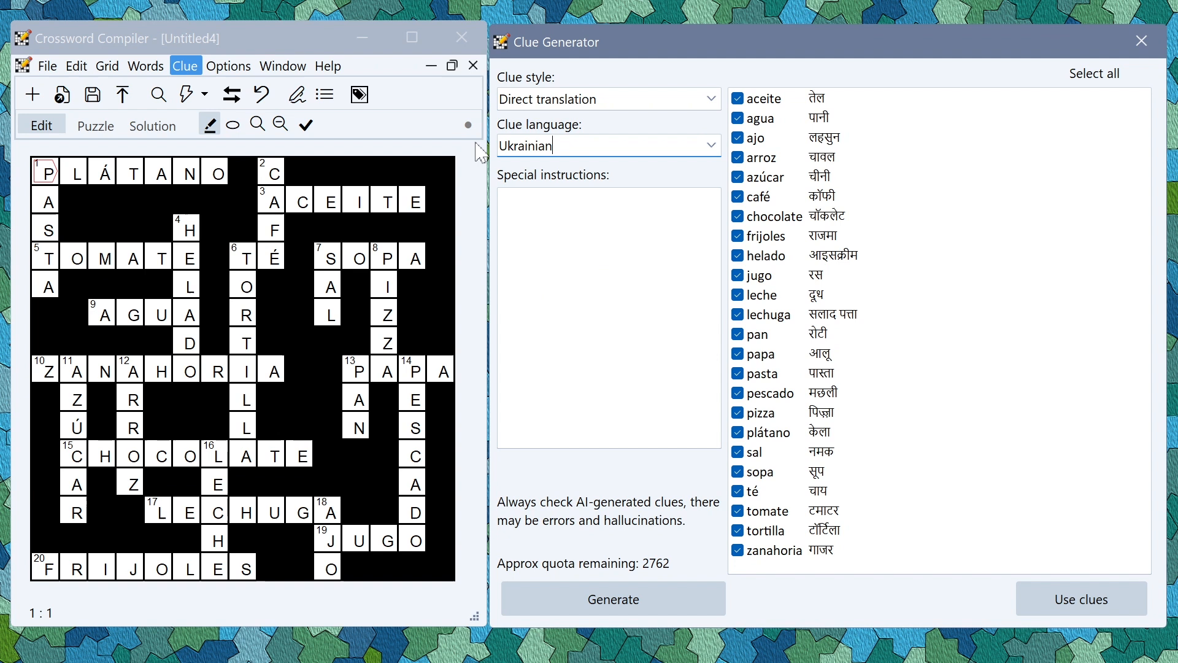
pyautogui.click(612, 598)
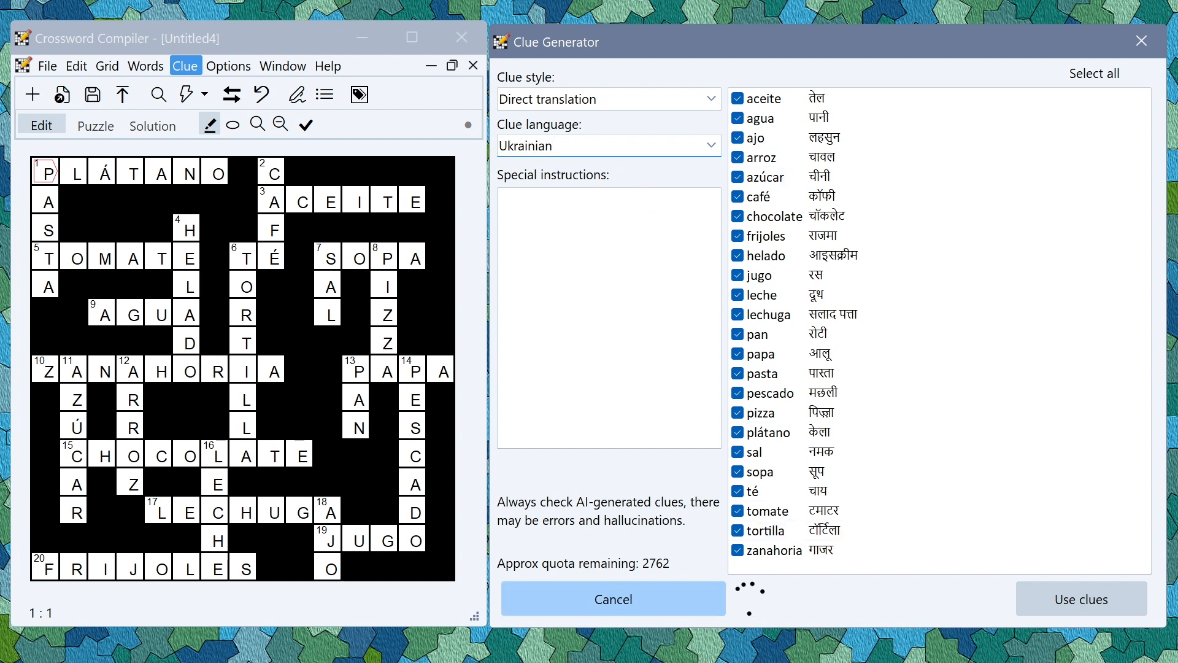
pyautogui.click(612, 598)
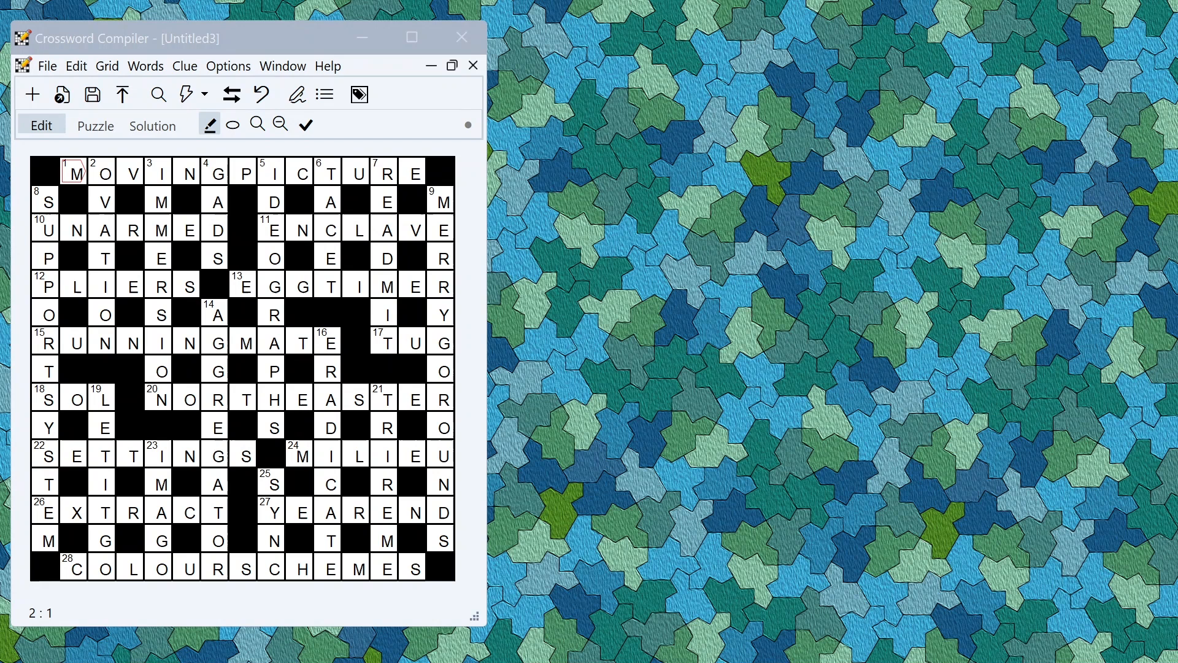
# Open the 1 Across clue for 'moving picture' and request AI clue suggestions
pyautogui.click(131, 173)
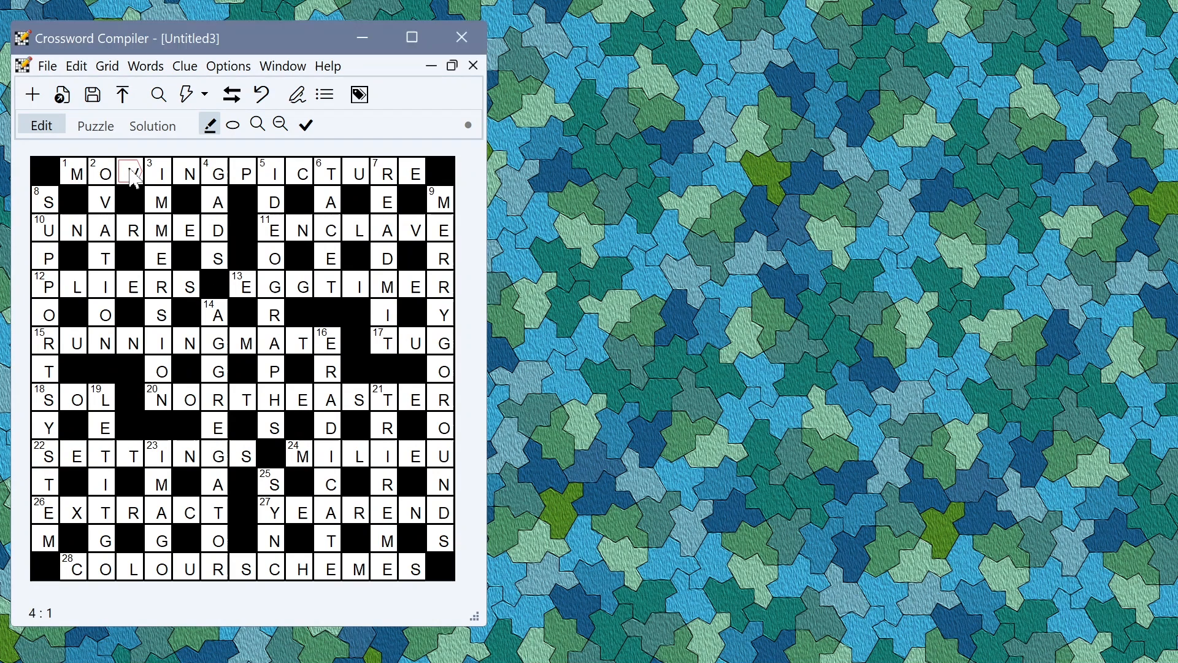
pyautogui.click(295, 94)
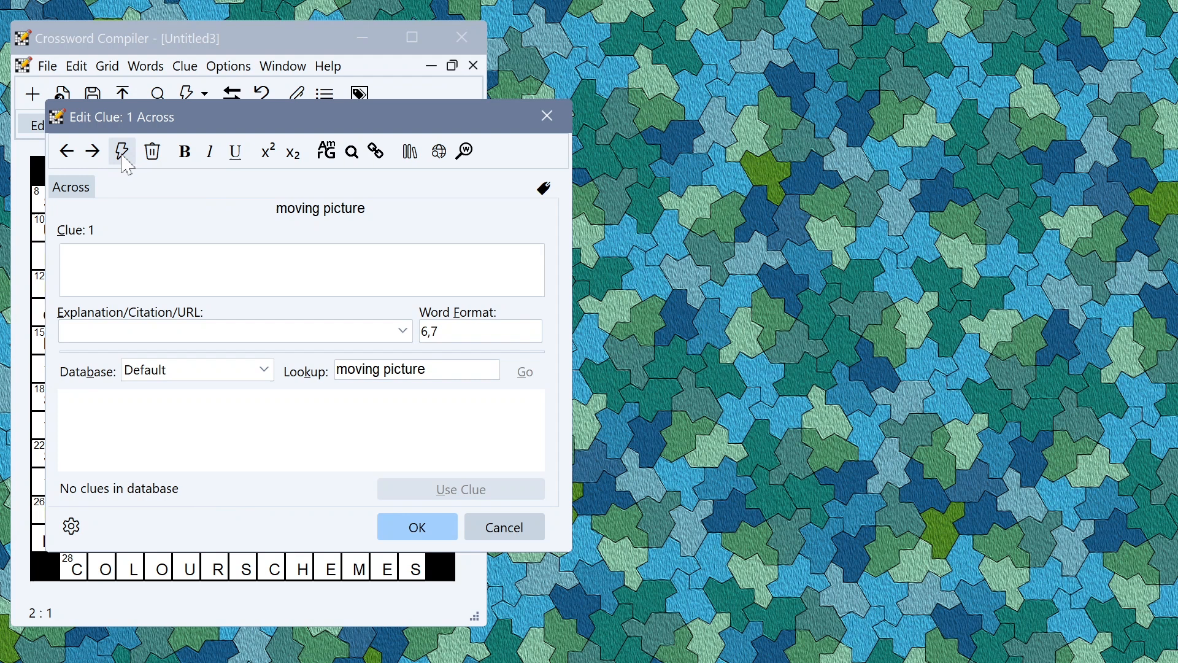
pyautogui.click(121, 151)
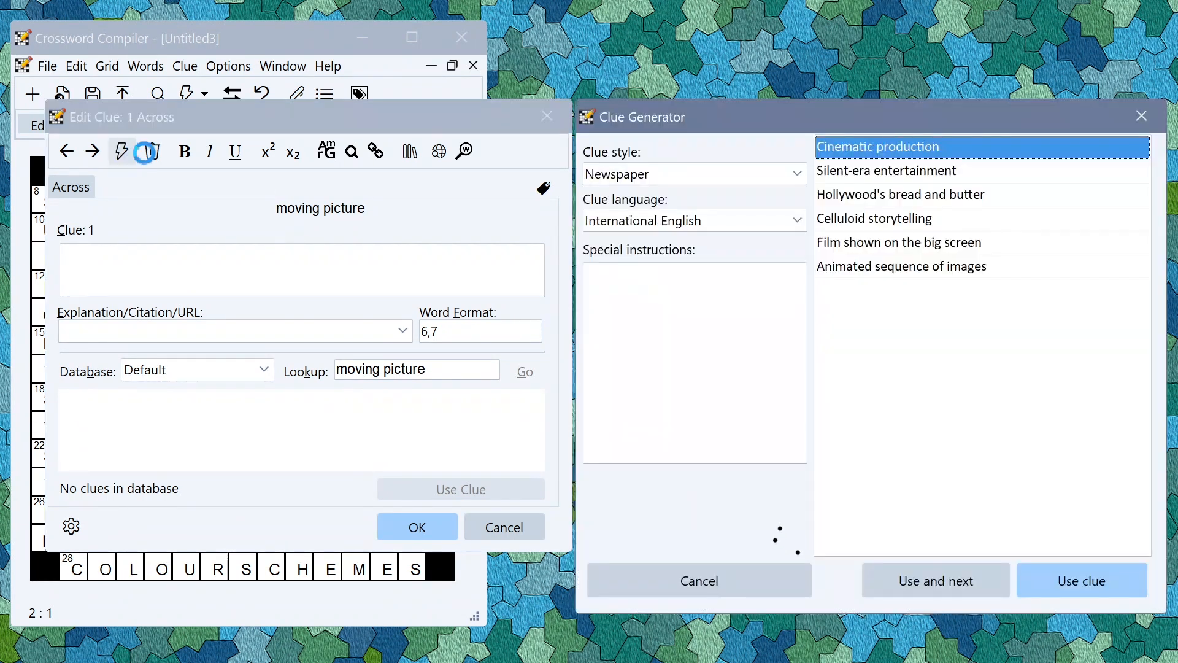
pyautogui.click(698, 580)
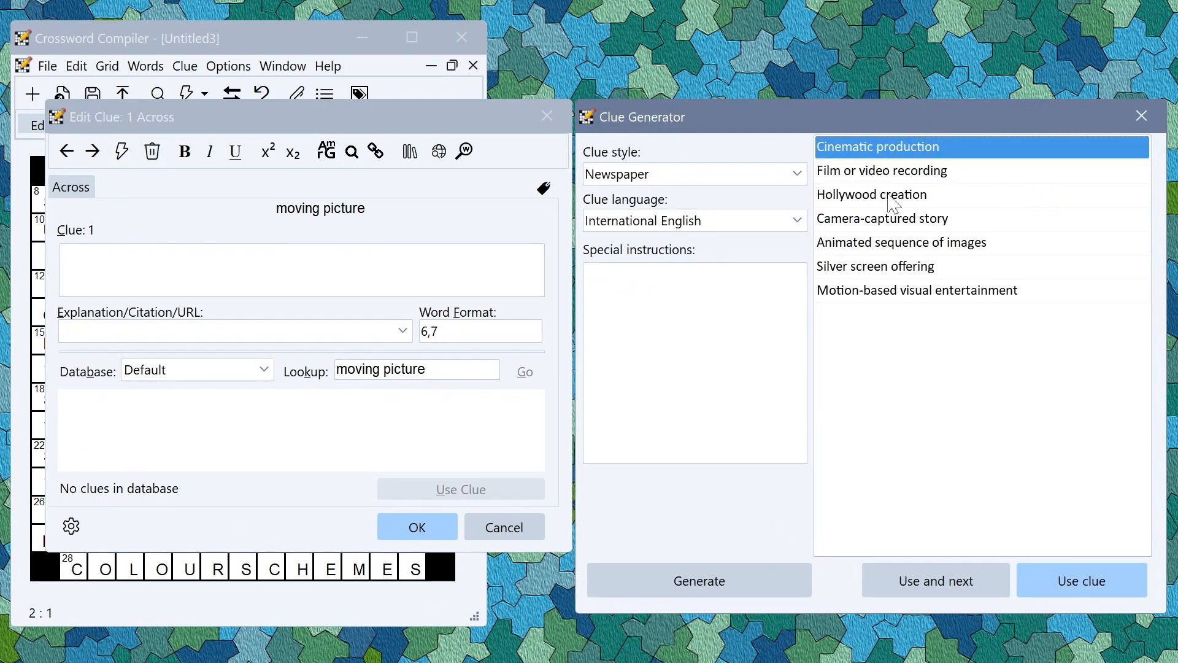
# Compare the suggestions, apply 'Hollywood creation' as the 1 Across clue, and move on
pyautogui.click(872, 194)
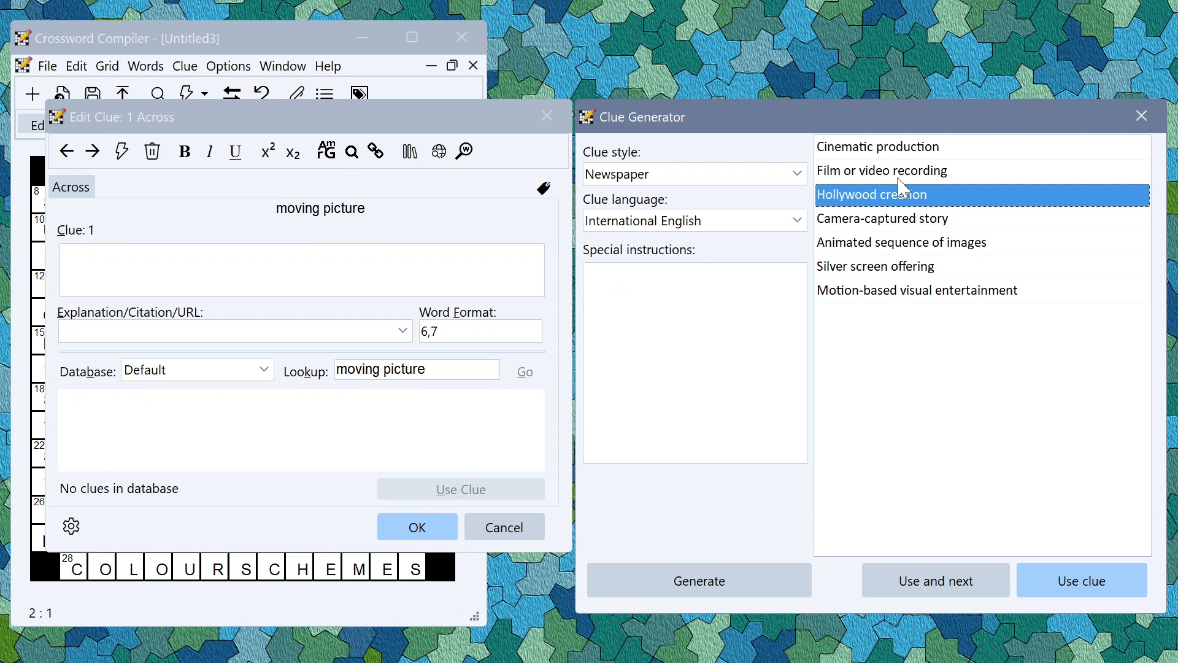
pyautogui.click(874, 266)
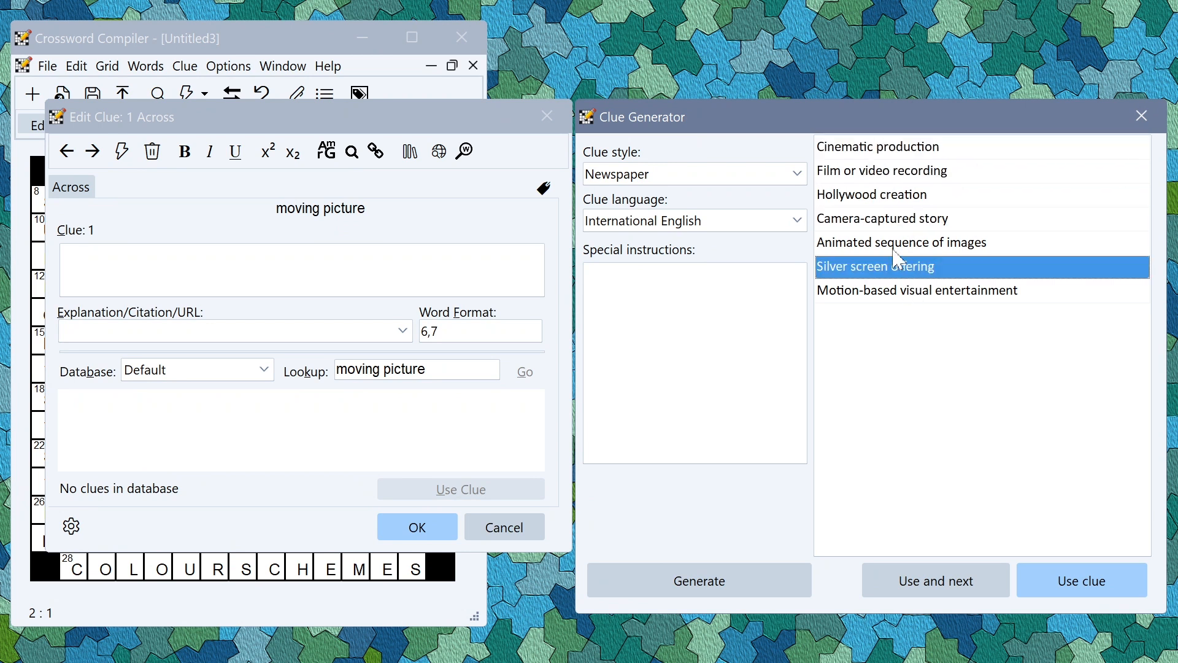
pyautogui.click(902, 242)
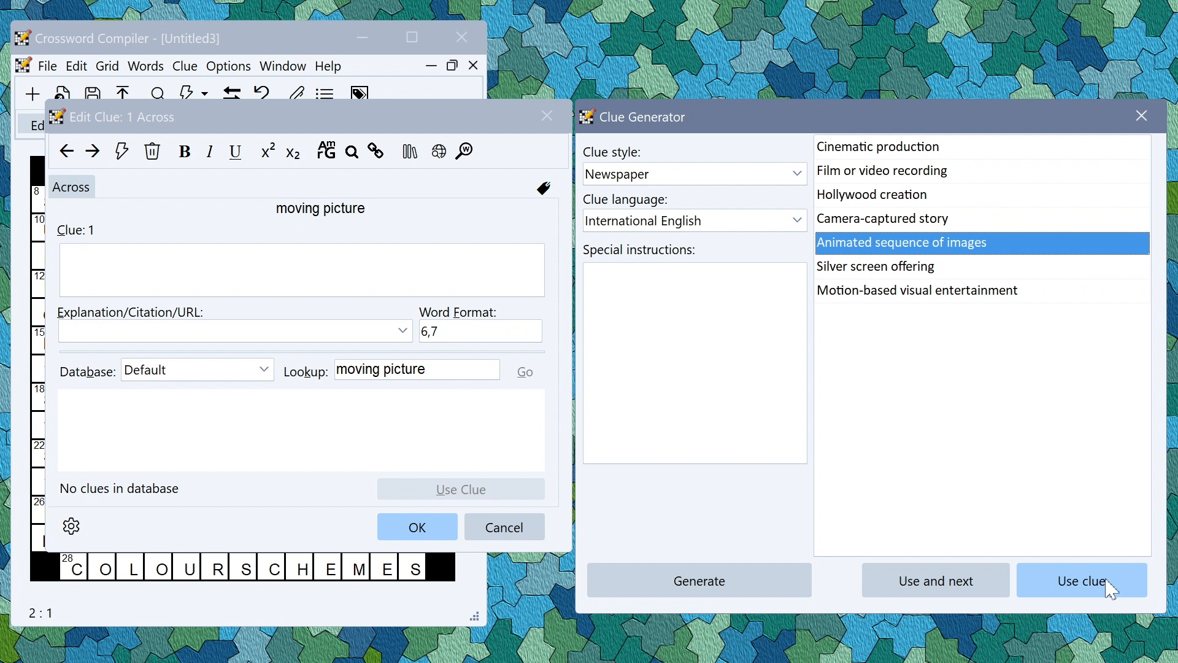
pyautogui.click(877, 146)
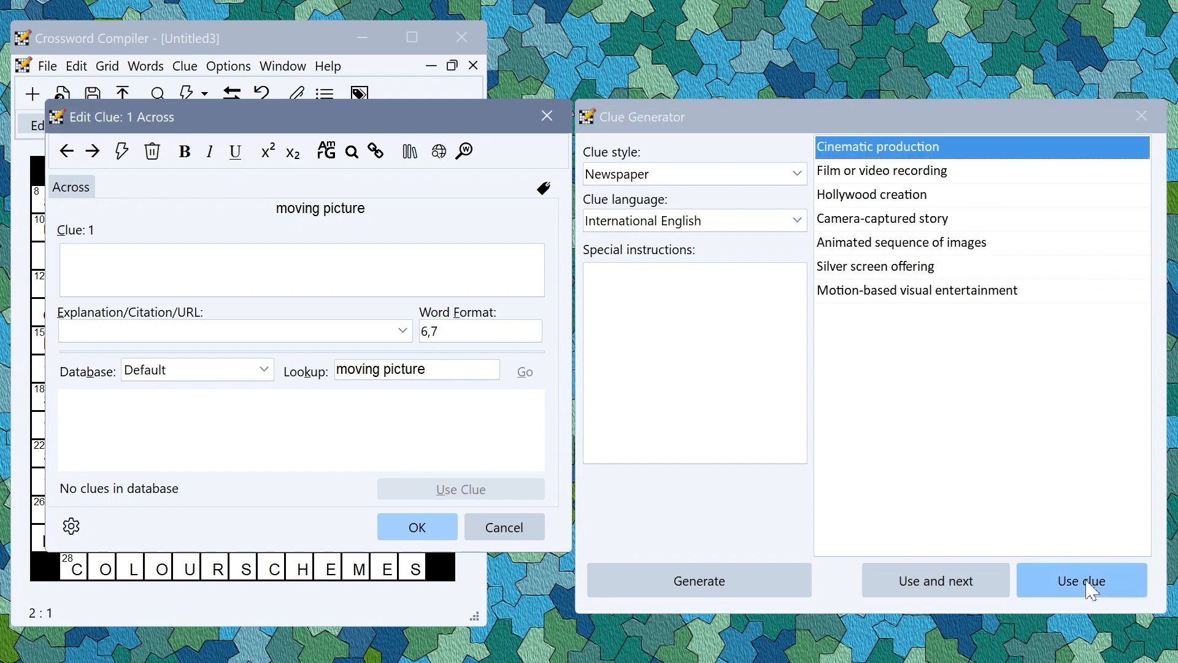
pyautogui.click(1081, 580)
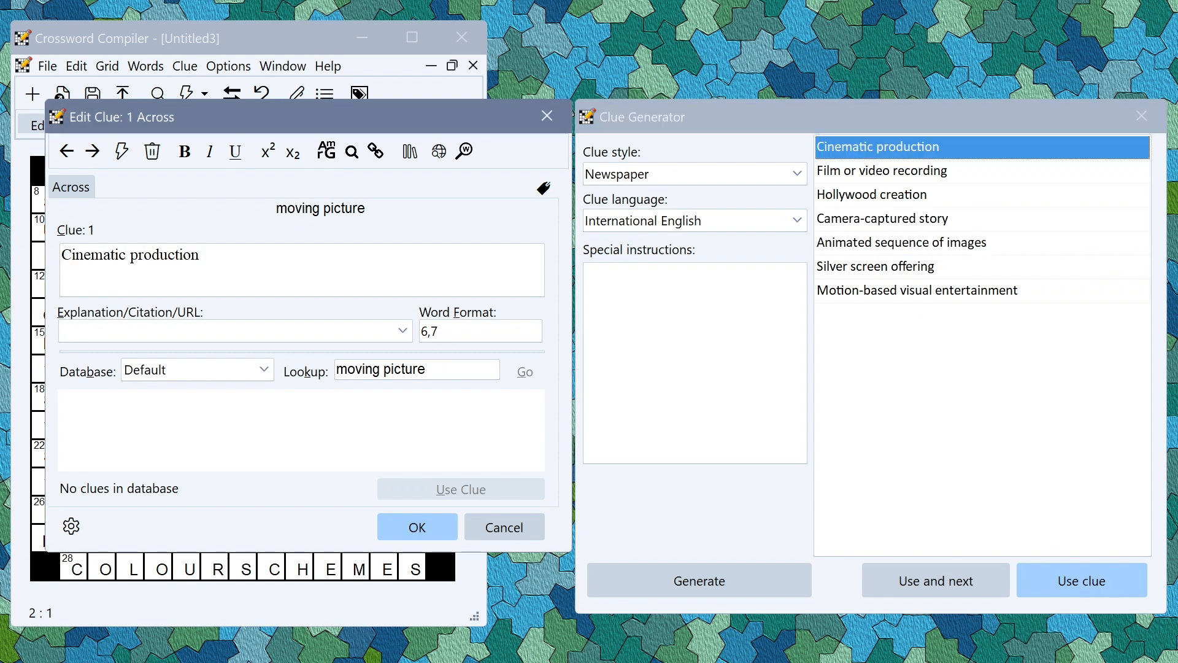
pyautogui.click(872, 194)
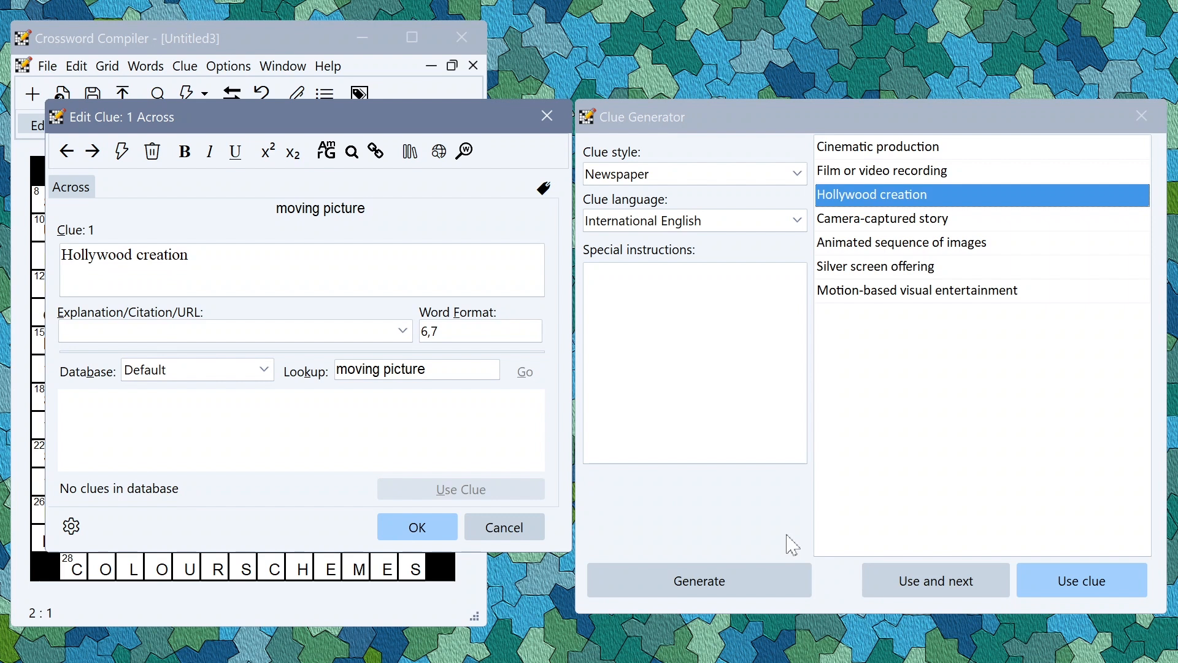
pyautogui.click(934, 580)
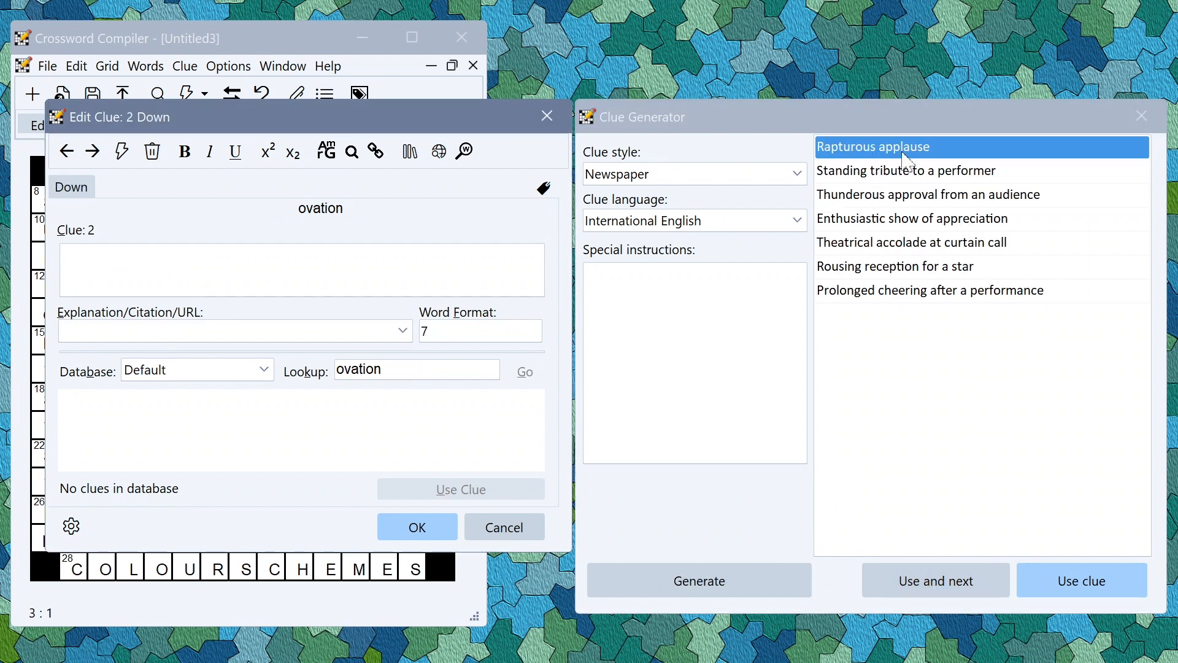
# Review suggestions and make 'Rapturous applause' the 2 Down clue for ovation
pyautogui.click(911, 218)
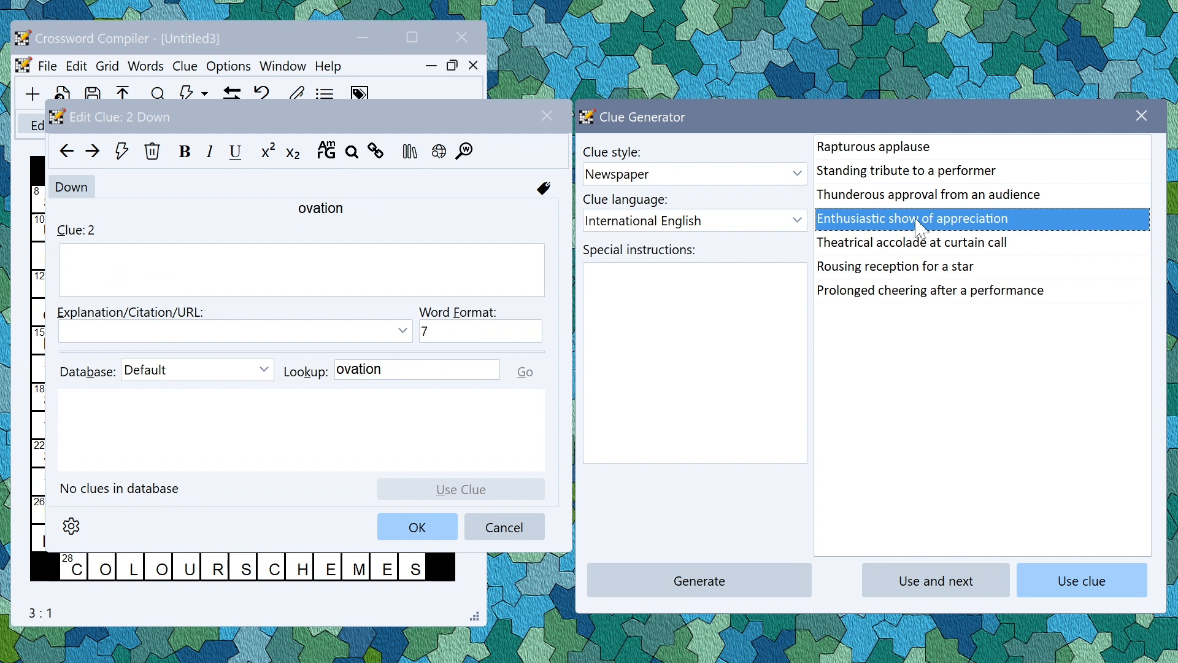
pyautogui.click(929, 194)
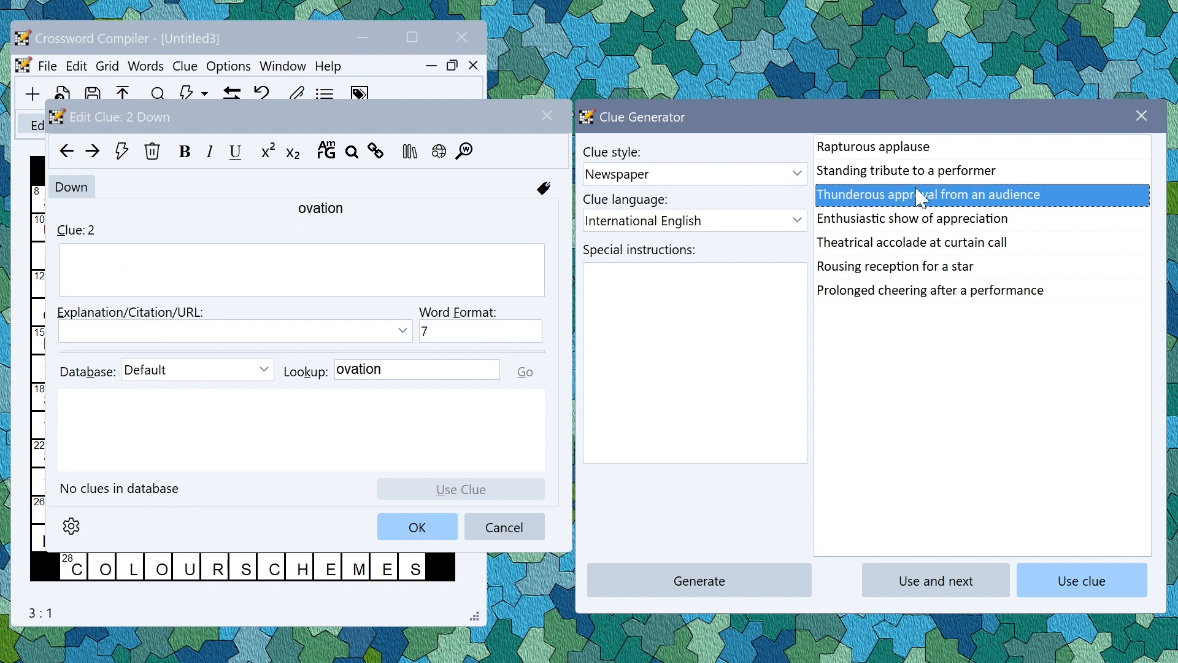
pyautogui.click(935, 580)
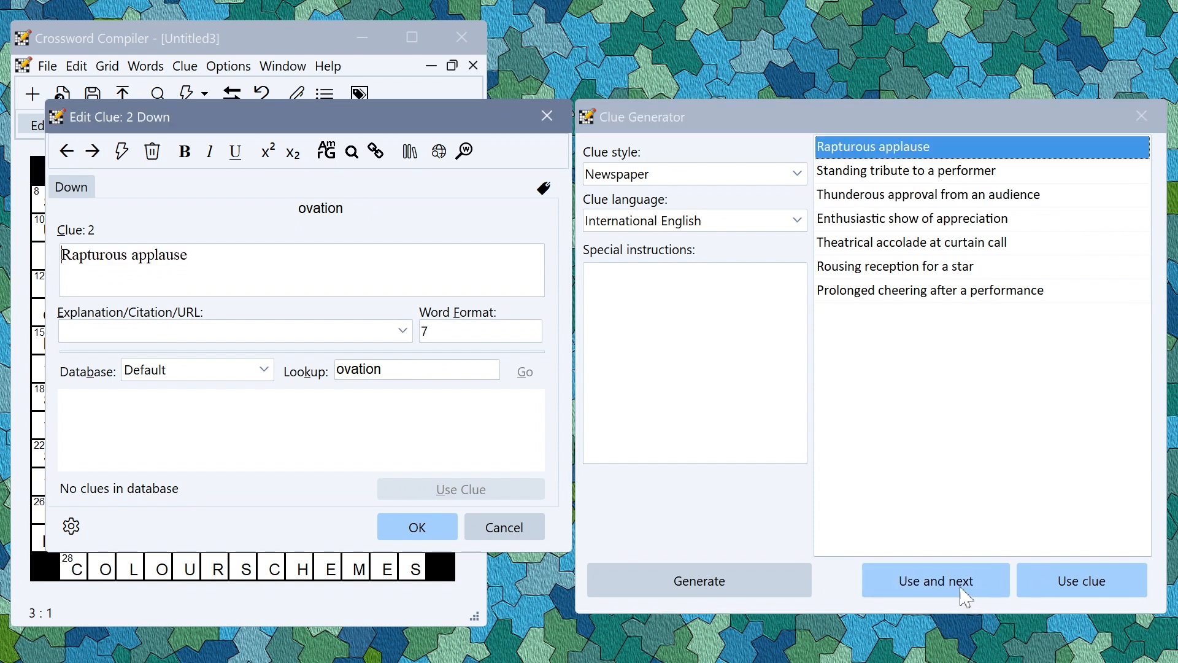
# Advance to 3 Down, immersion, regenerate its suggestions, then close the clue windows
pyautogui.click(935, 580)
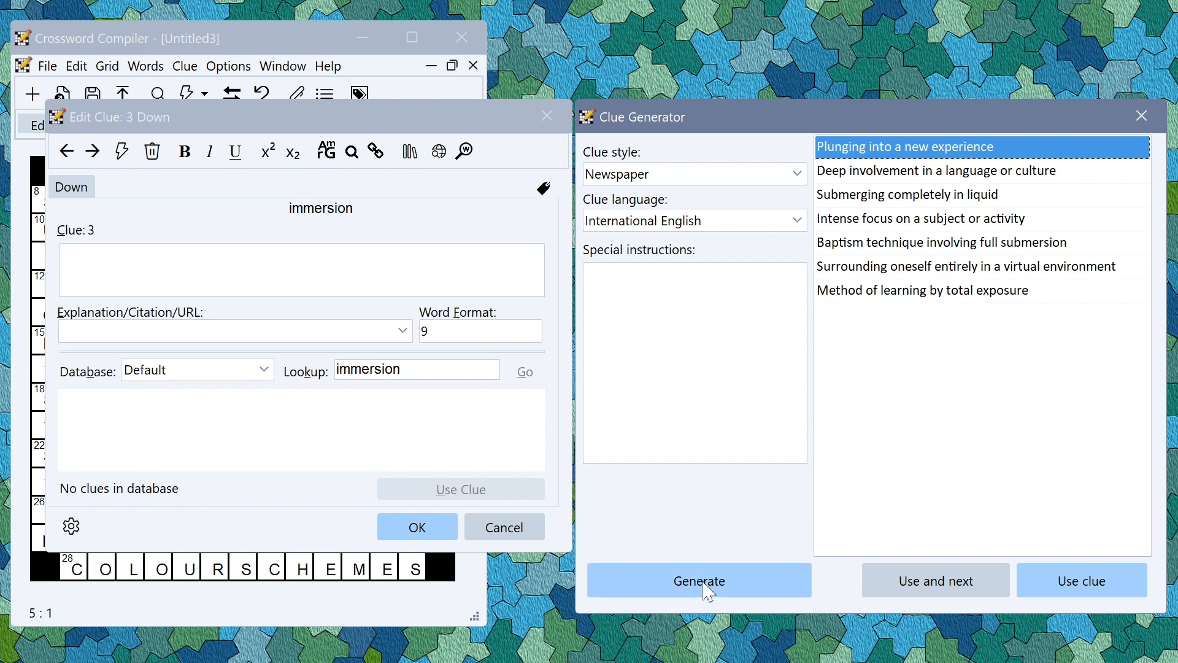
pyautogui.click(698, 580)
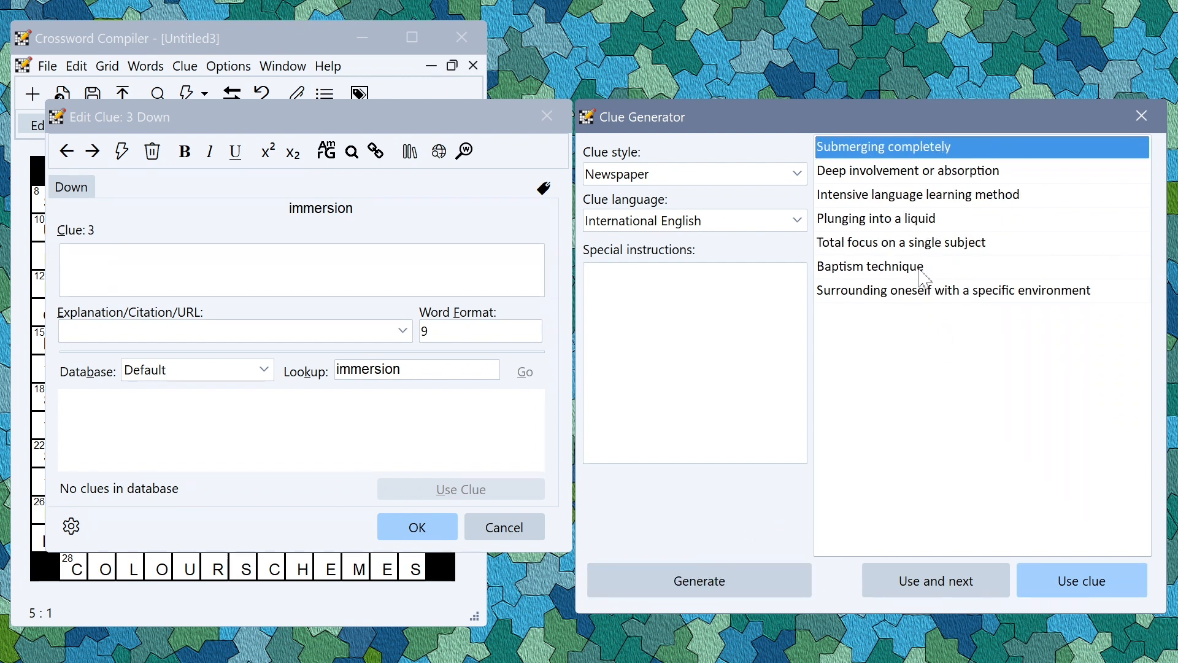
pyautogui.click(870, 266)
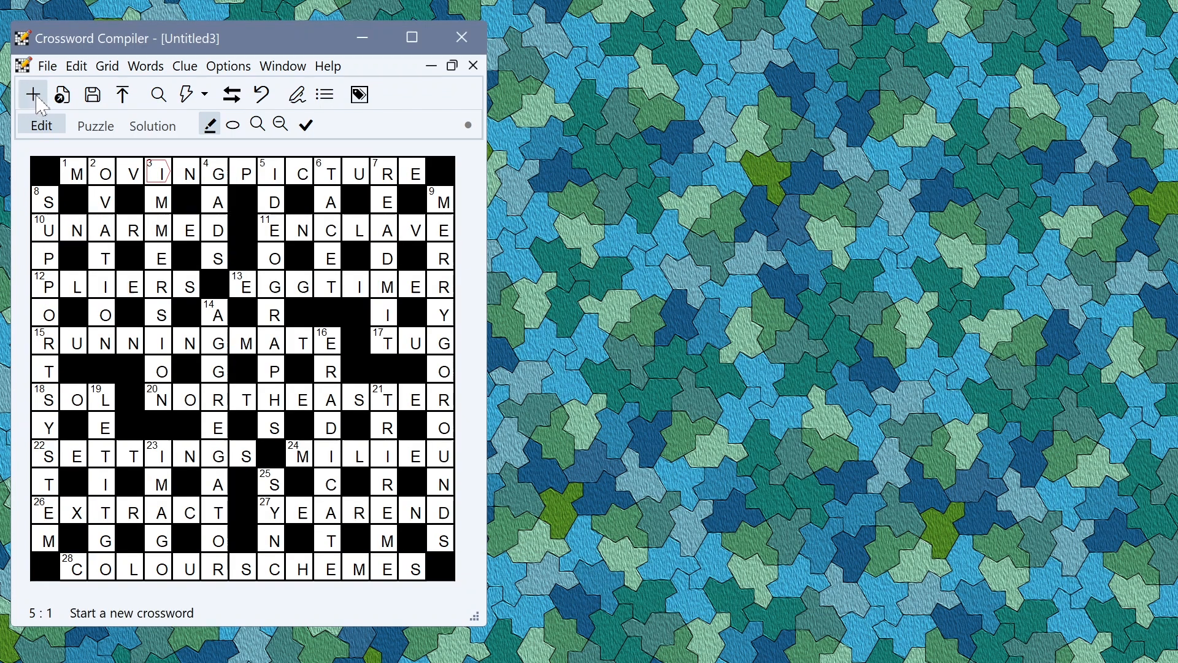
# Start a new American-style crossword and open Fit theme words from the grid patterns page
pyautogui.click(31, 94)
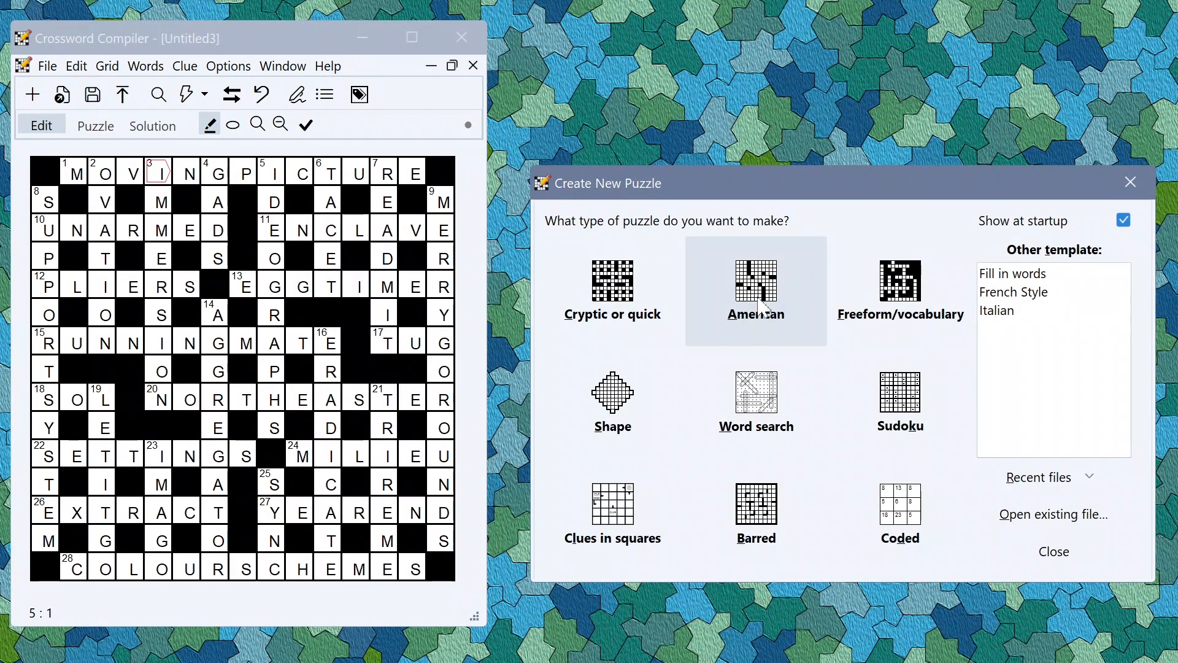
pyautogui.click(756, 289)
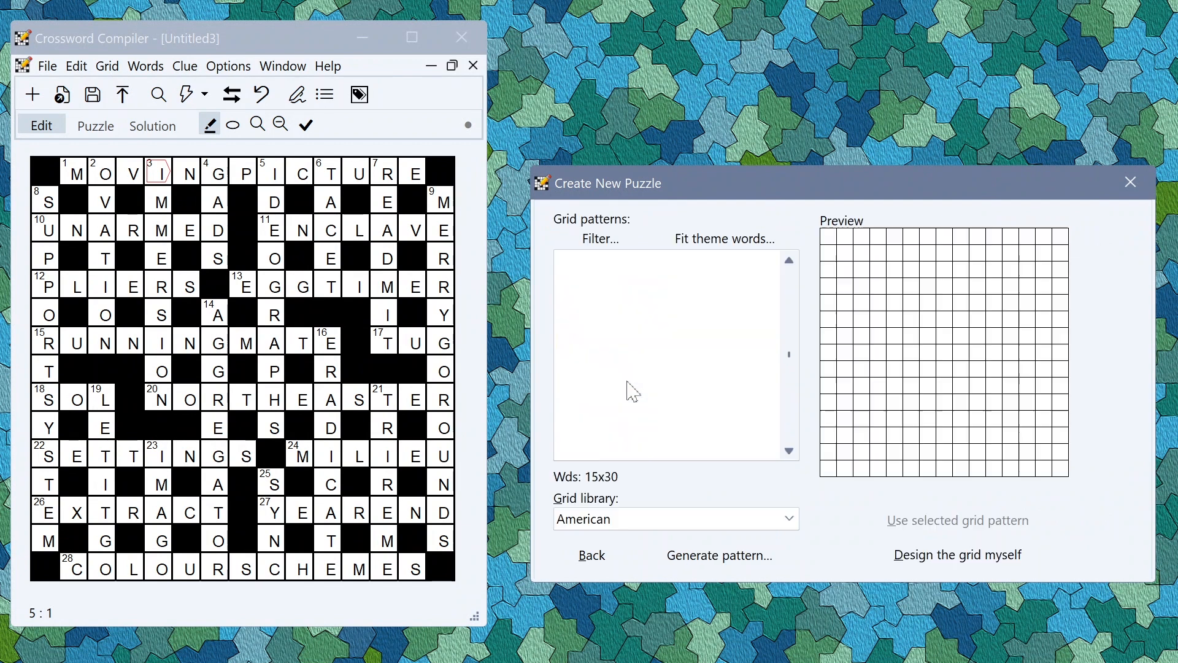
pyautogui.click(723, 238)
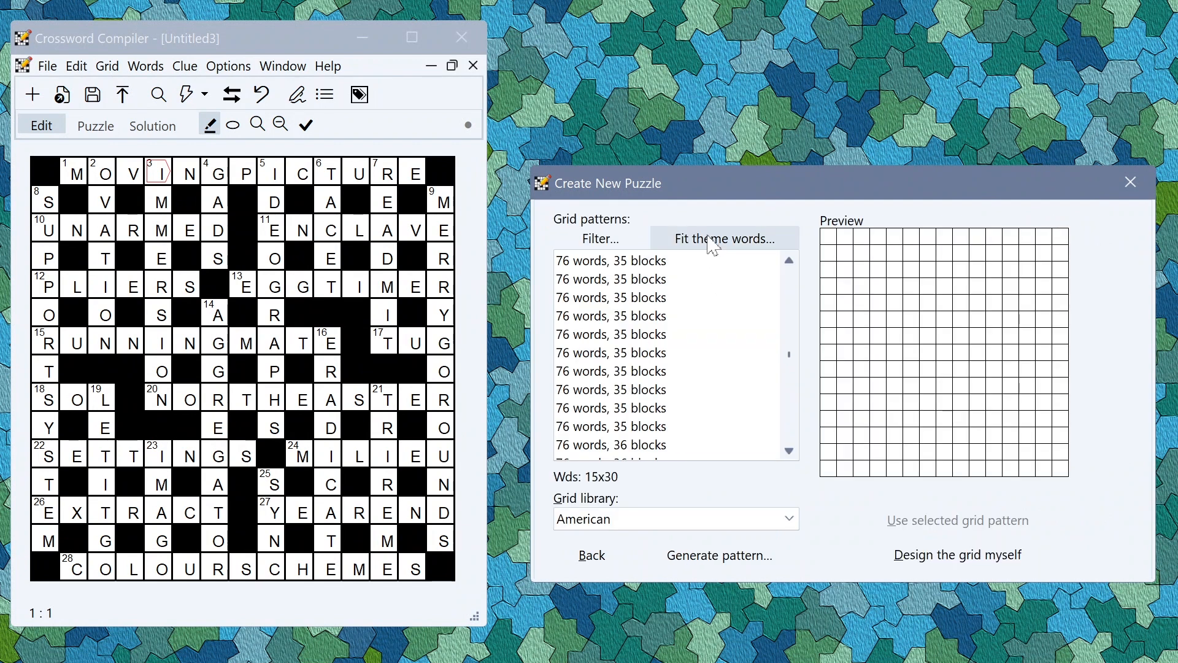
pyautogui.click(723, 238)
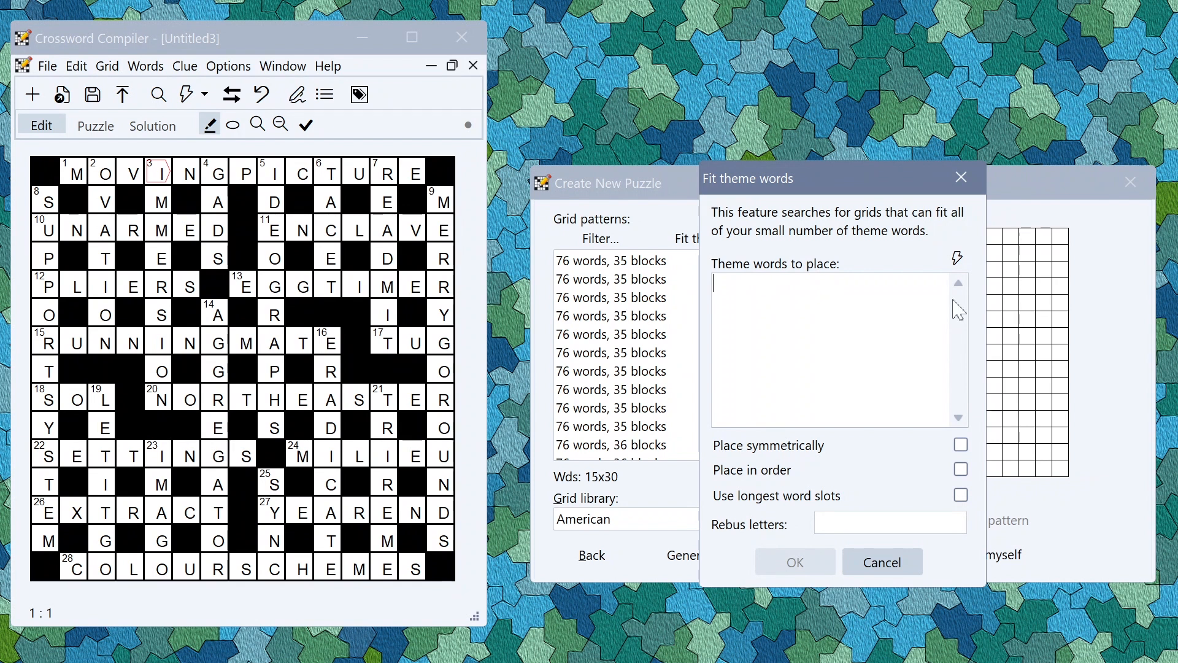
pyautogui.moveTo(957, 259)
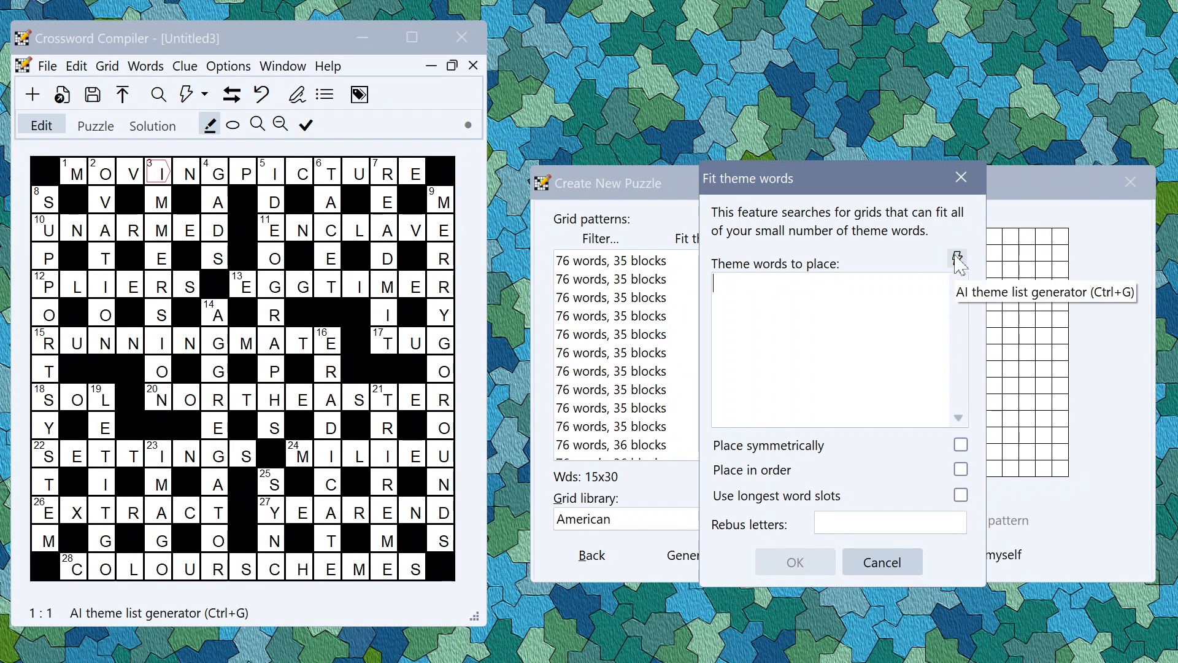
# Generate AI theme words from the prompt 'War and Peace characters' and edit the list
pyautogui.click(958, 263)
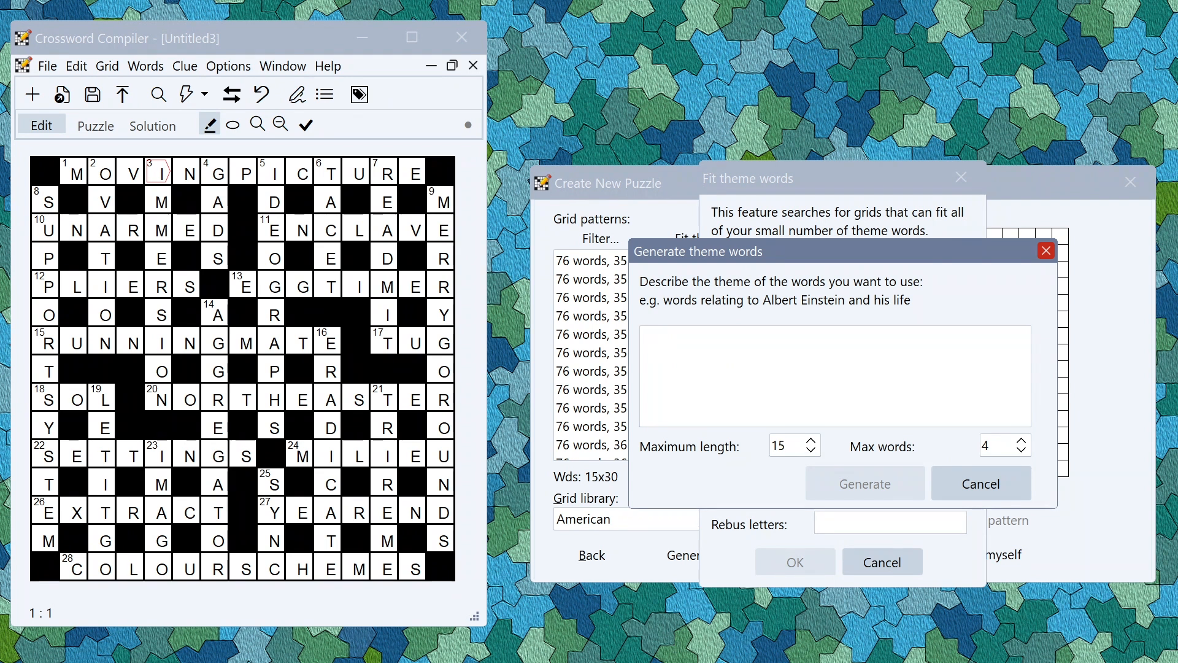
pyautogui.click(834, 339)
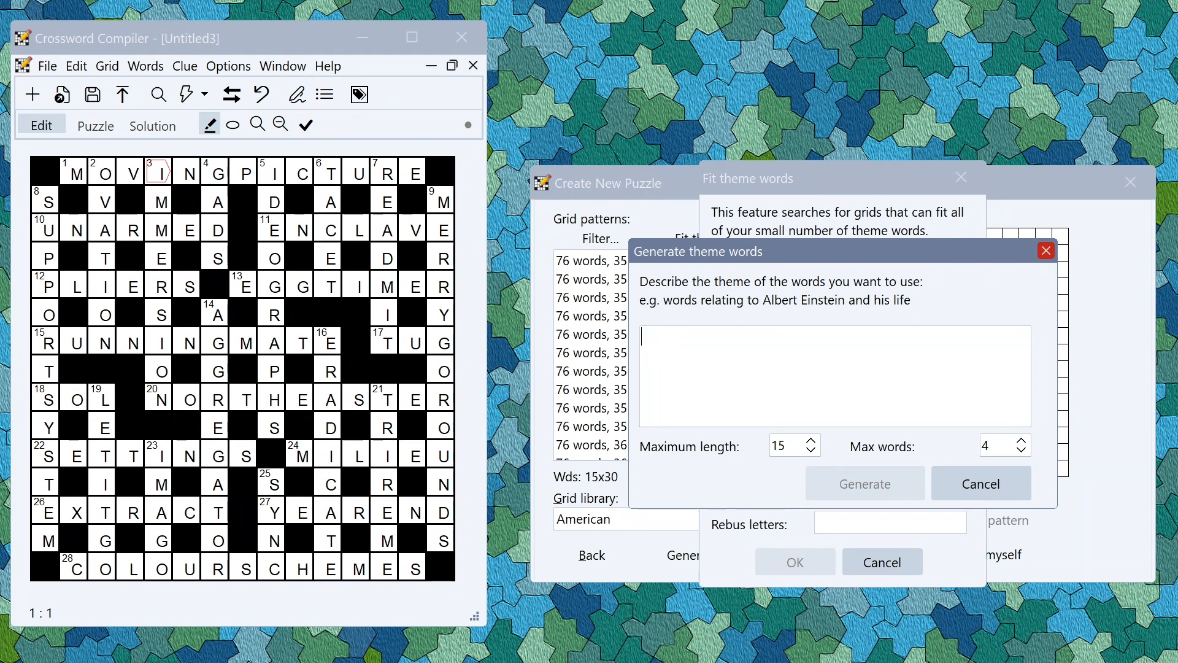
pyautogui.write('War and Peace characters')
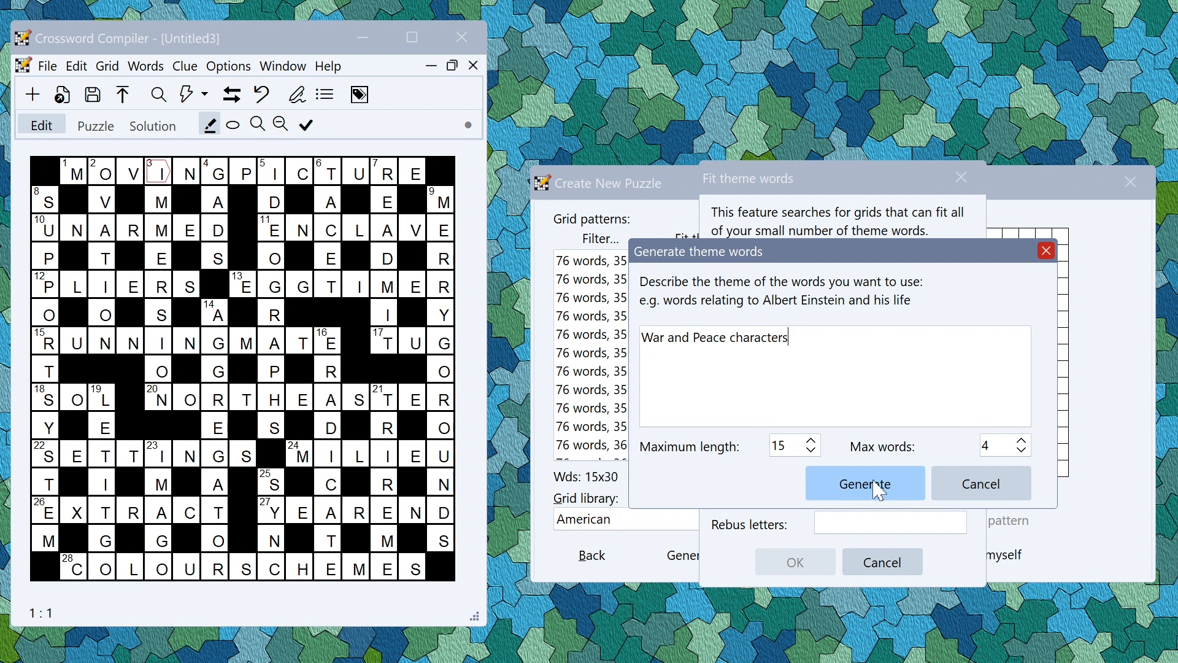
pyautogui.click(865, 483)
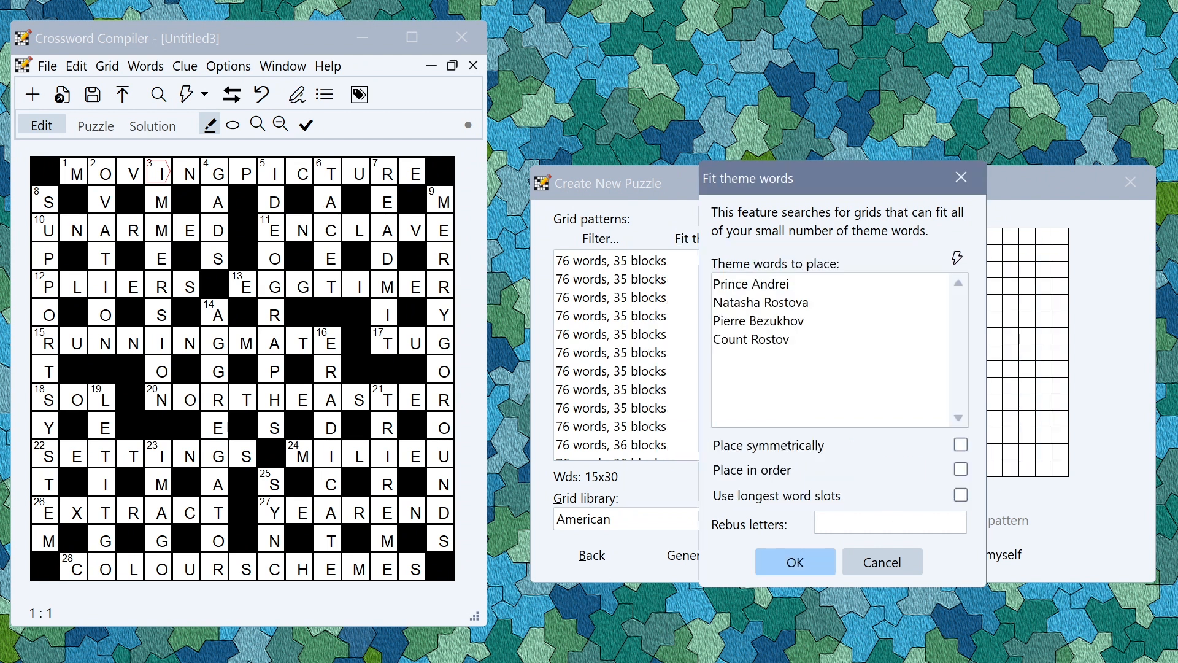
pyautogui.click(722, 359)
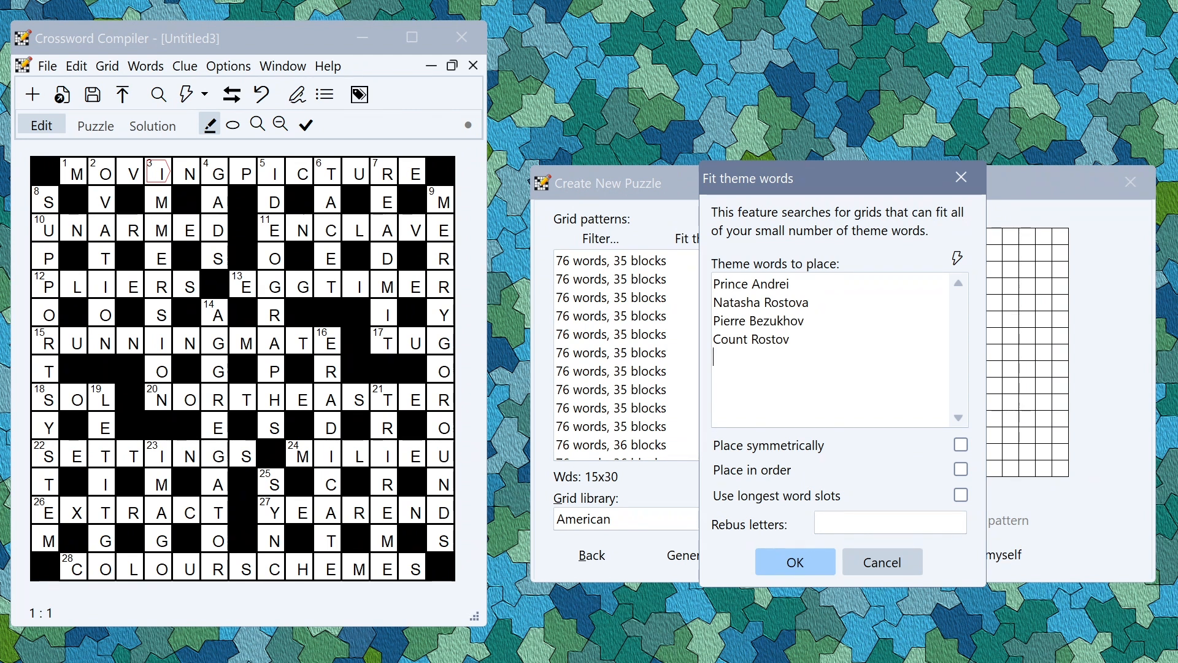
# Search grids for all four names, dismiss the no-grids error, and retry without Prince Andrei
pyautogui.click(794, 562)
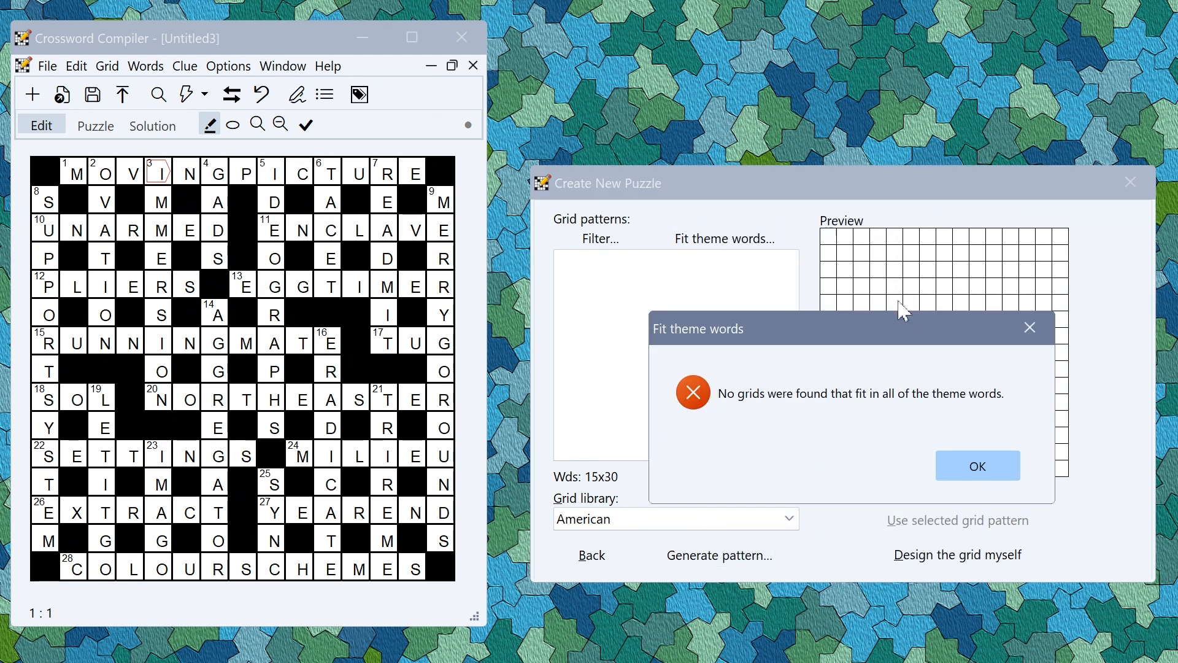
pyautogui.click(977, 466)
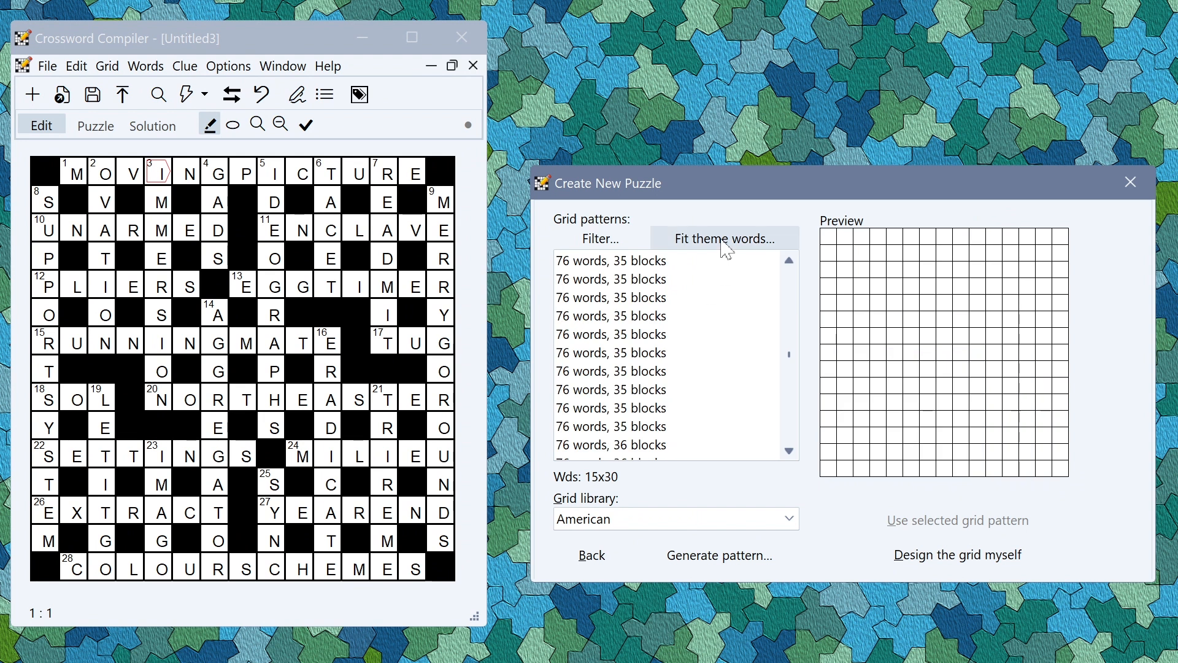
pyautogui.click(724, 238)
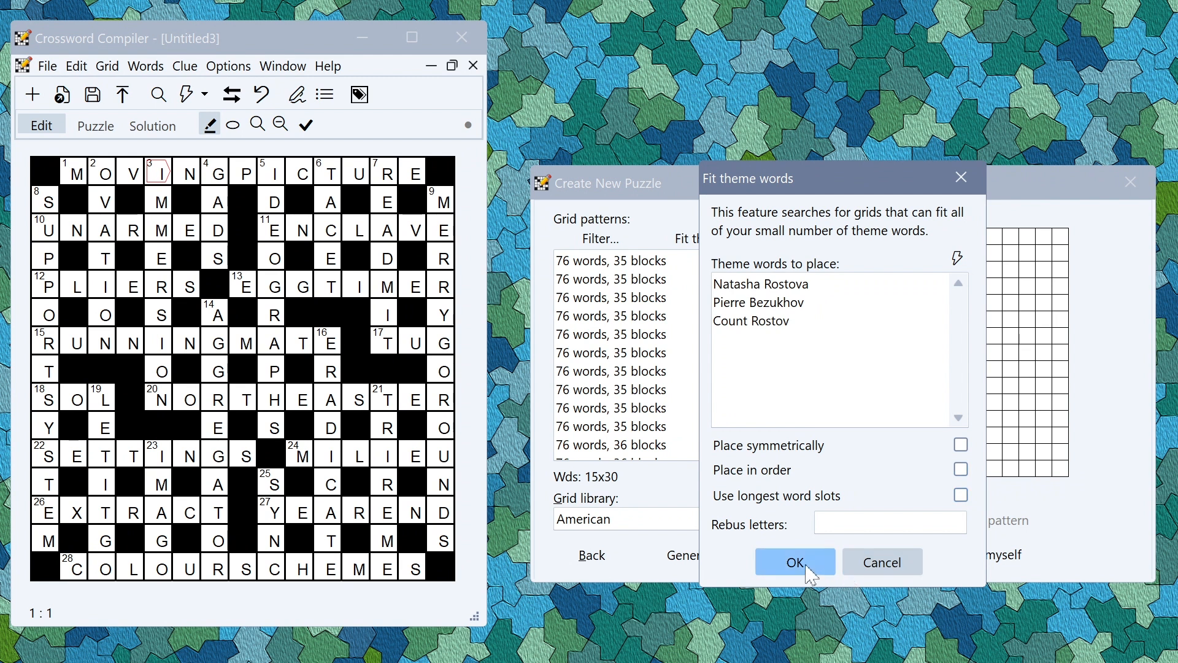
pyautogui.click(794, 561)
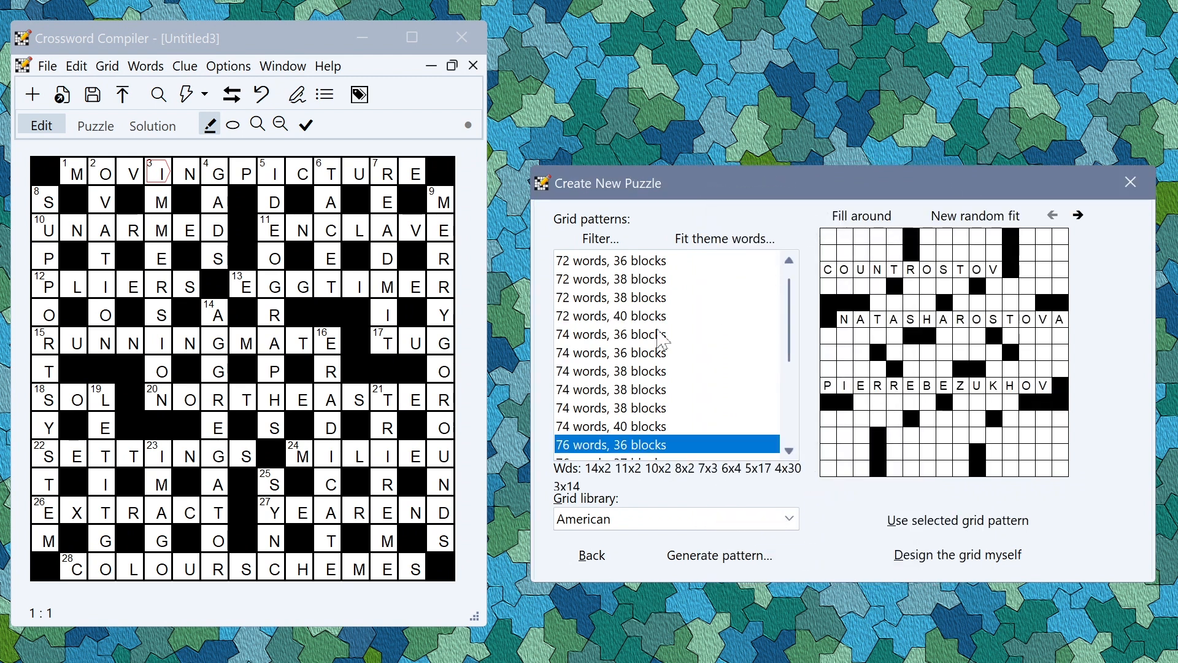
# Preview fitting patterns, rerun the search, and select the 72-word, 36-block pattern
pyautogui.click(610, 389)
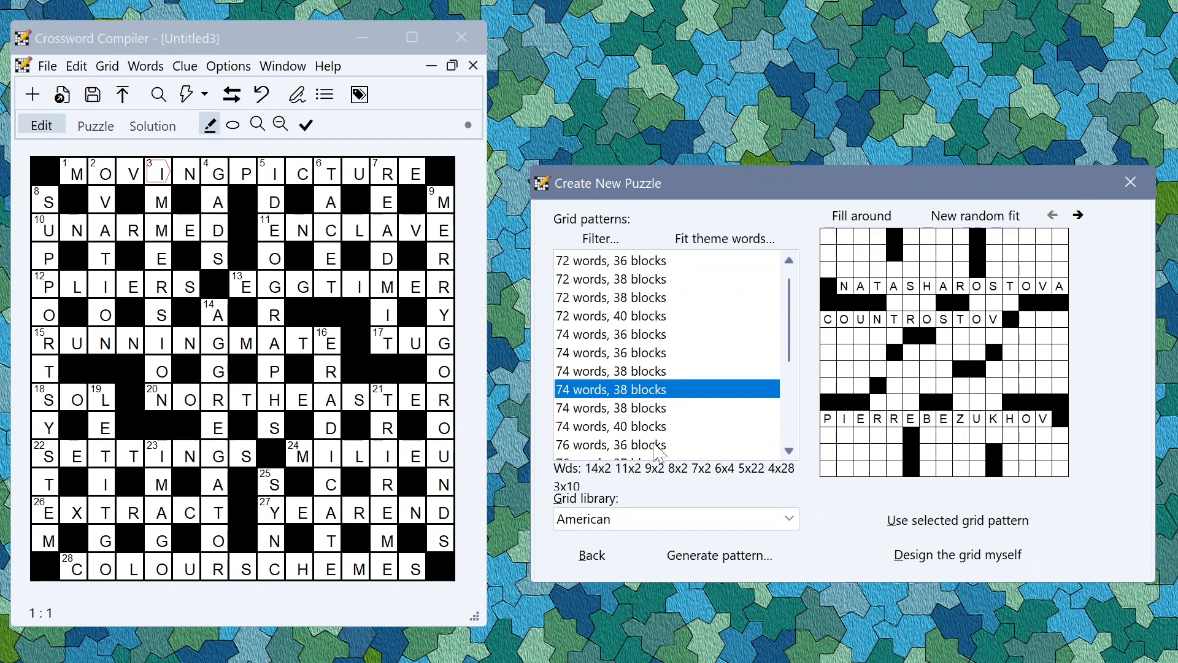
pyautogui.click(611, 279)
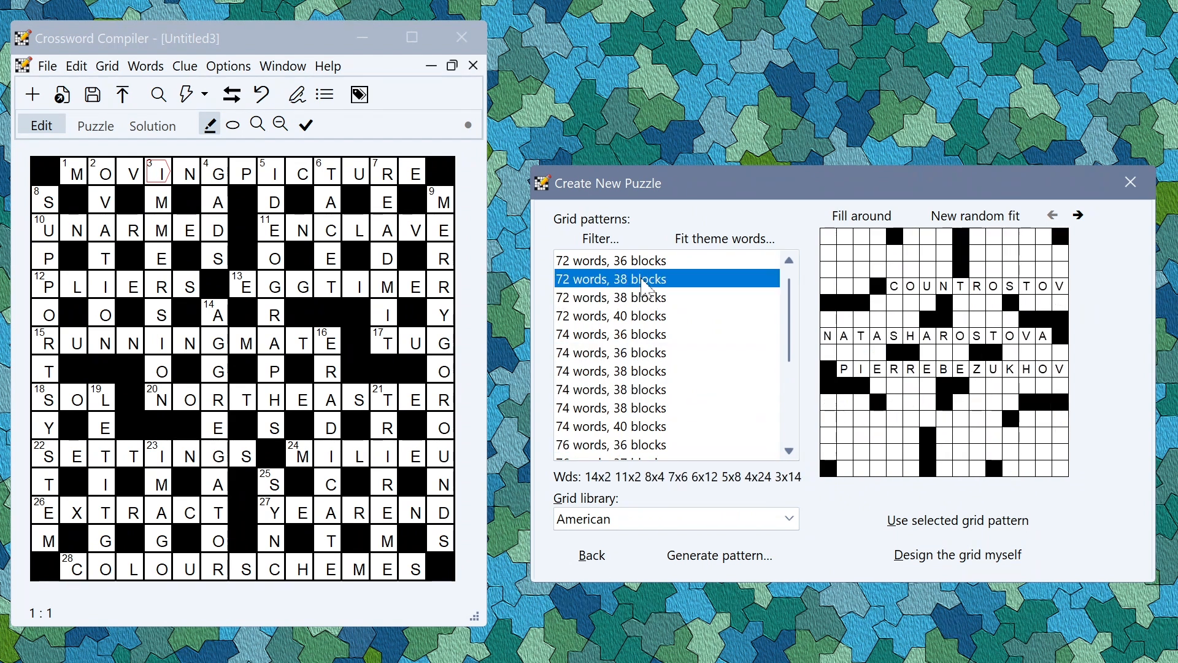
pyautogui.click(610, 370)
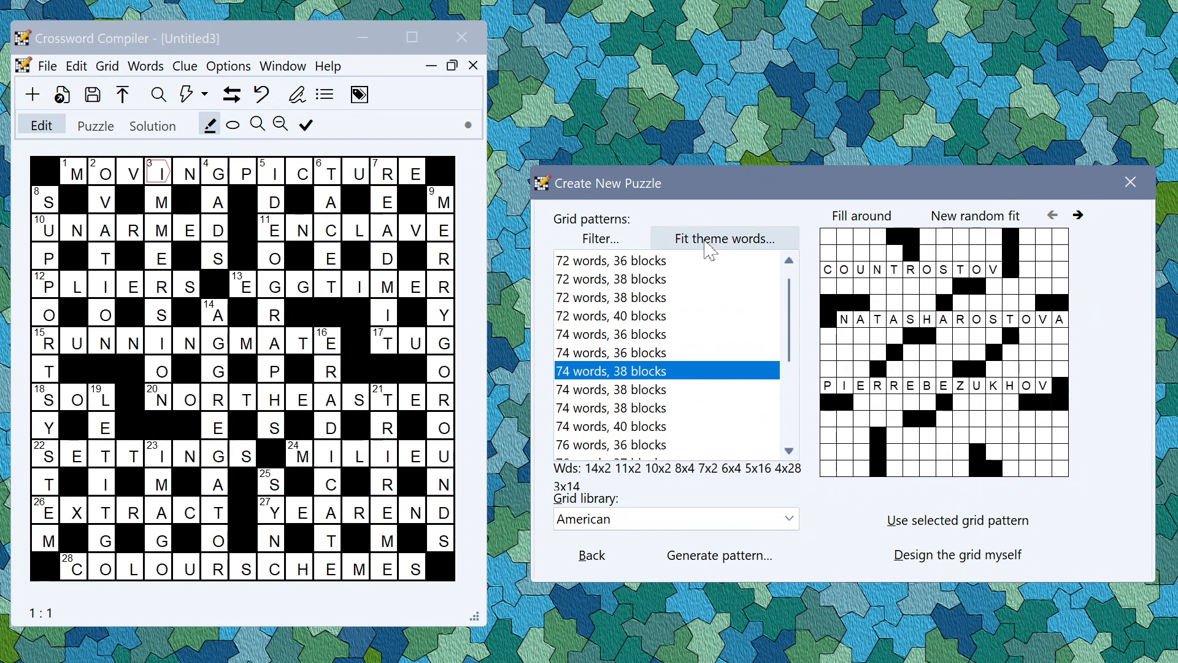
pyautogui.click(724, 238)
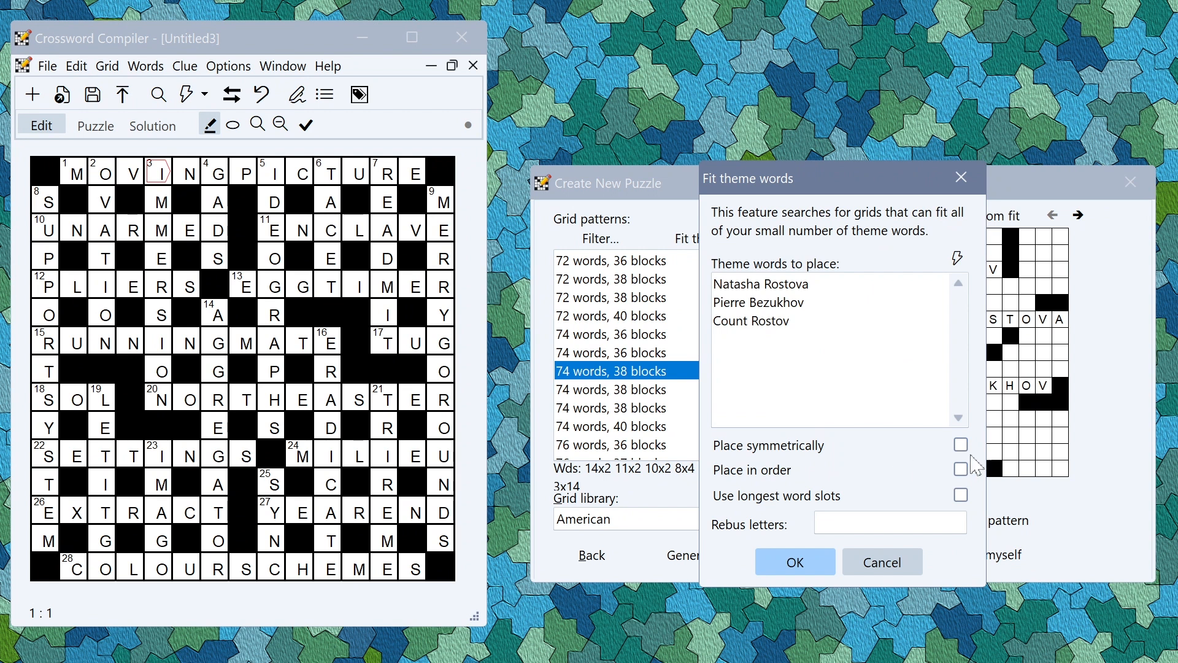
pyautogui.click(794, 562)
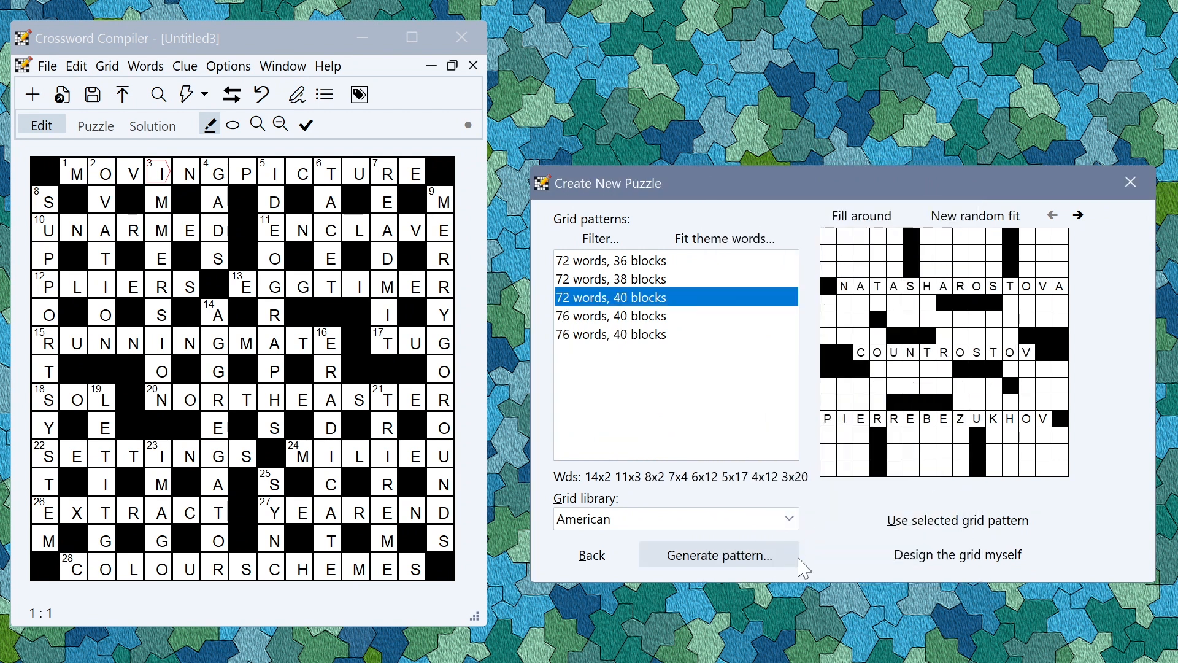
pyautogui.click(612, 315)
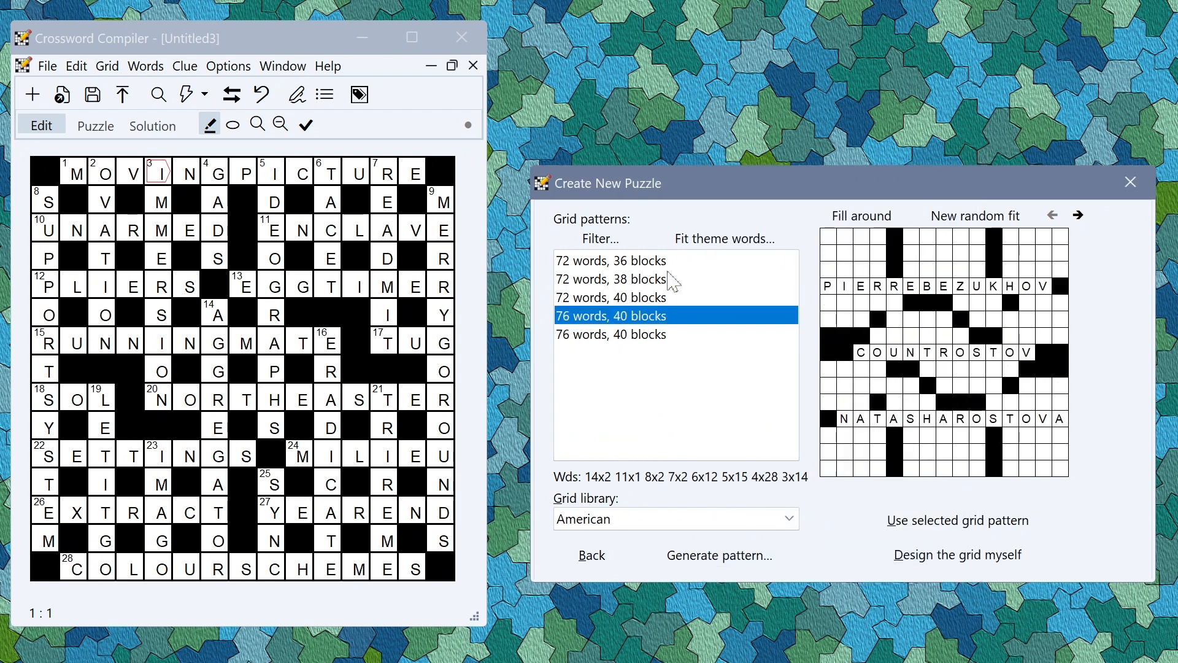
pyautogui.click(610, 260)
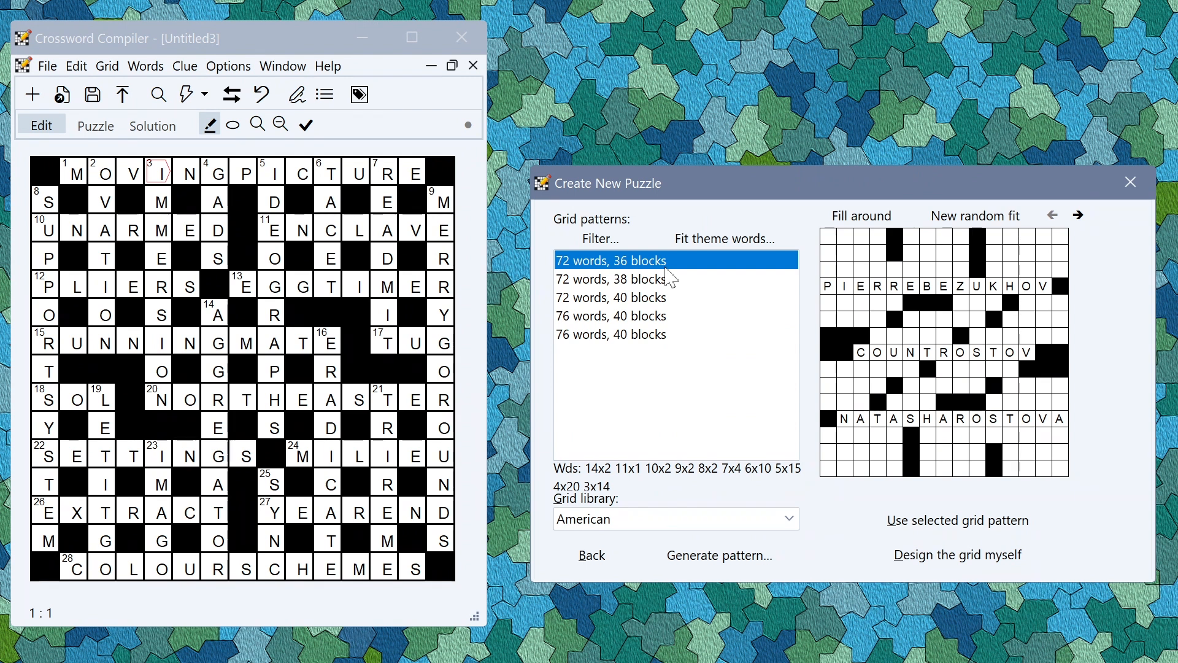
pyautogui.moveTo(763, 359)
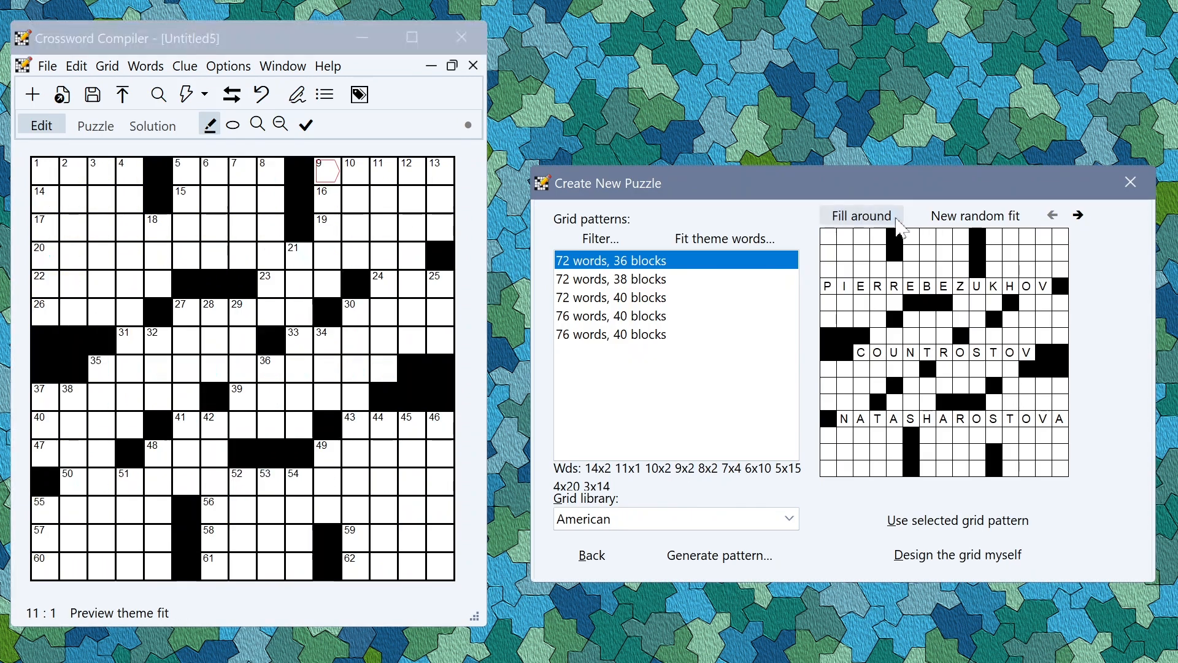
# Autofill the 72-word grid around the three character names and accept the fill
pyautogui.click(612, 279)
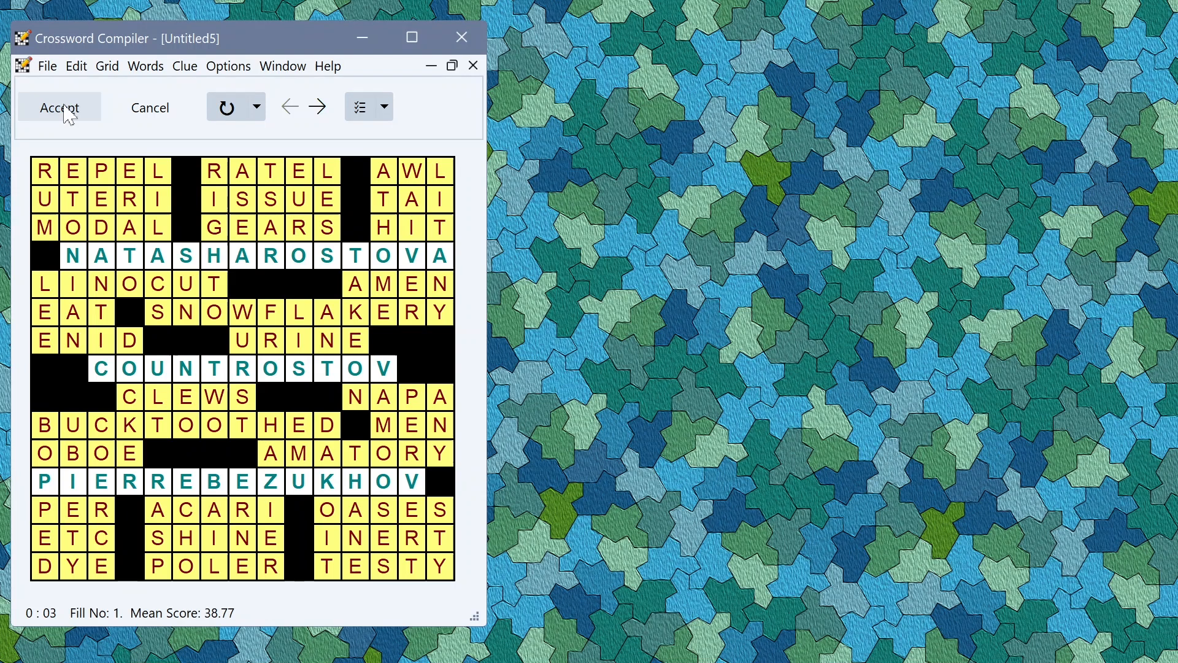
pyautogui.click(59, 107)
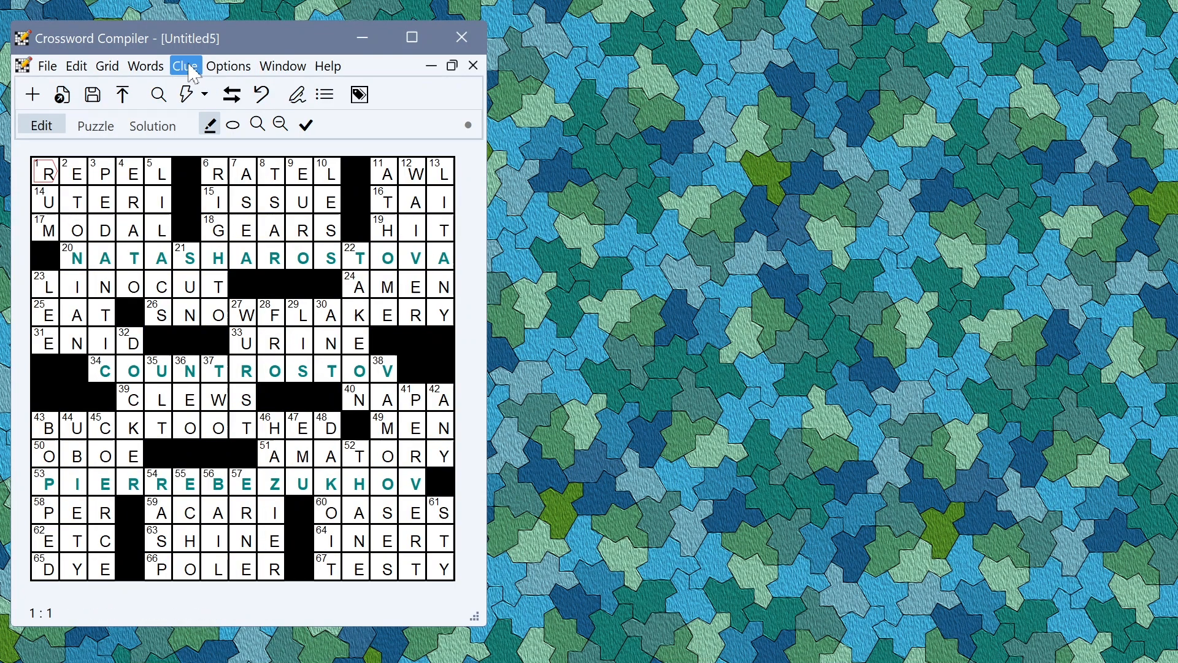
# Generate clues with the instruction 'Theme clues to international literature' and scroll the results
pyautogui.click(185, 66)
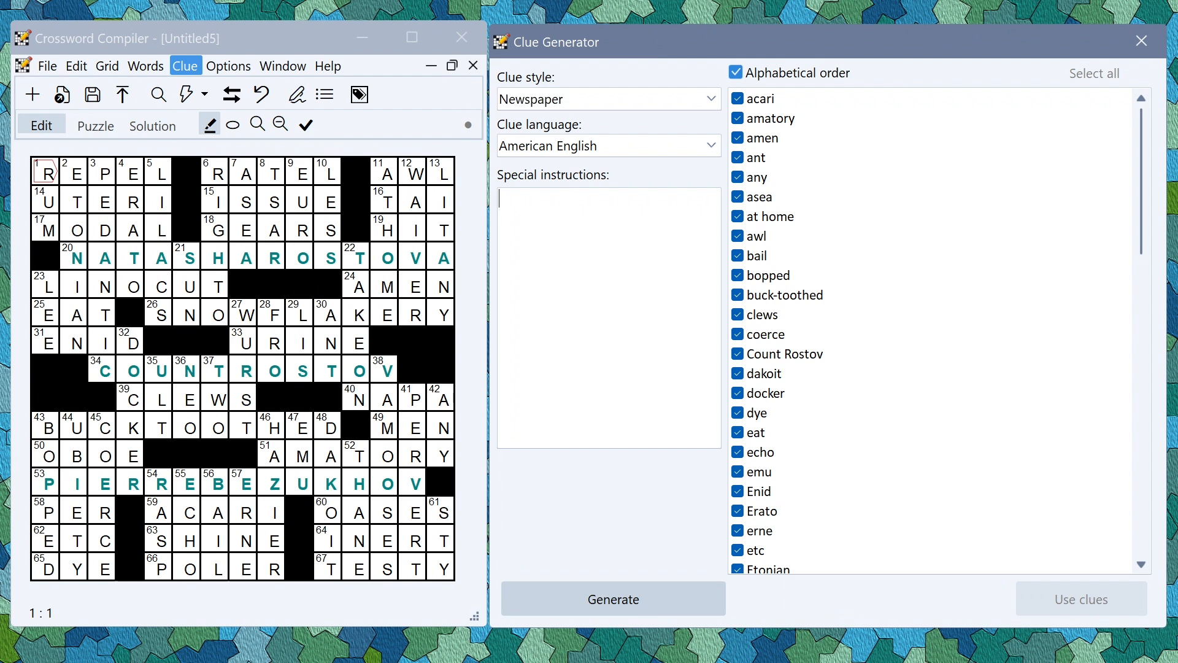
pyautogui.write('Theme clues to international literature')
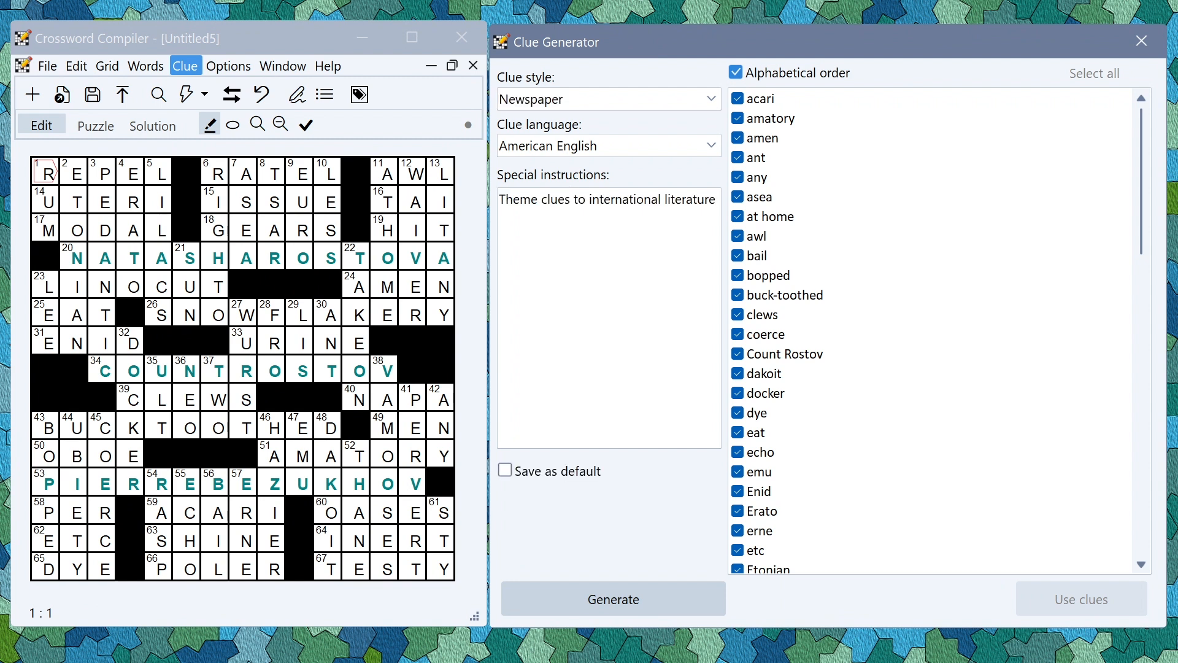
pyautogui.click(612, 599)
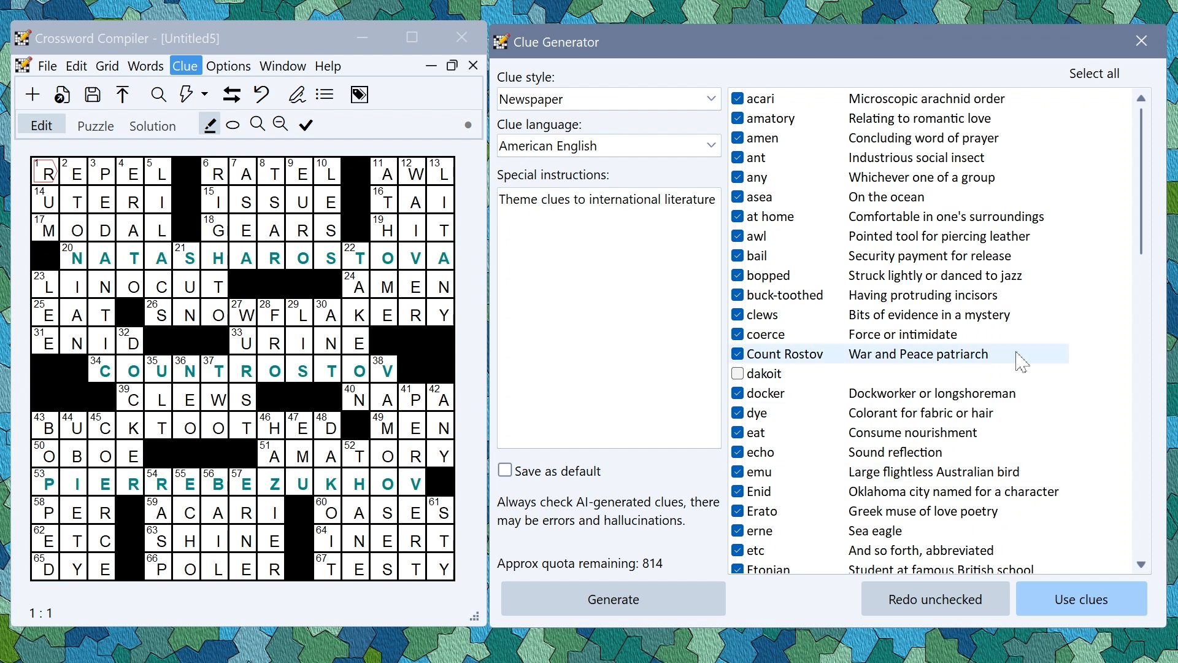
pyautogui.scroll(-3)
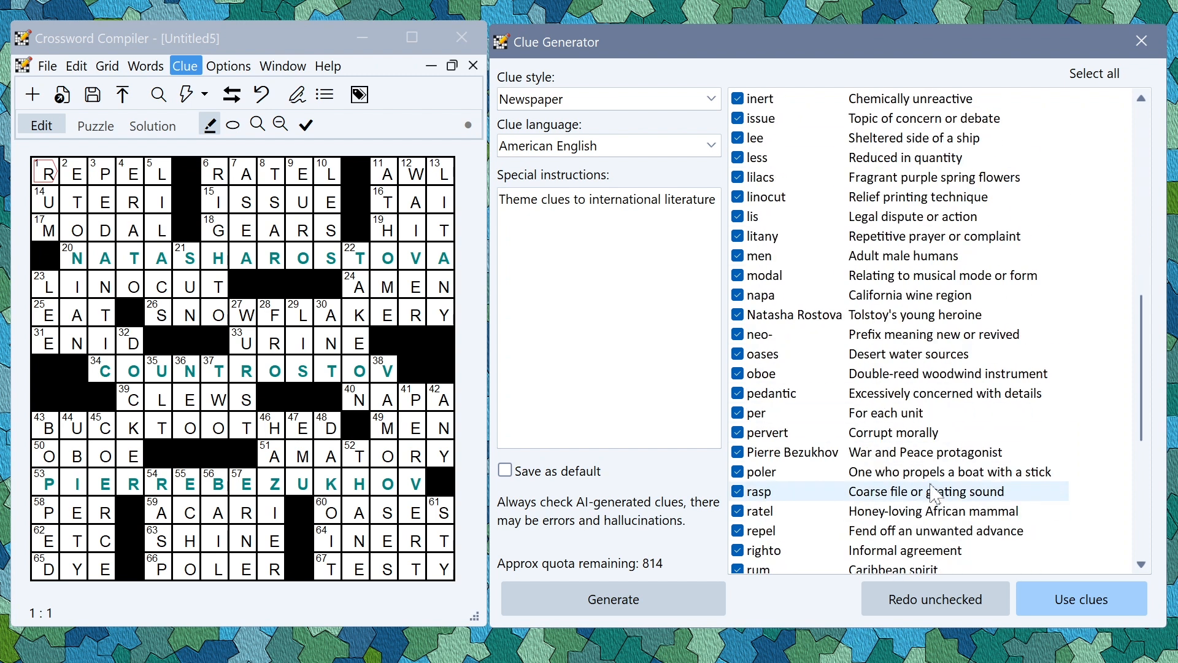
pyautogui.scroll(-3)
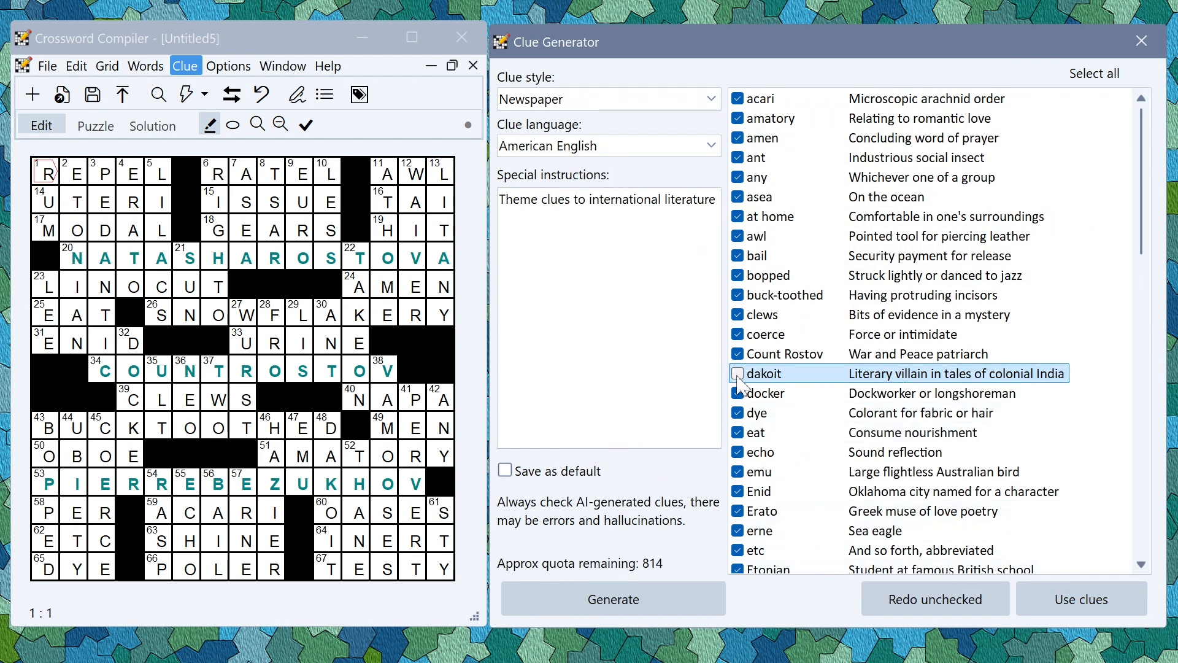
# Tick dakoit to use its clue 'Literary villain in tales of colonial India'
pyautogui.click(738, 374)
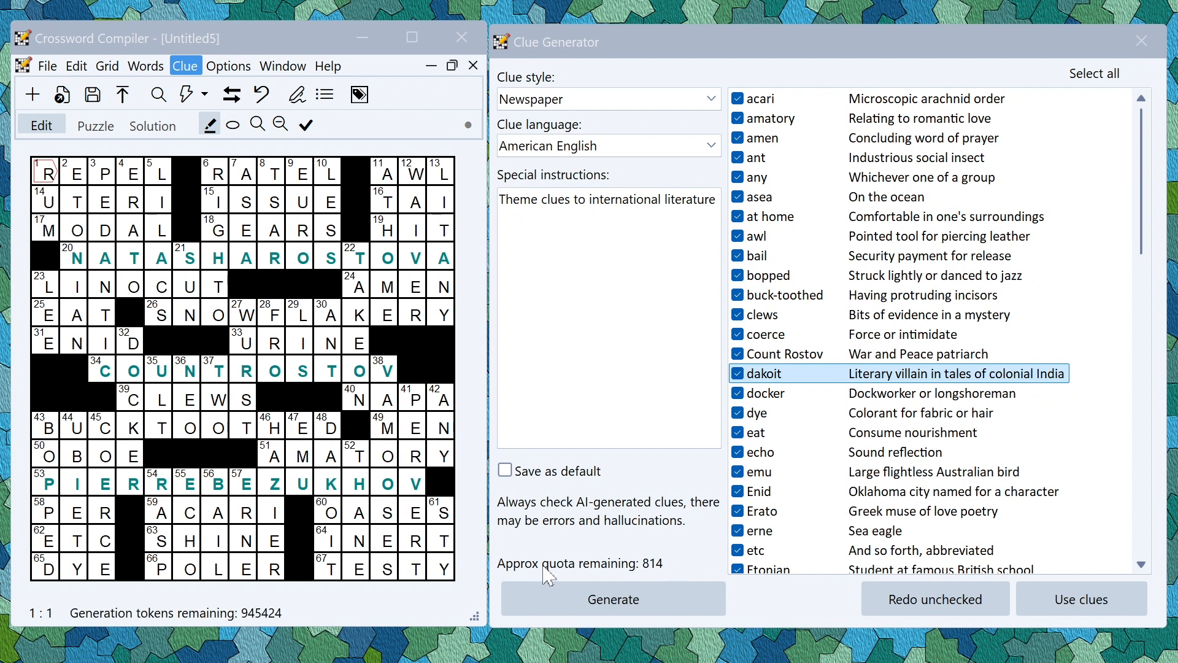
pyautogui.moveTo(688, 574)
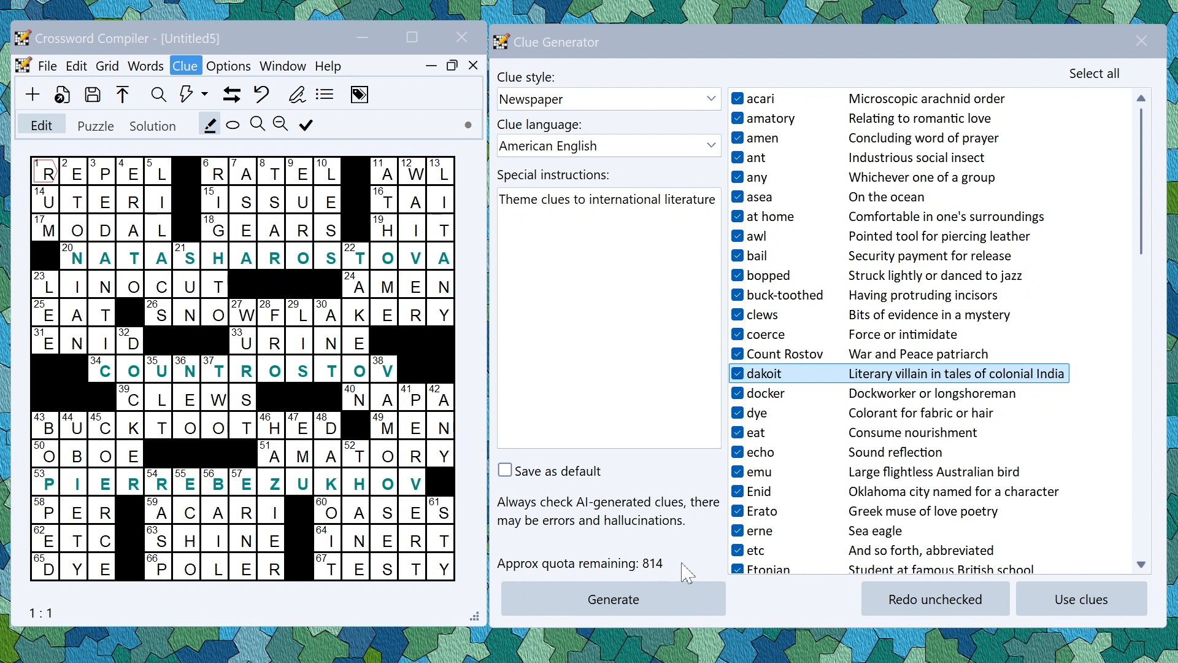
pyautogui.moveTo(669, 573)
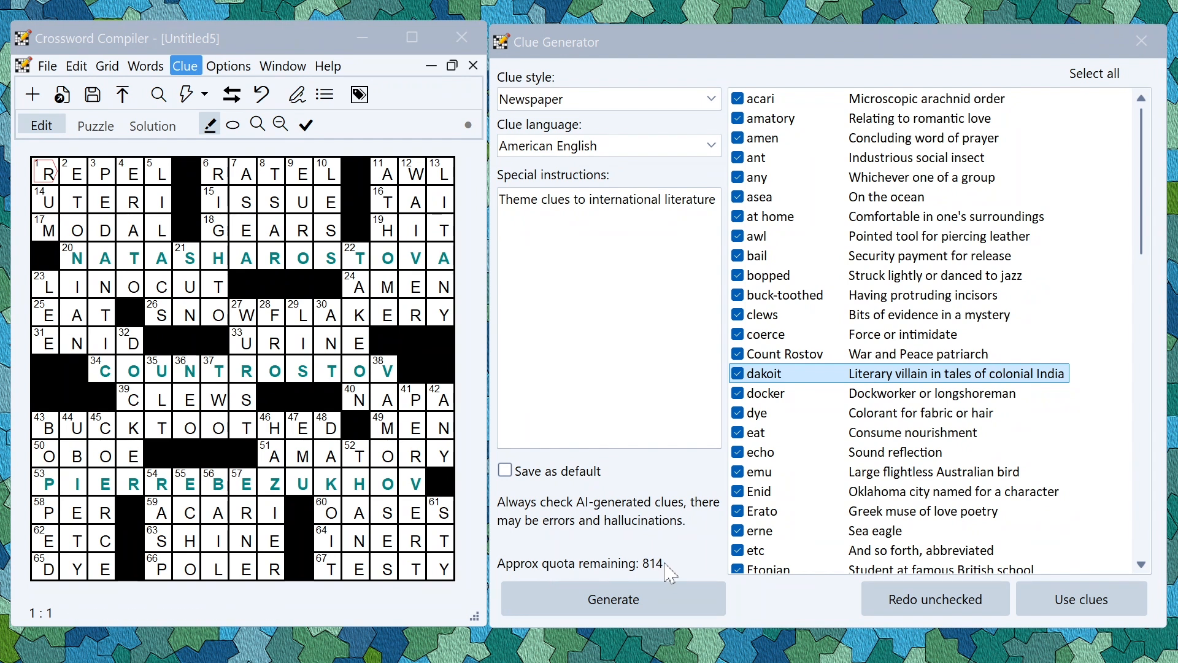
pyautogui.moveTo(690, 579)
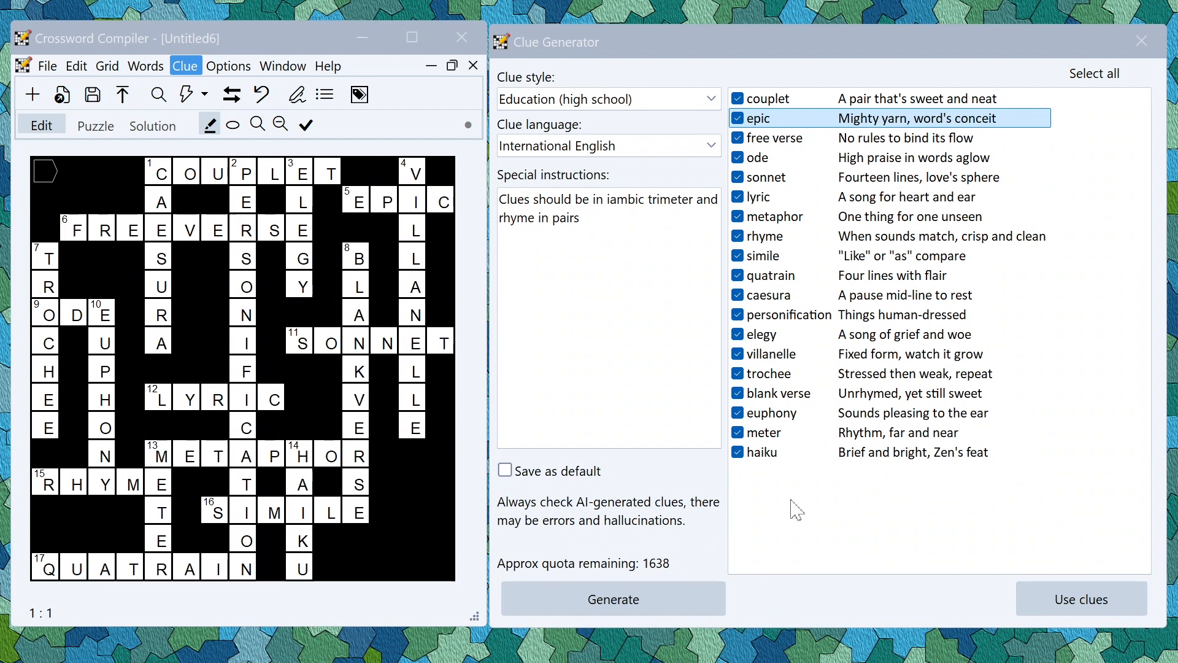
pyautogui.moveTo(849, 650)
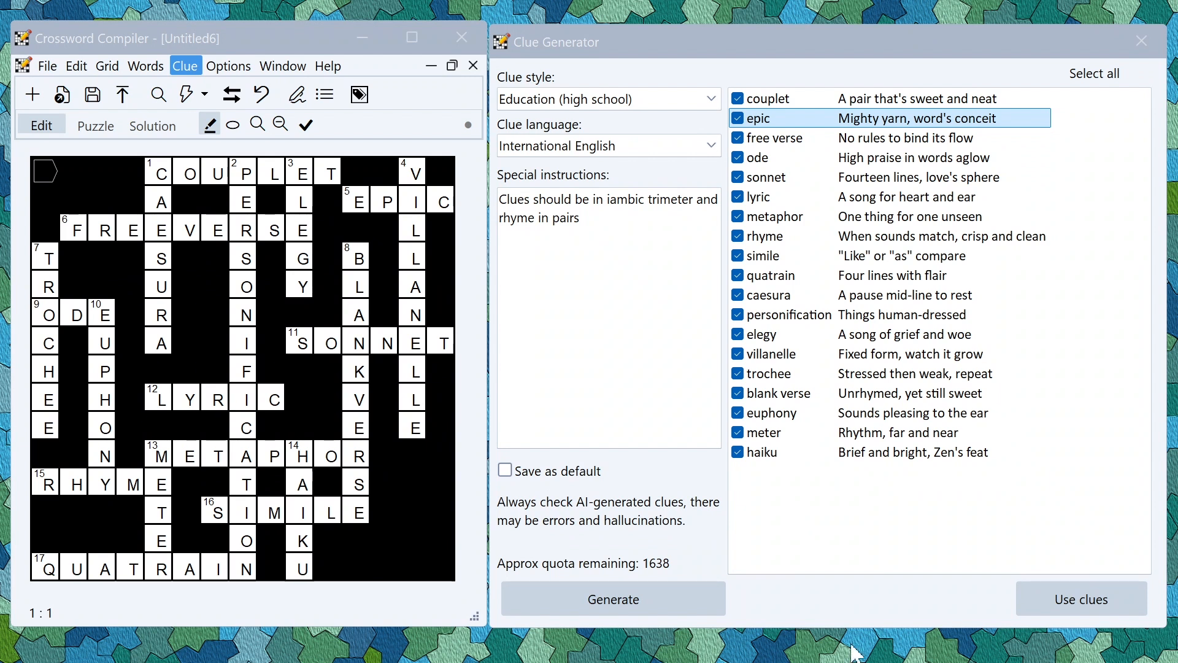
pyautogui.moveTo(764, 553)
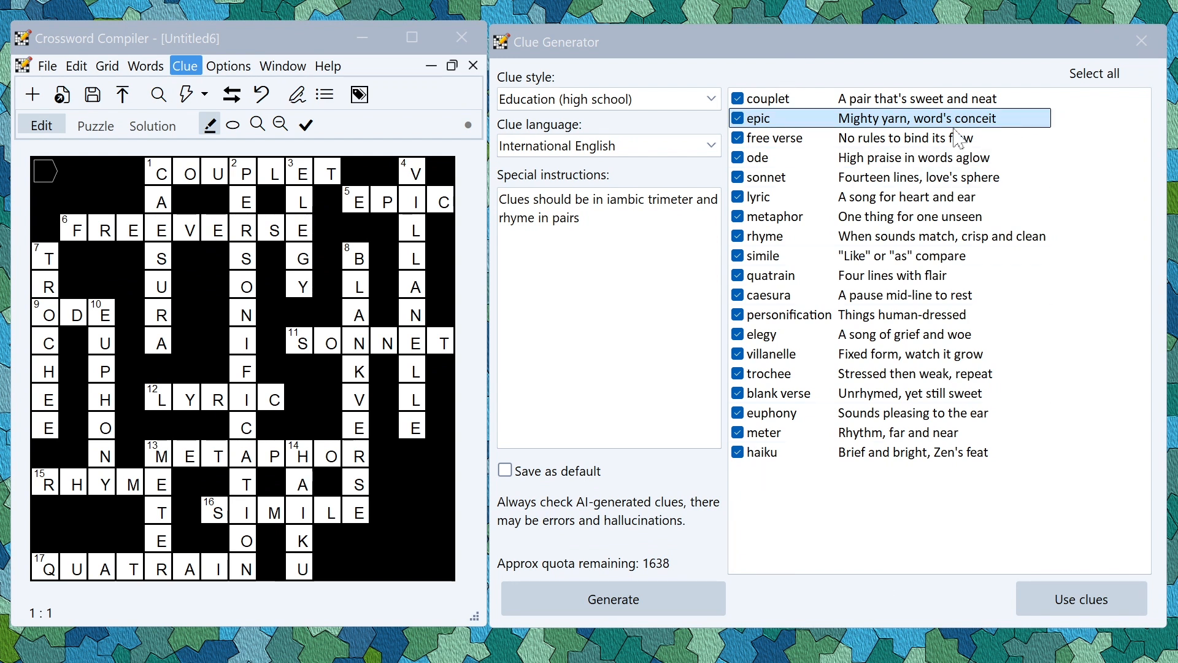
pyautogui.moveTo(994, 128)
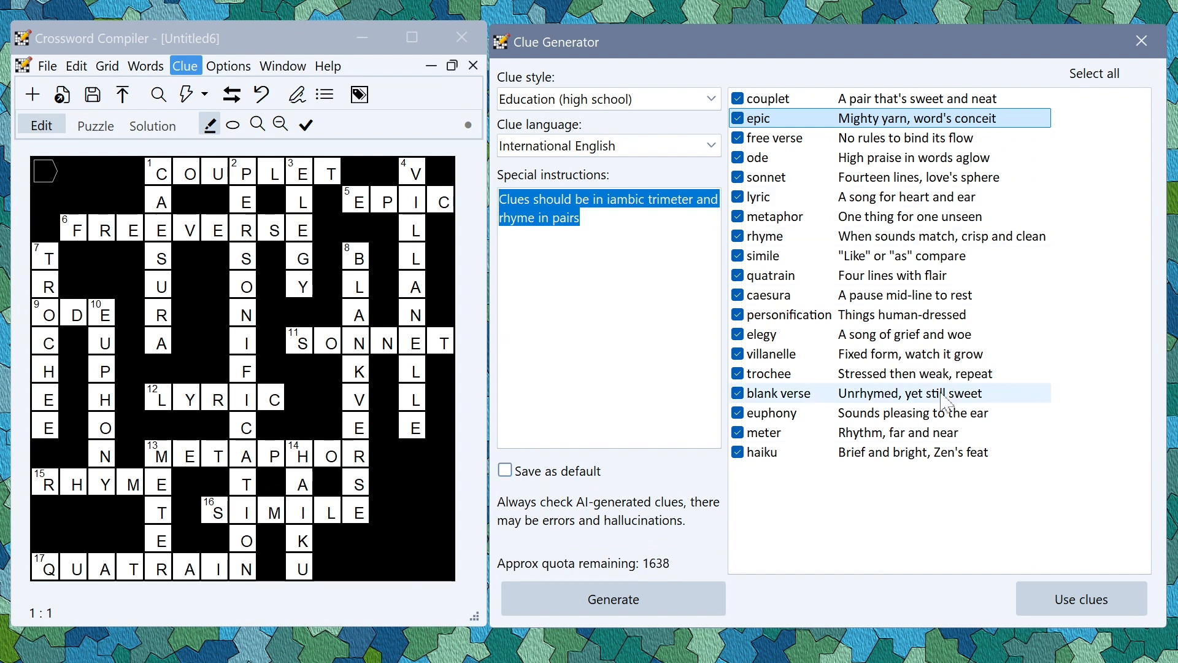
pyautogui.moveTo(814, 555)
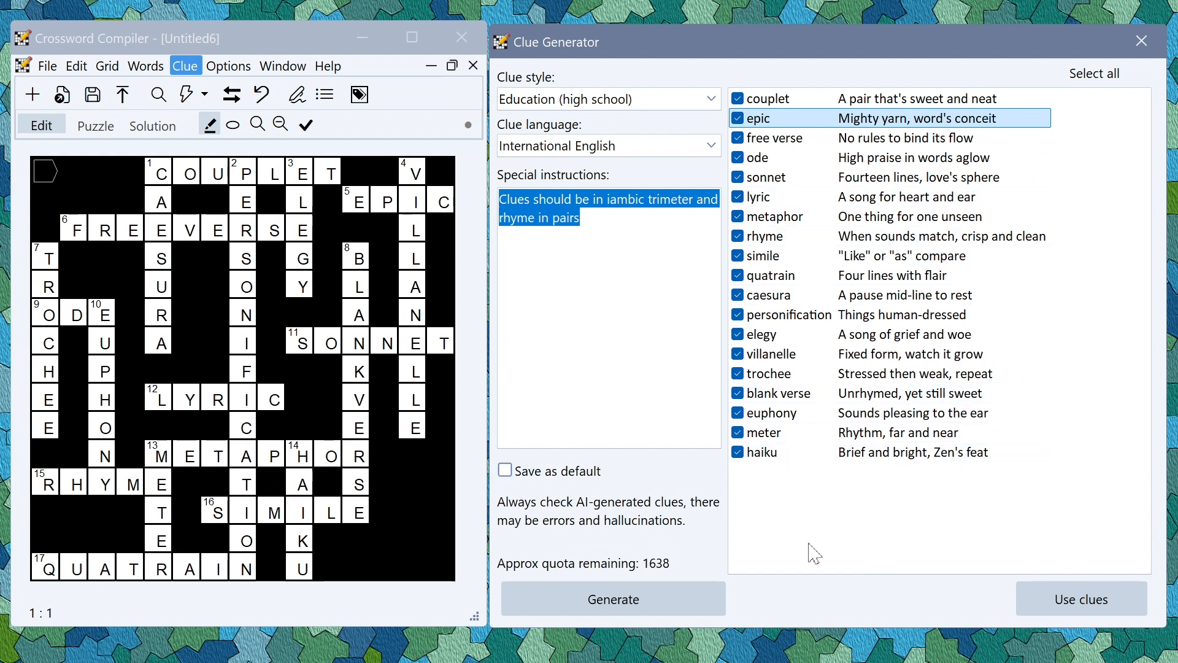